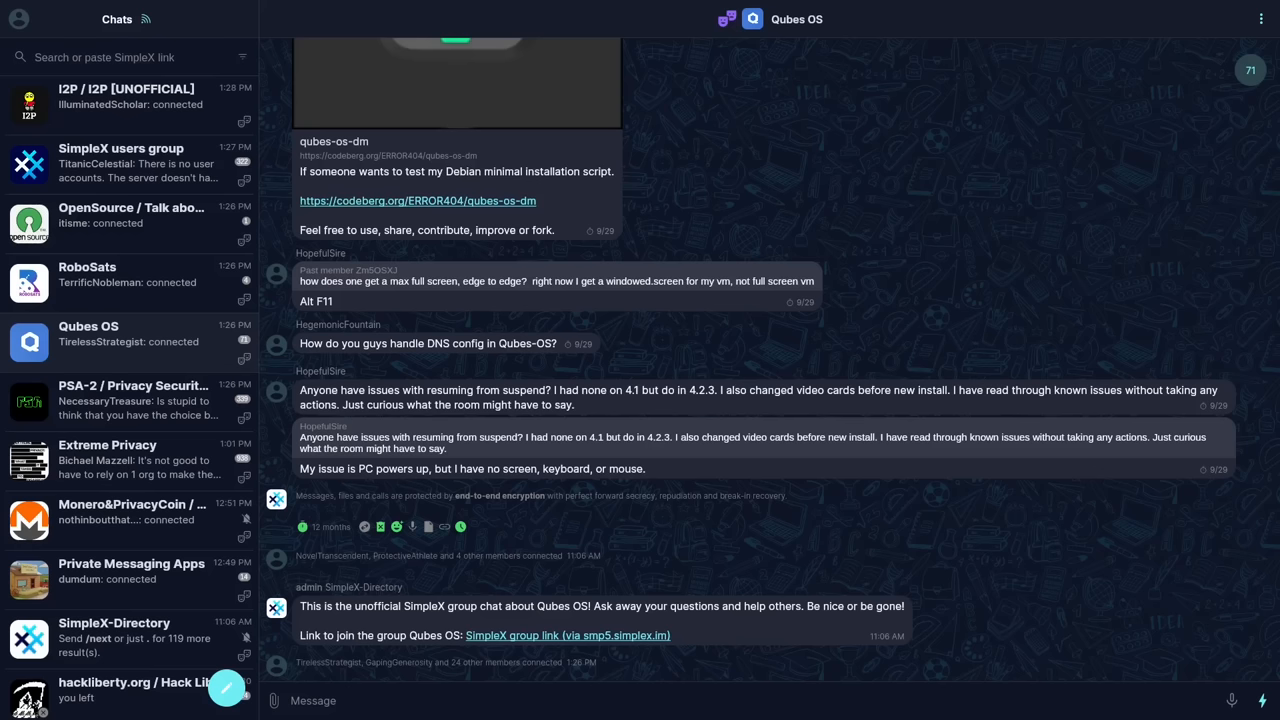
mouse_move(716, 312)
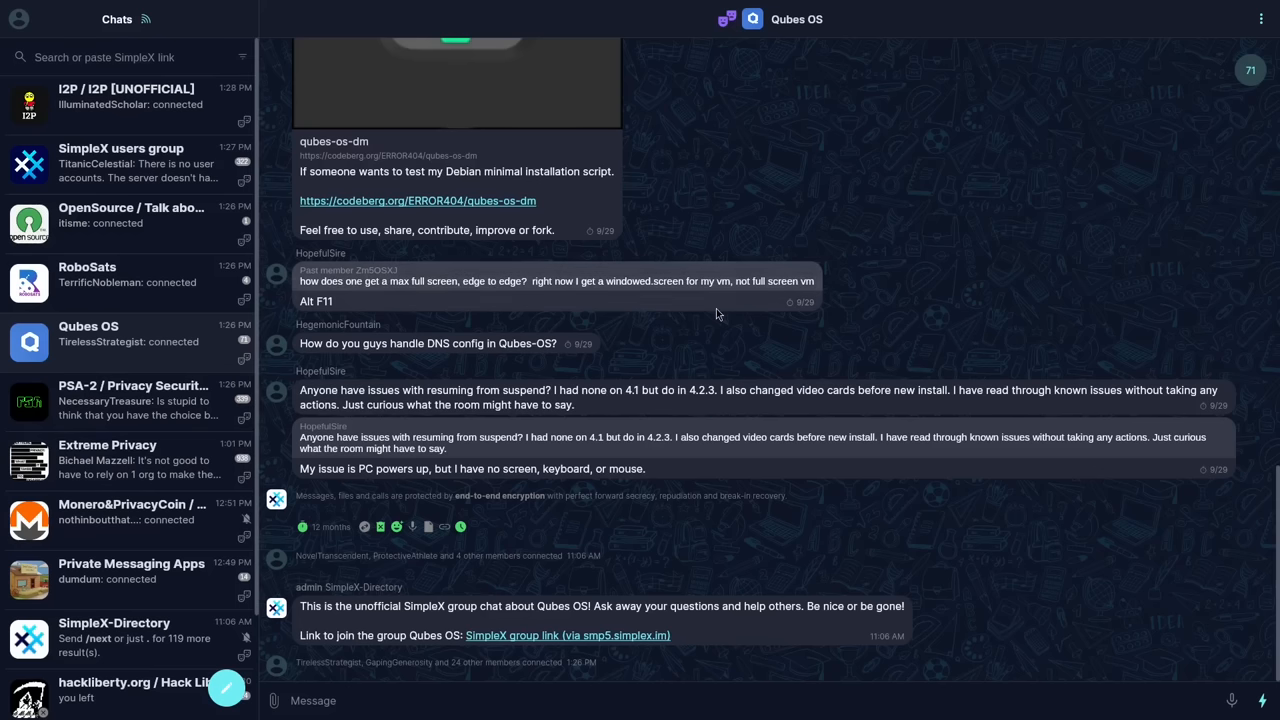
mouse_move(748, 174)
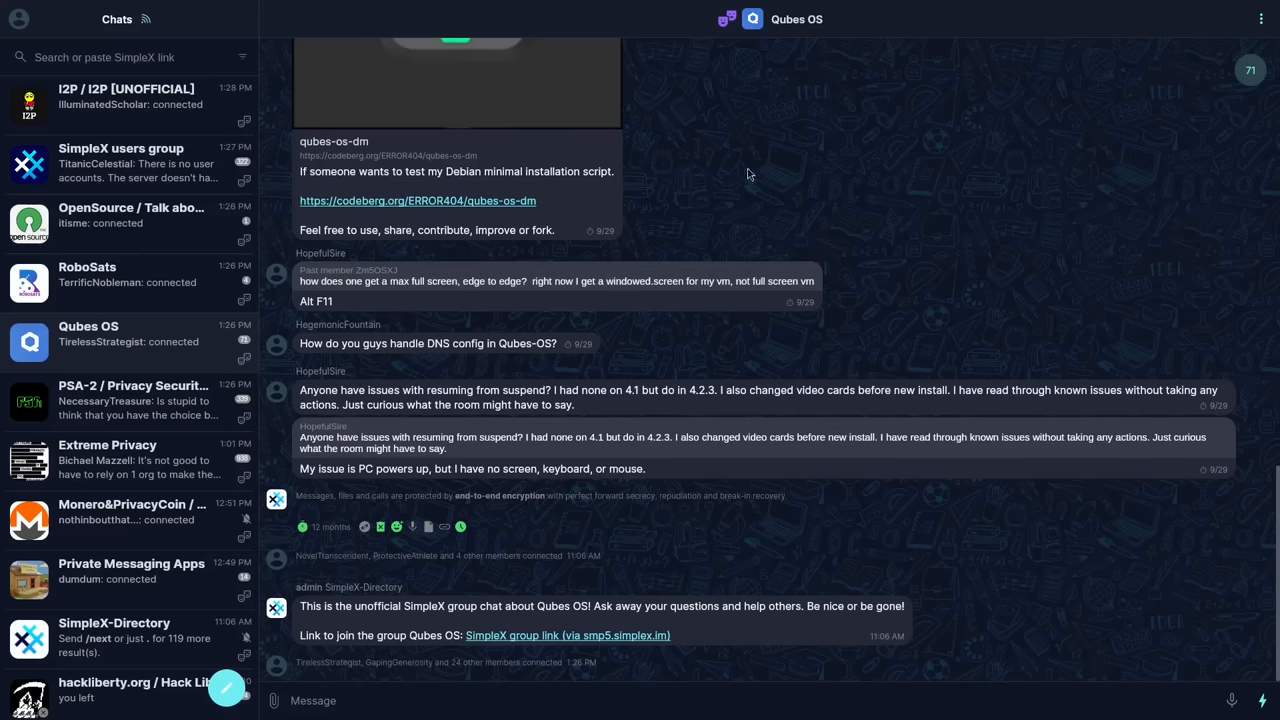
- Show the Qubes OS group's info with its welcome message, preferences and member list
click(796, 18)
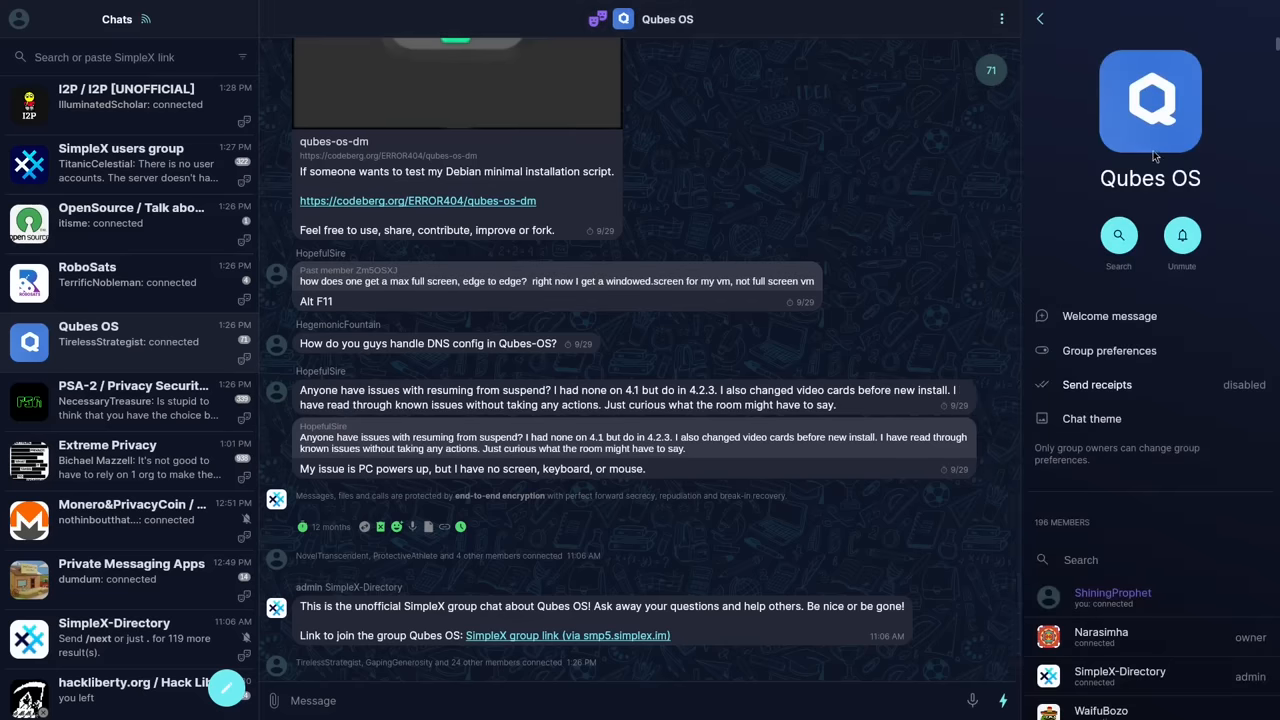
mouse_move(808, 180)
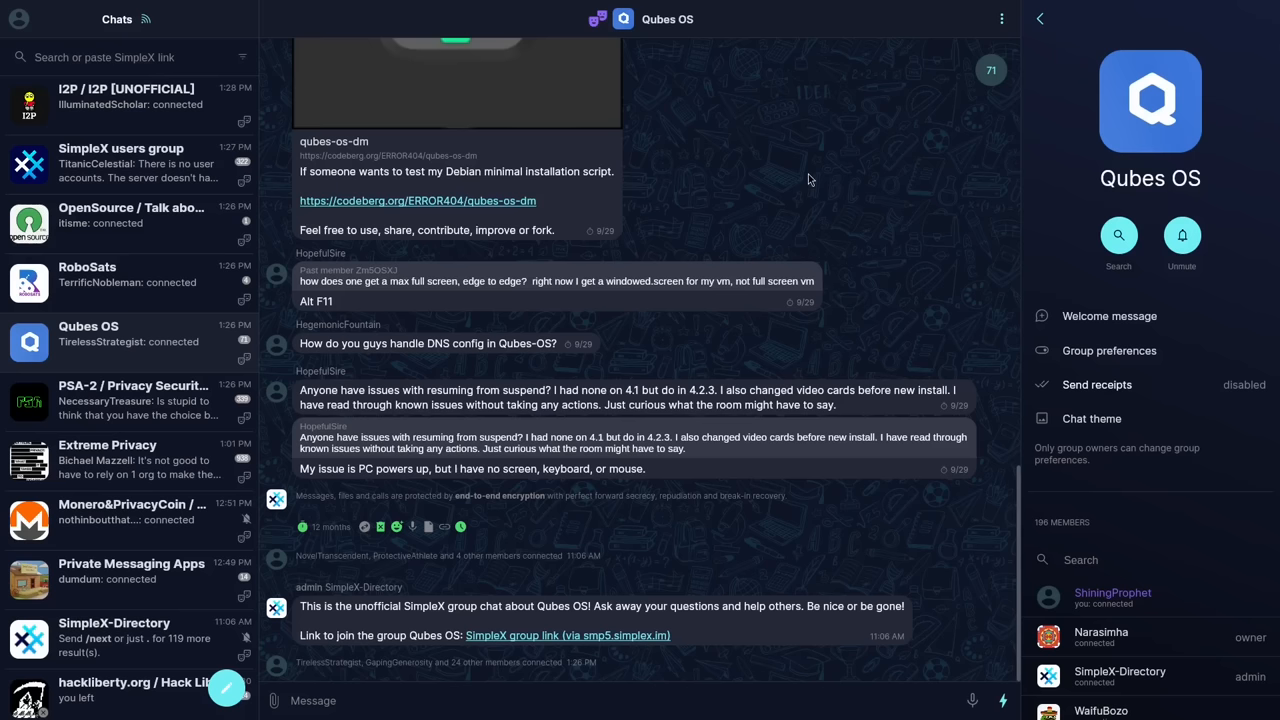
mouse_move(352, 362)
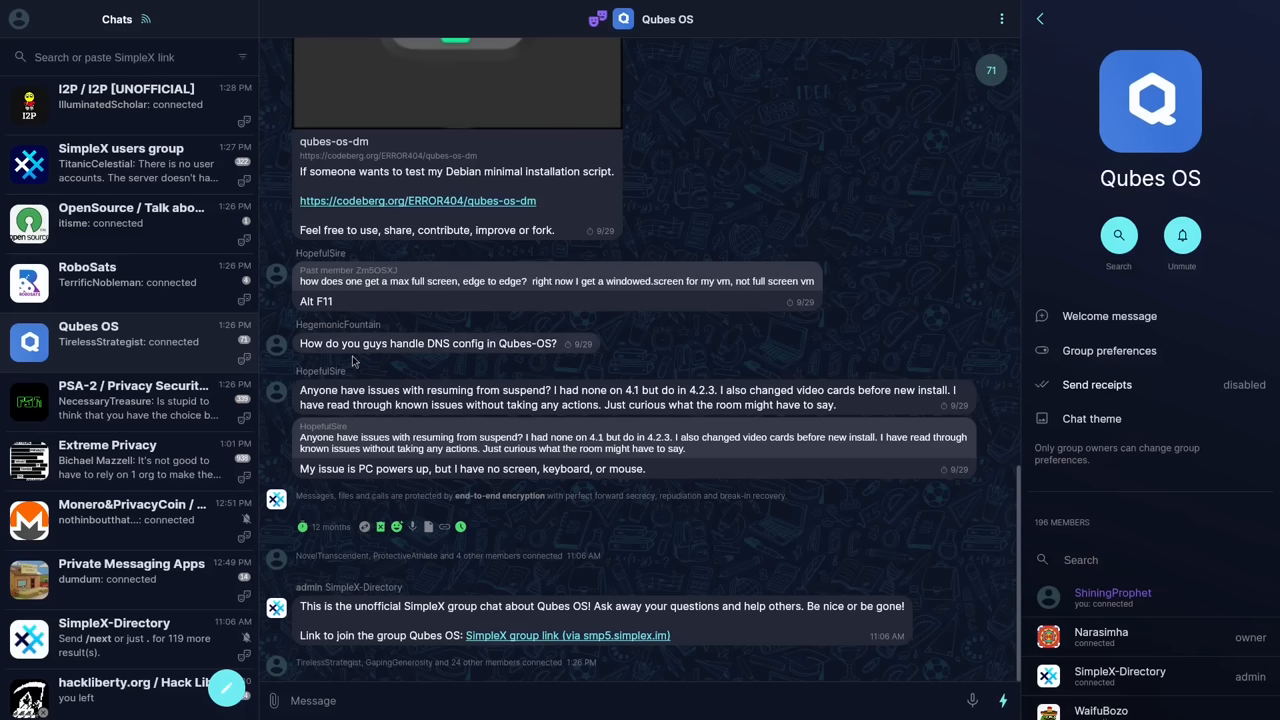
scroll(down, 3)
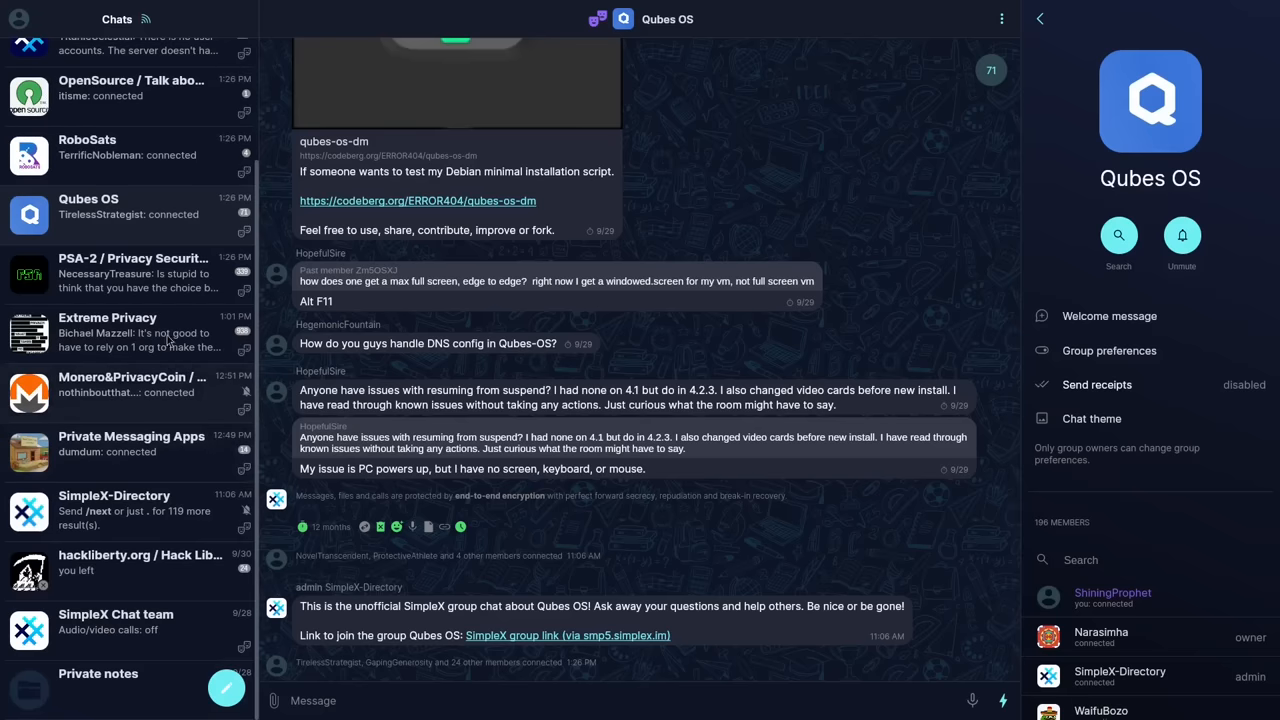
mouse_move(140, 524)
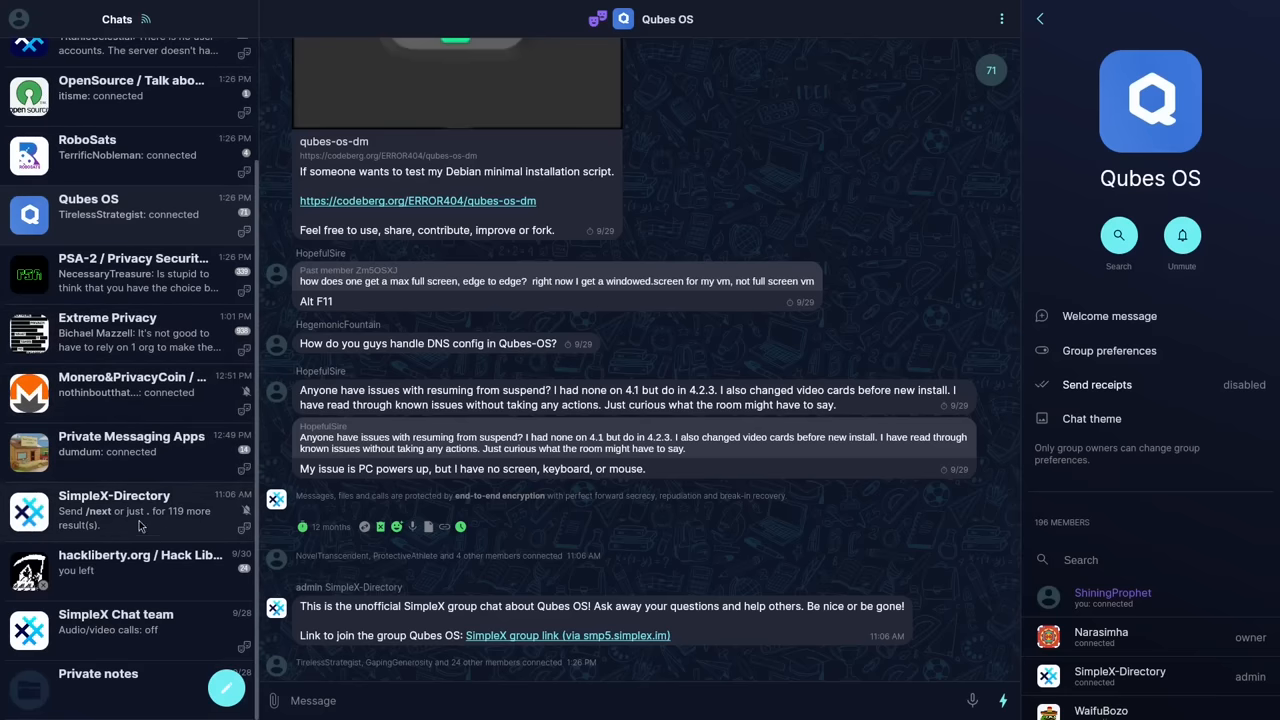
- Switch to the SimpleX-Directory conversation and review its contact details and address QR code
click(114, 510)
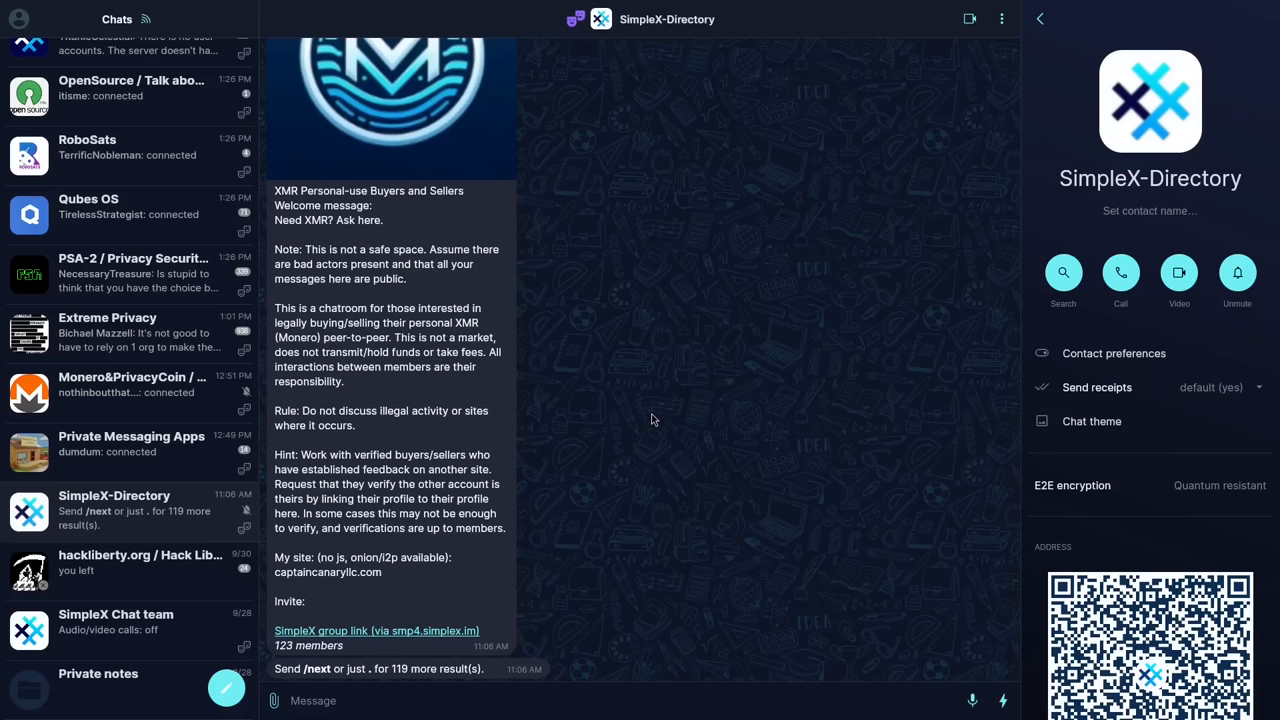
mouse_move(644, 420)
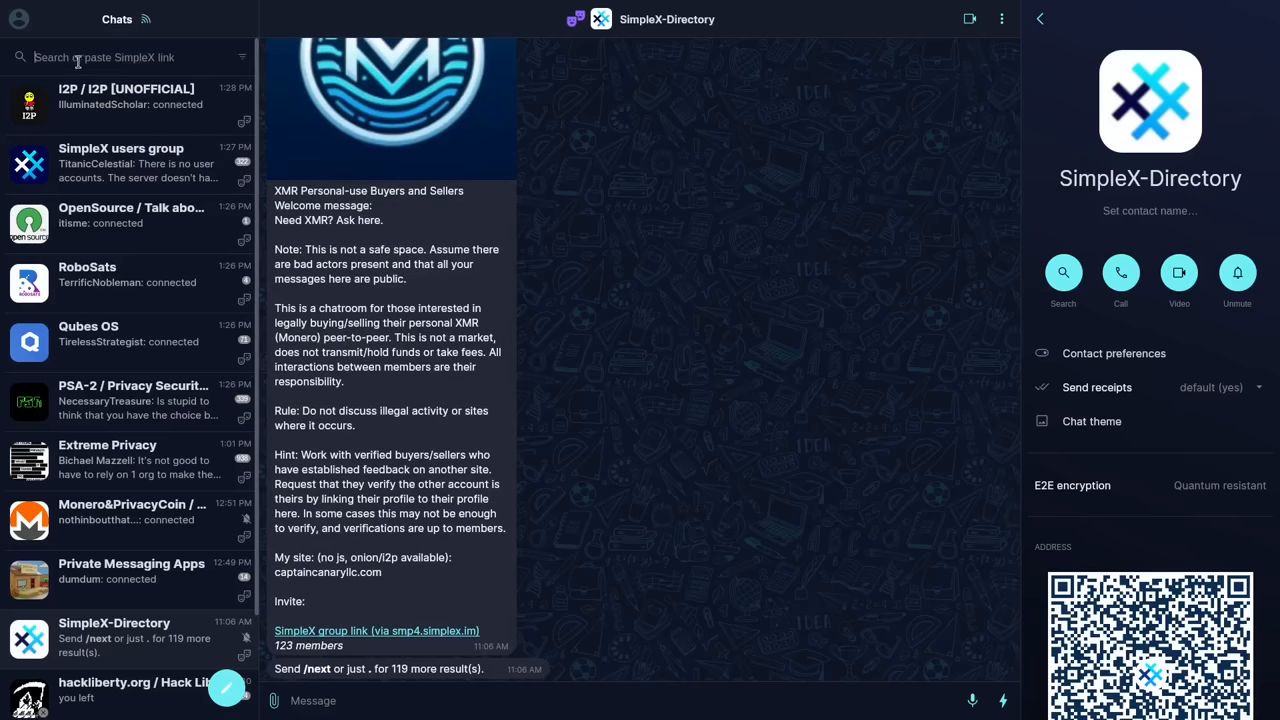
mouse_move(790, 284)
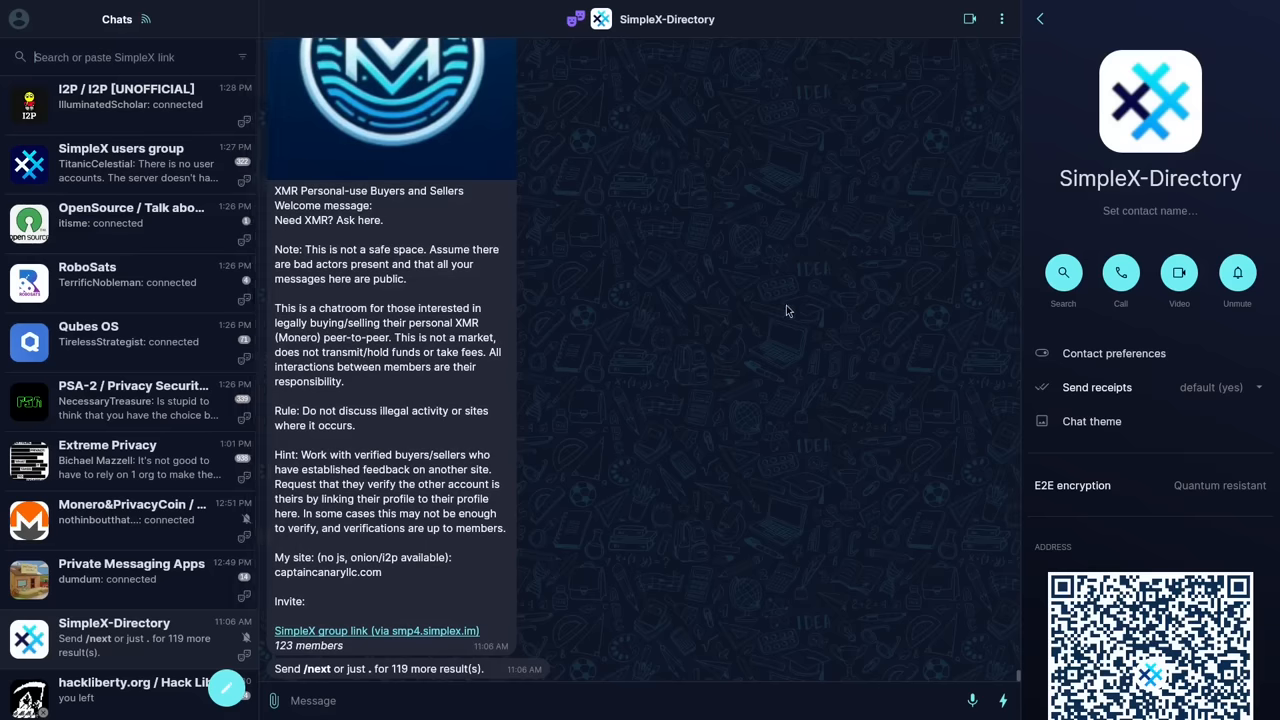
scroll(down, 3)
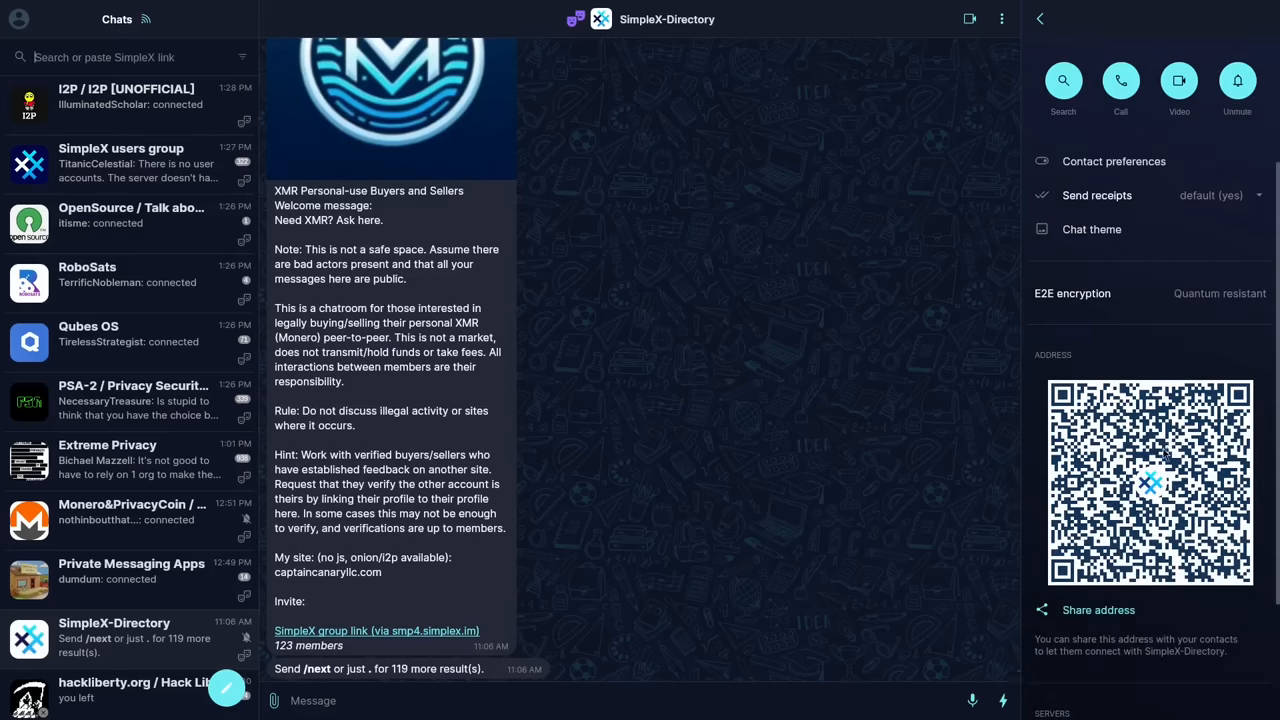
scroll(up, 3)
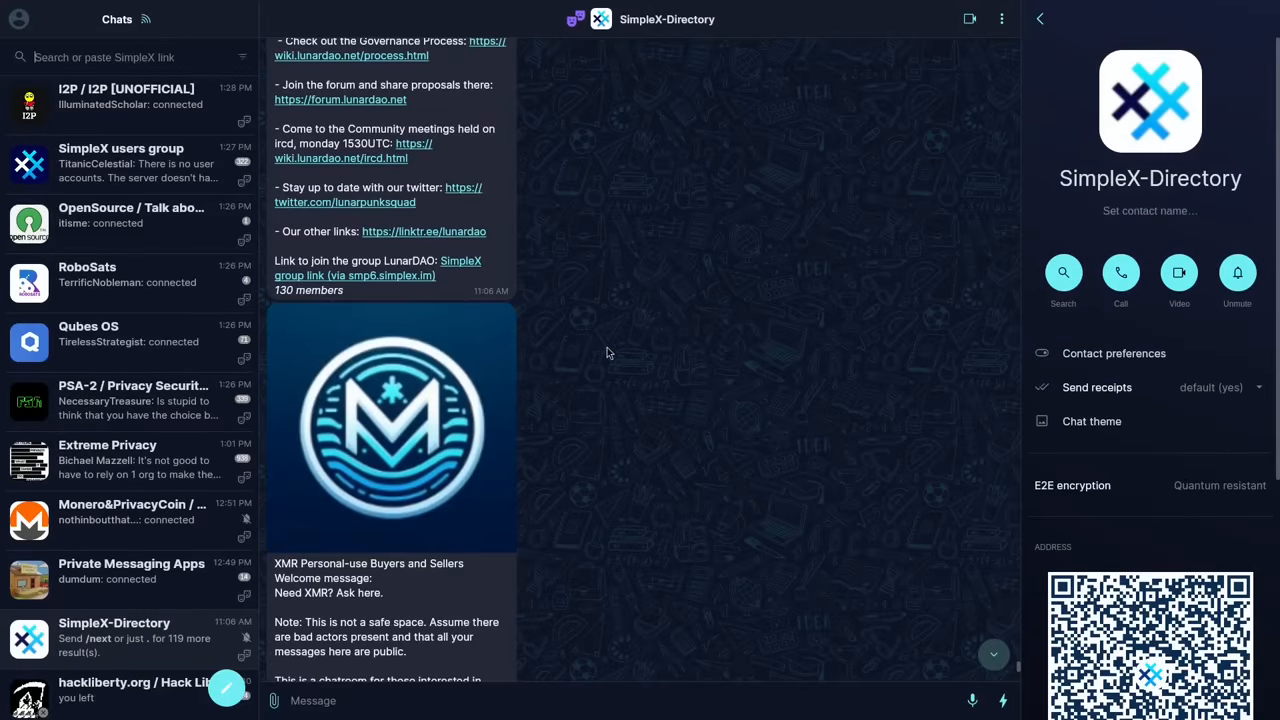
mouse_move(658, 352)
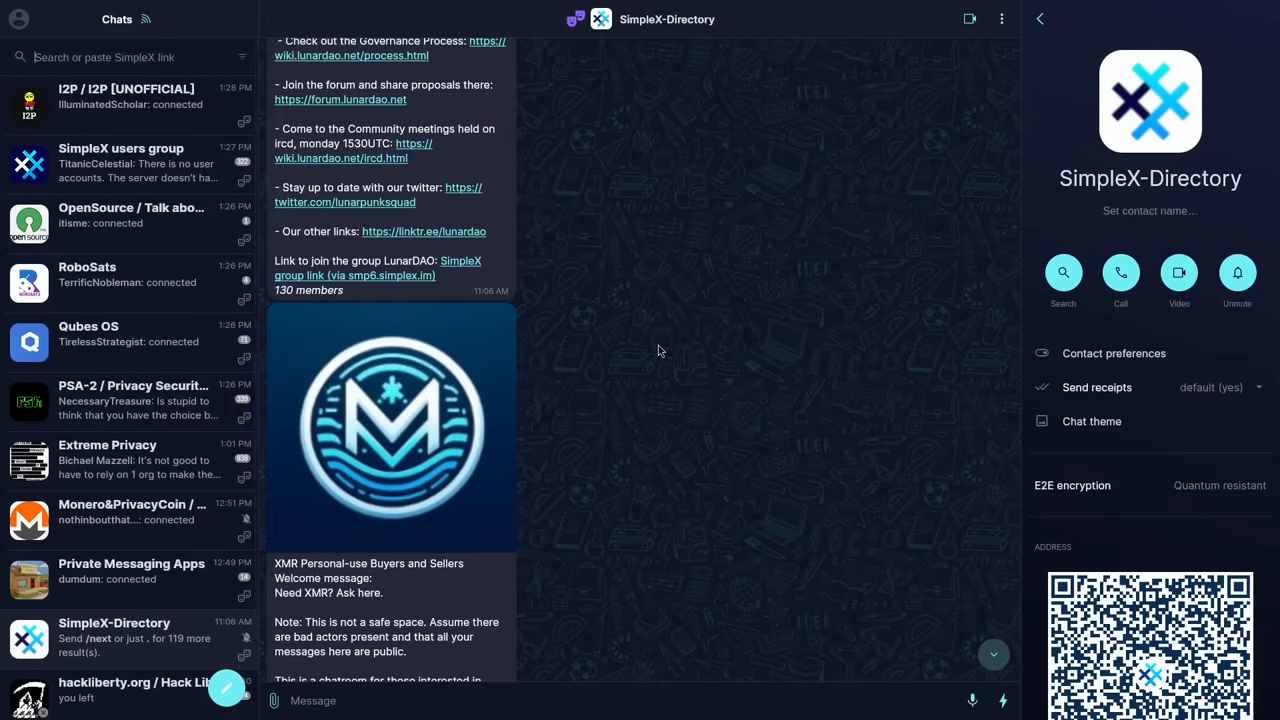
mouse_move(628, 398)
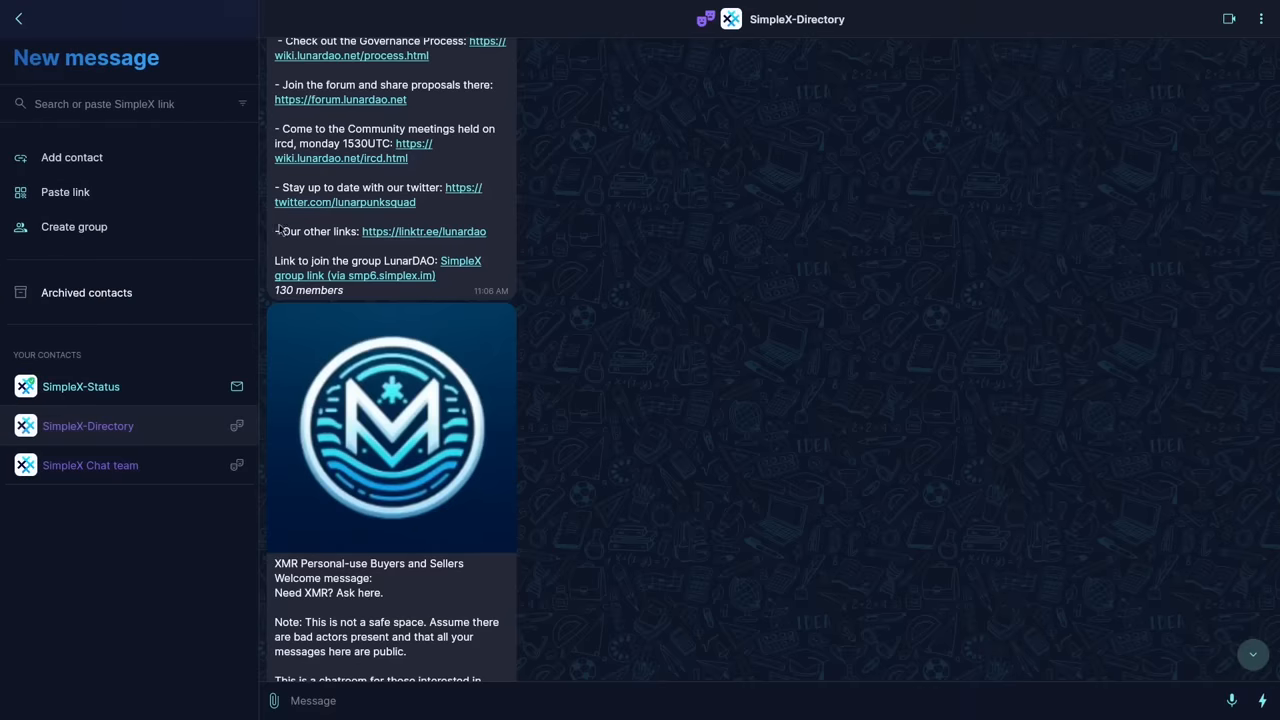
mouse_move(104, 160)
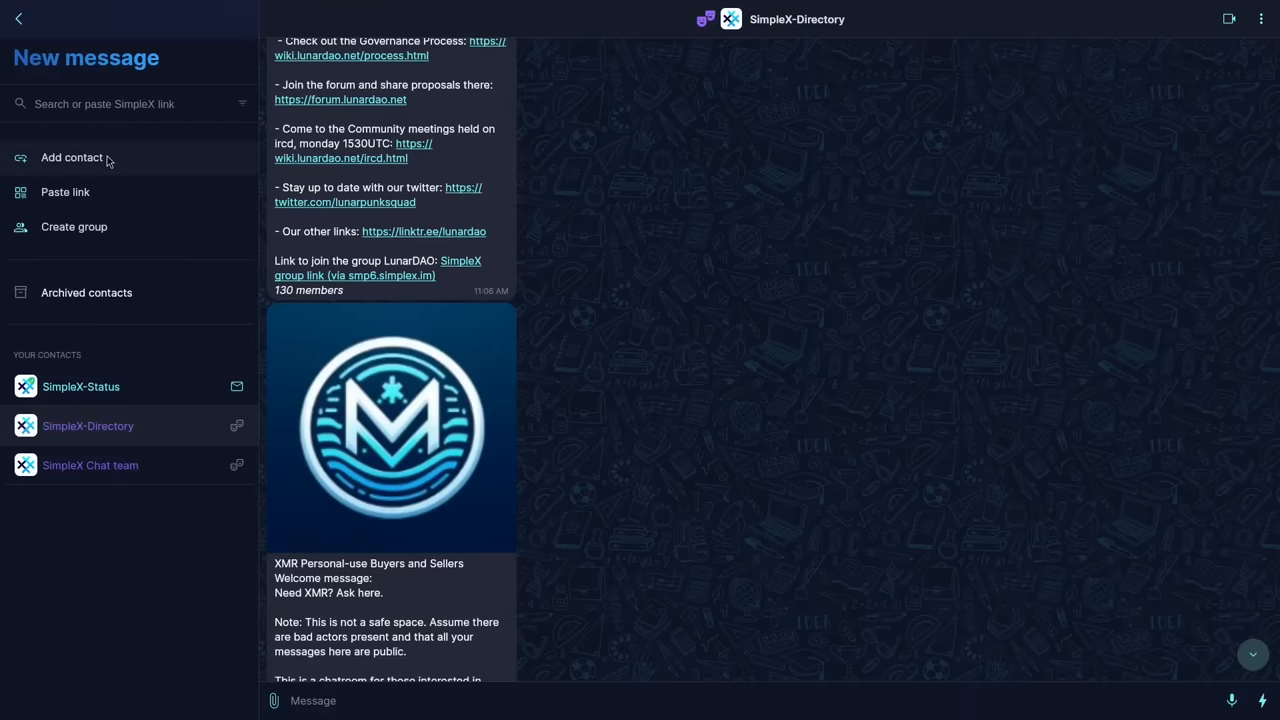
- View a one-time invitation with incognito switched off, then return to the new message options
click(72, 156)
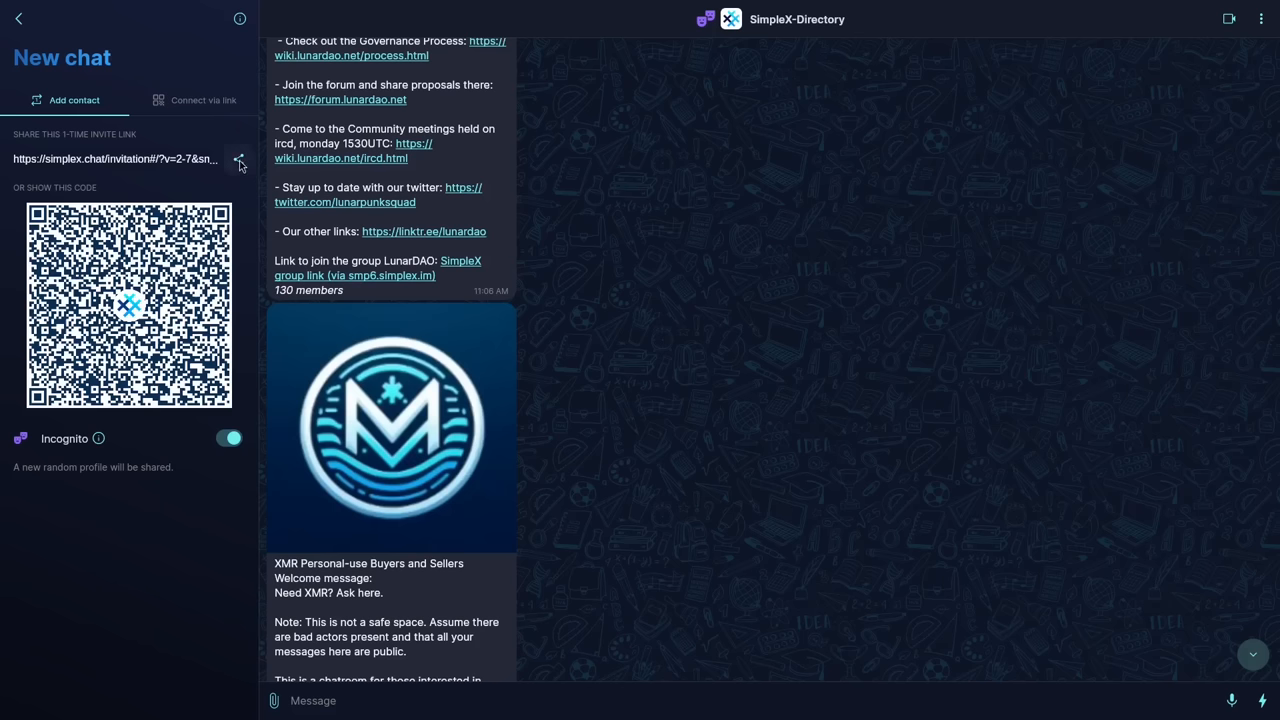
click(238, 160)
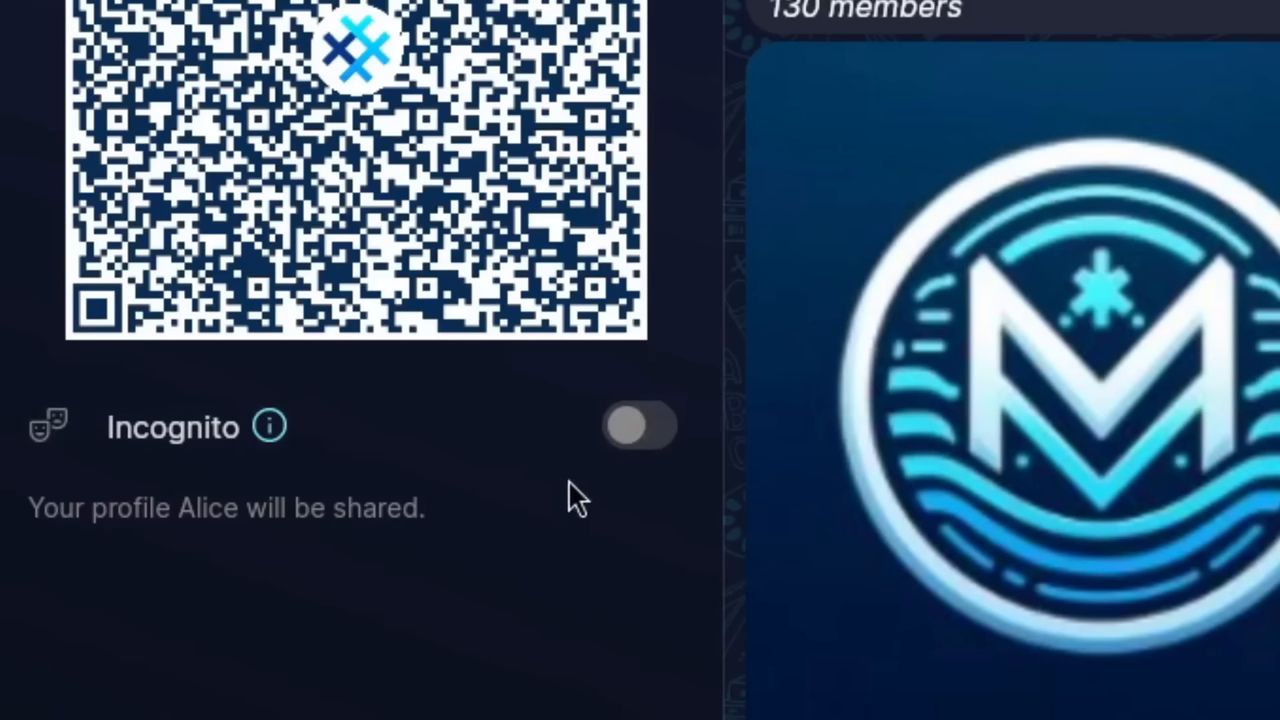
mouse_move(276, 556)
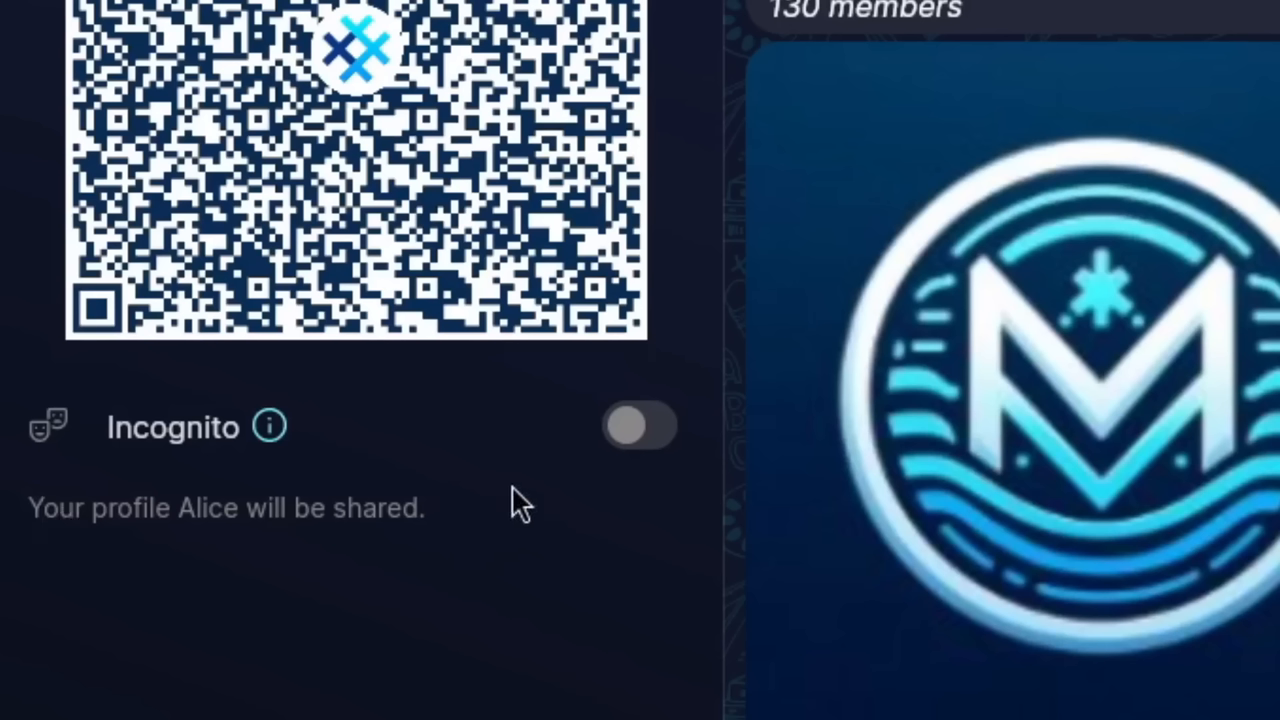
click(18, 18)
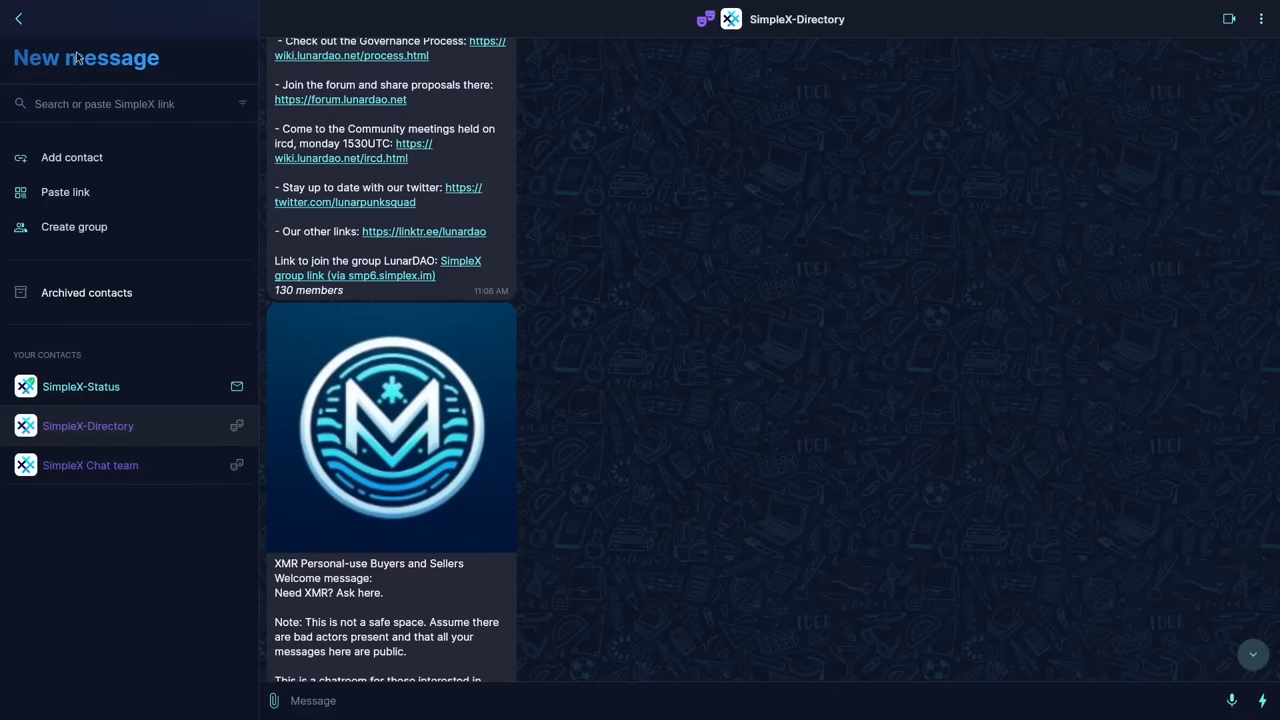
click(18, 18)
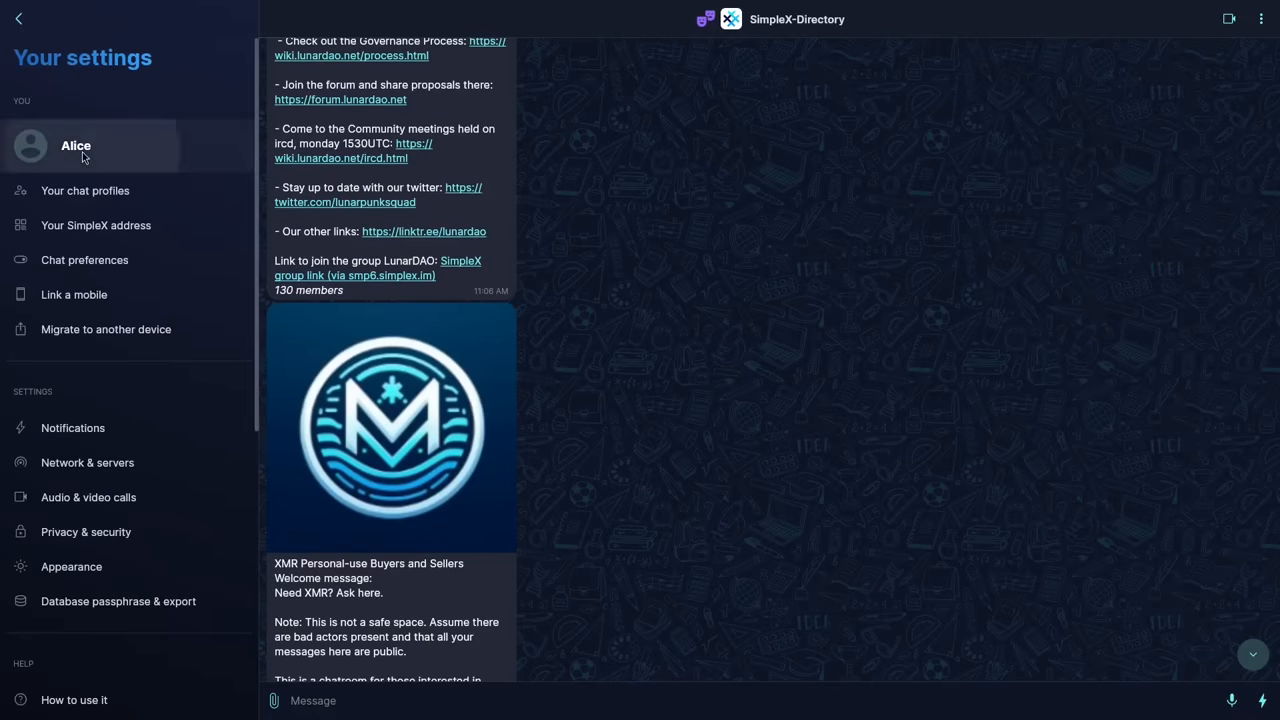
click(76, 144)
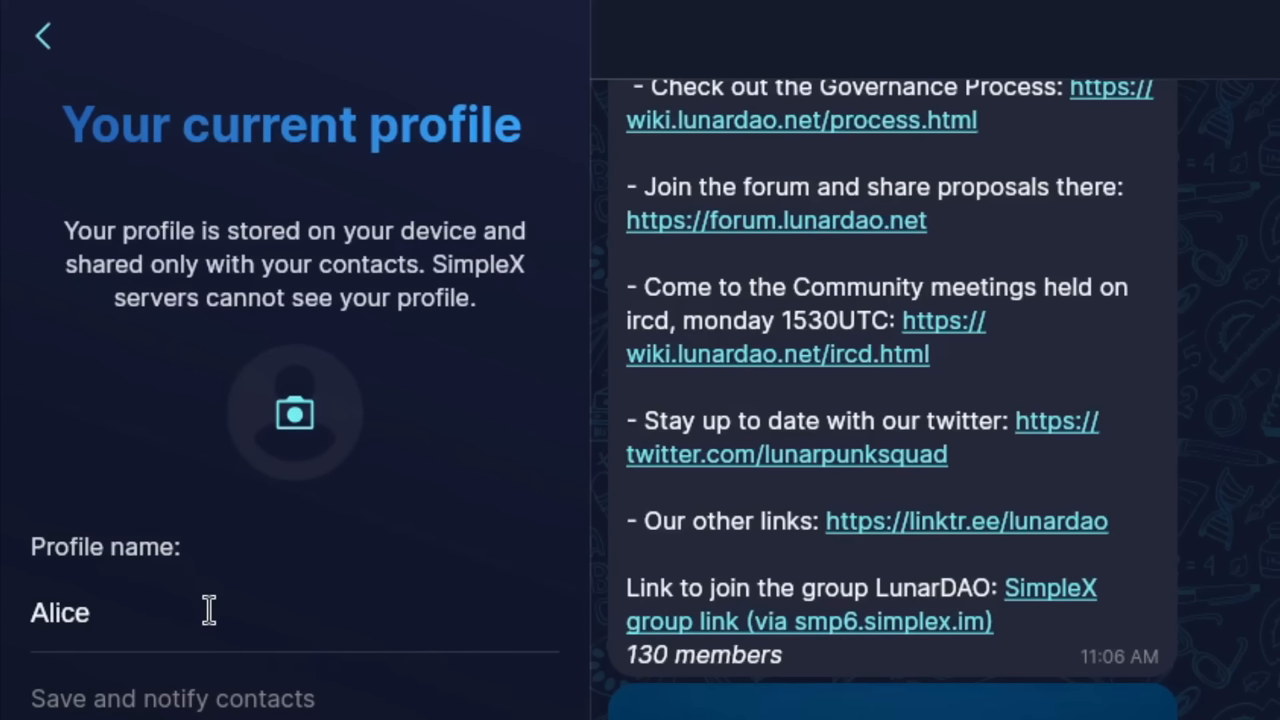
mouse_move(148, 204)
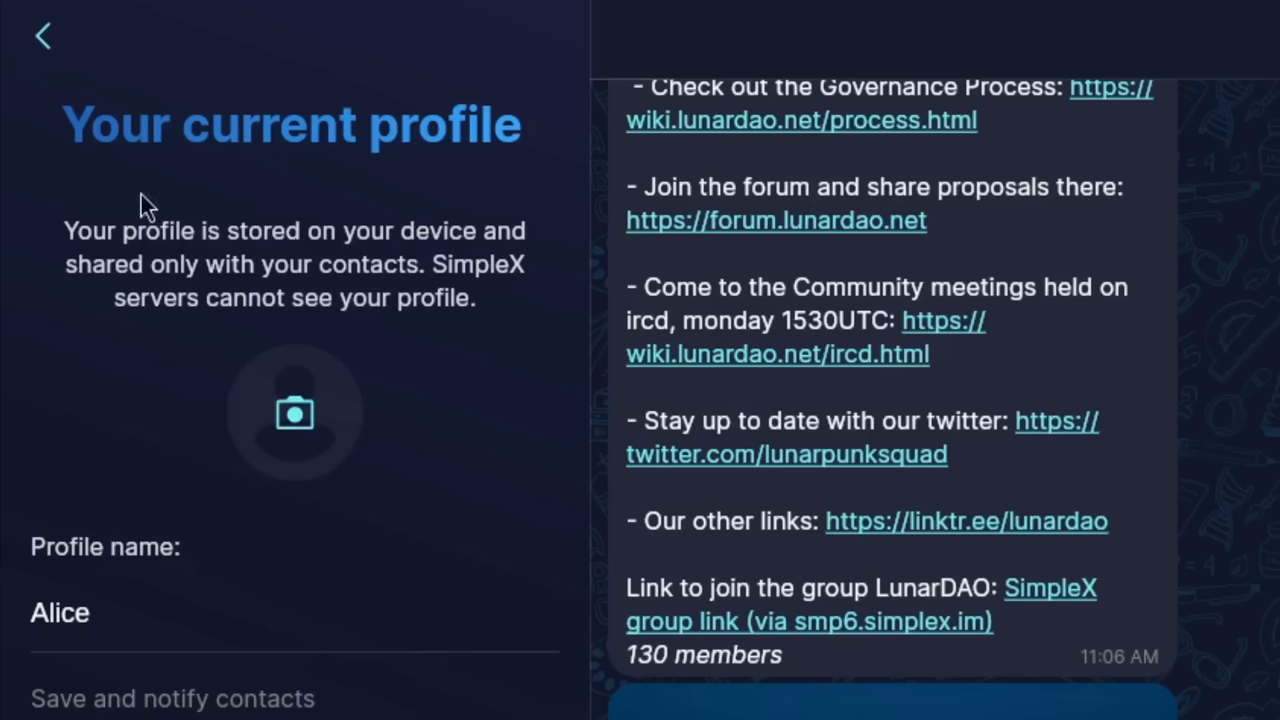
click(42, 34)
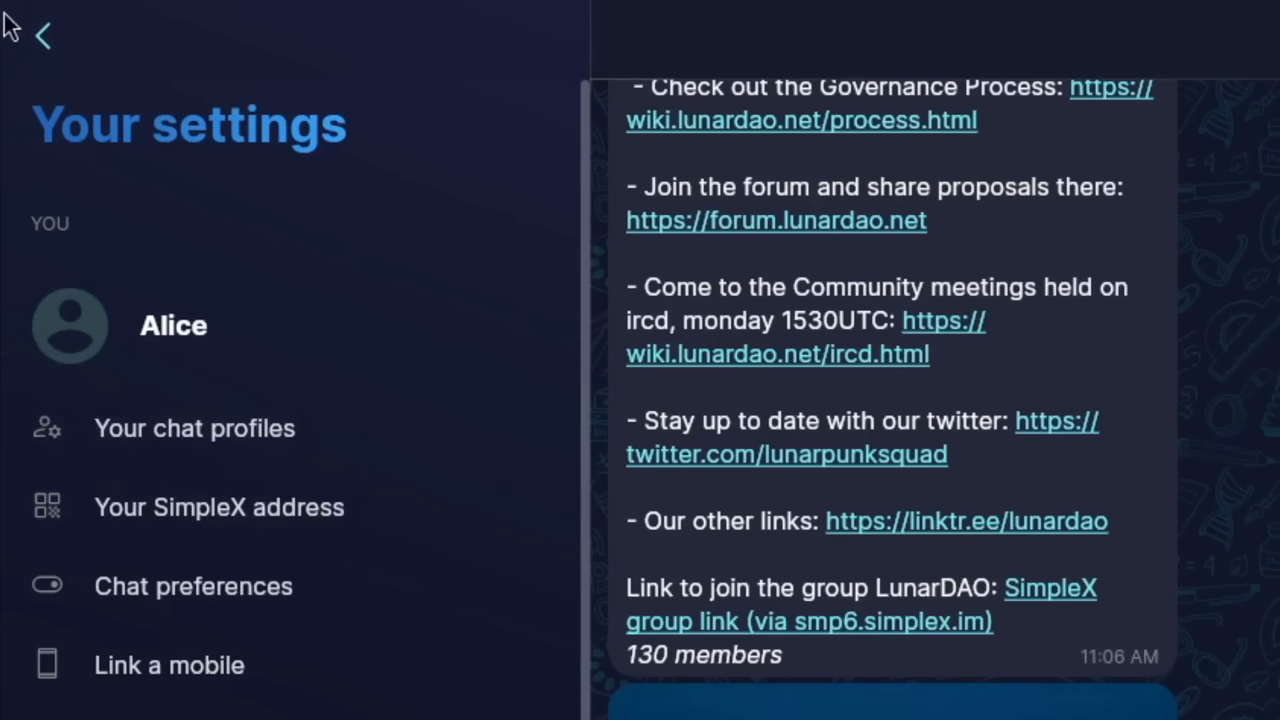
click(42, 32)
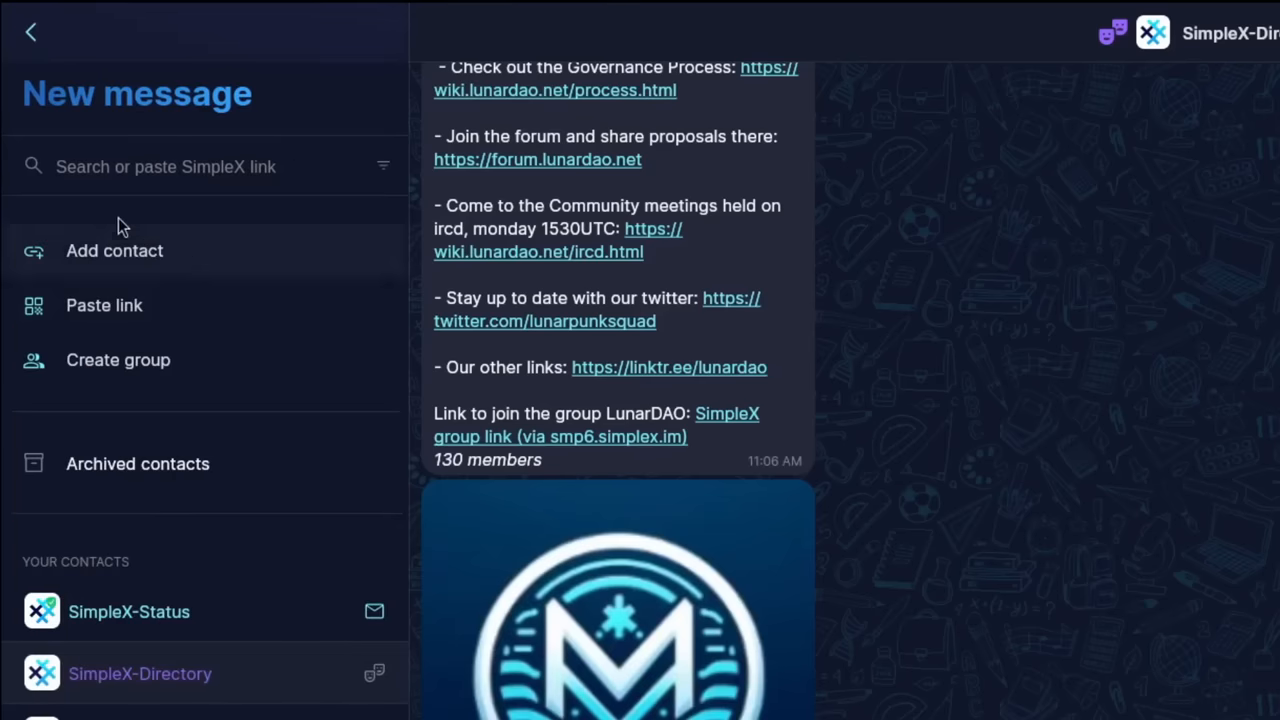
- Generate a fresh one-time invitation link and QR code for adding a contact
click(114, 250)
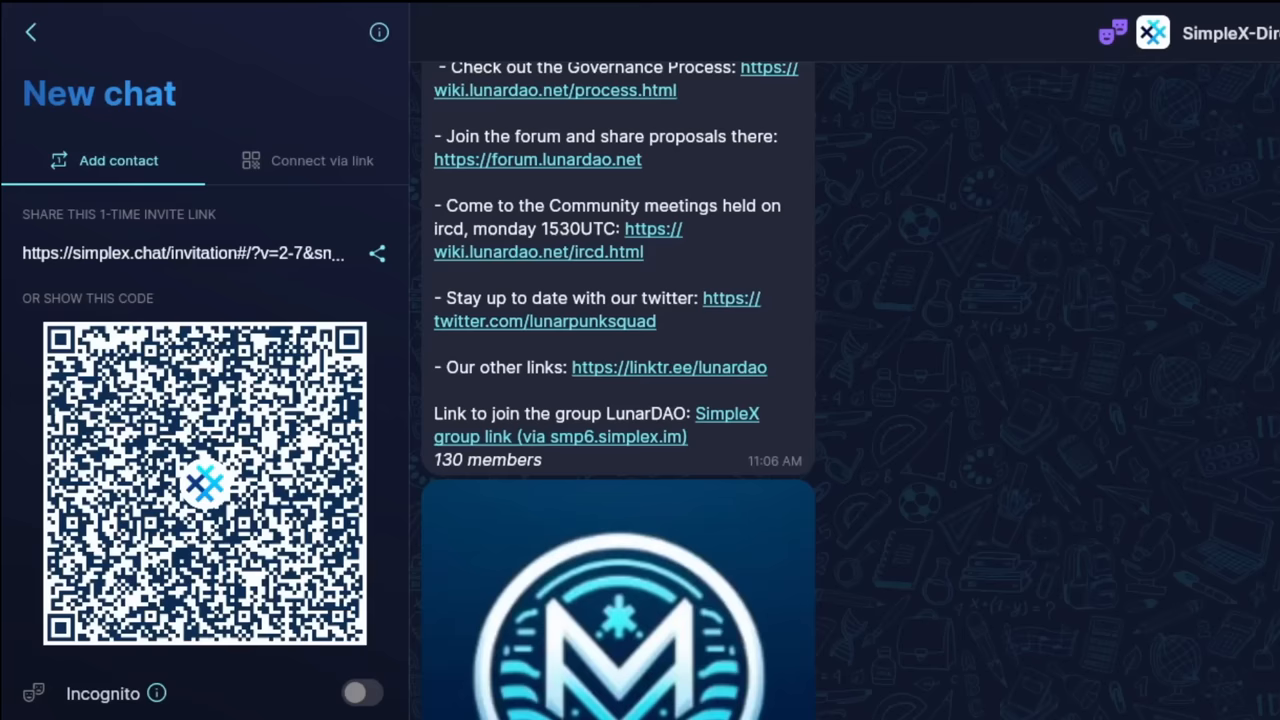
mouse_move(760, 656)
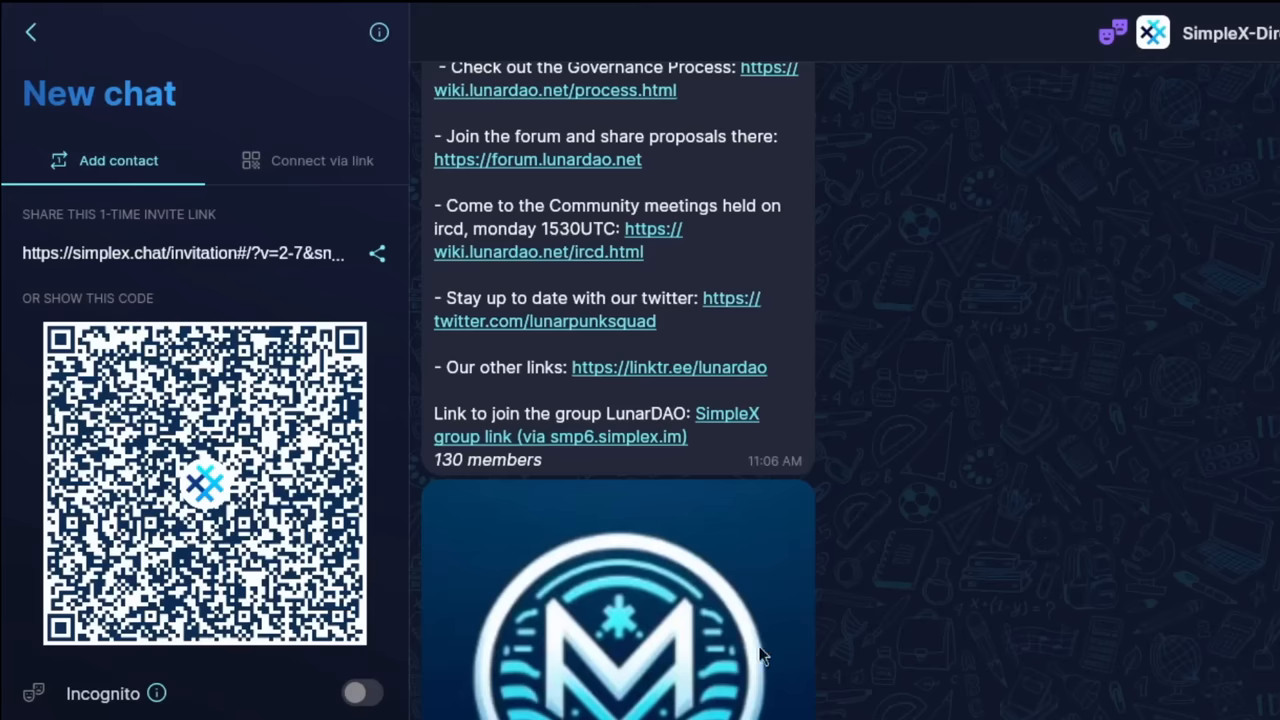
mouse_move(180, 690)
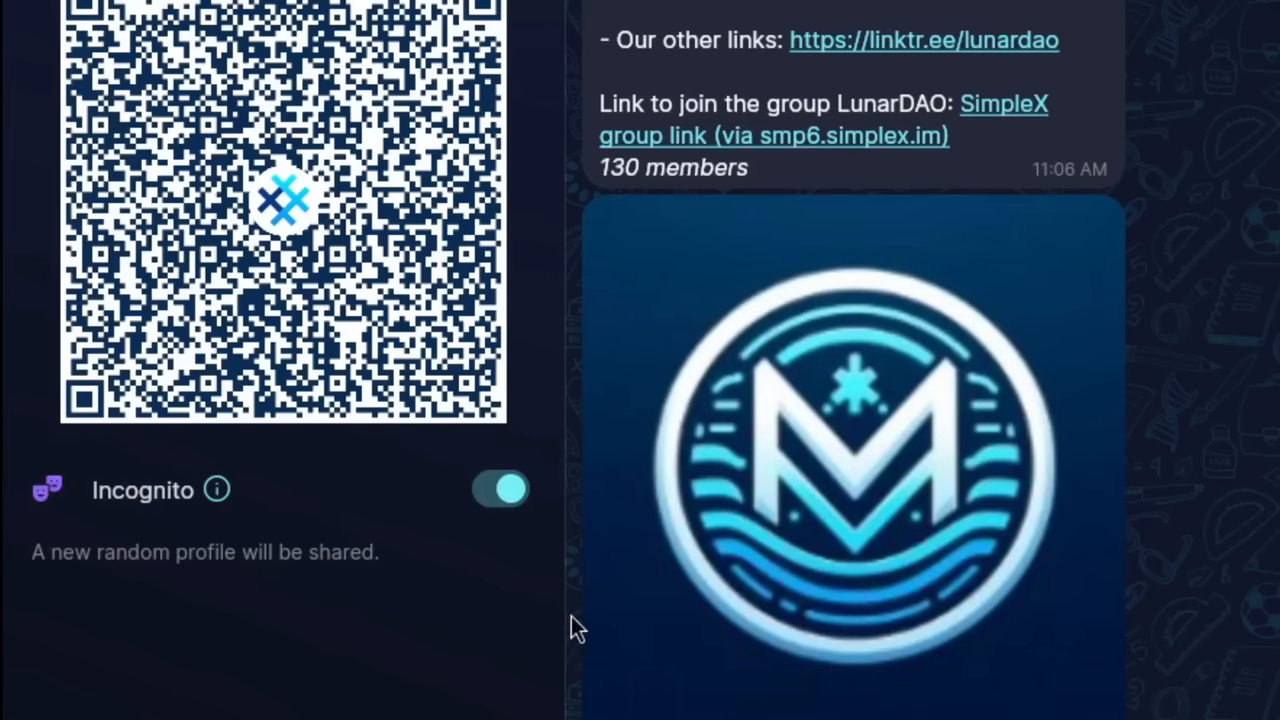
mouse_move(1160, 256)
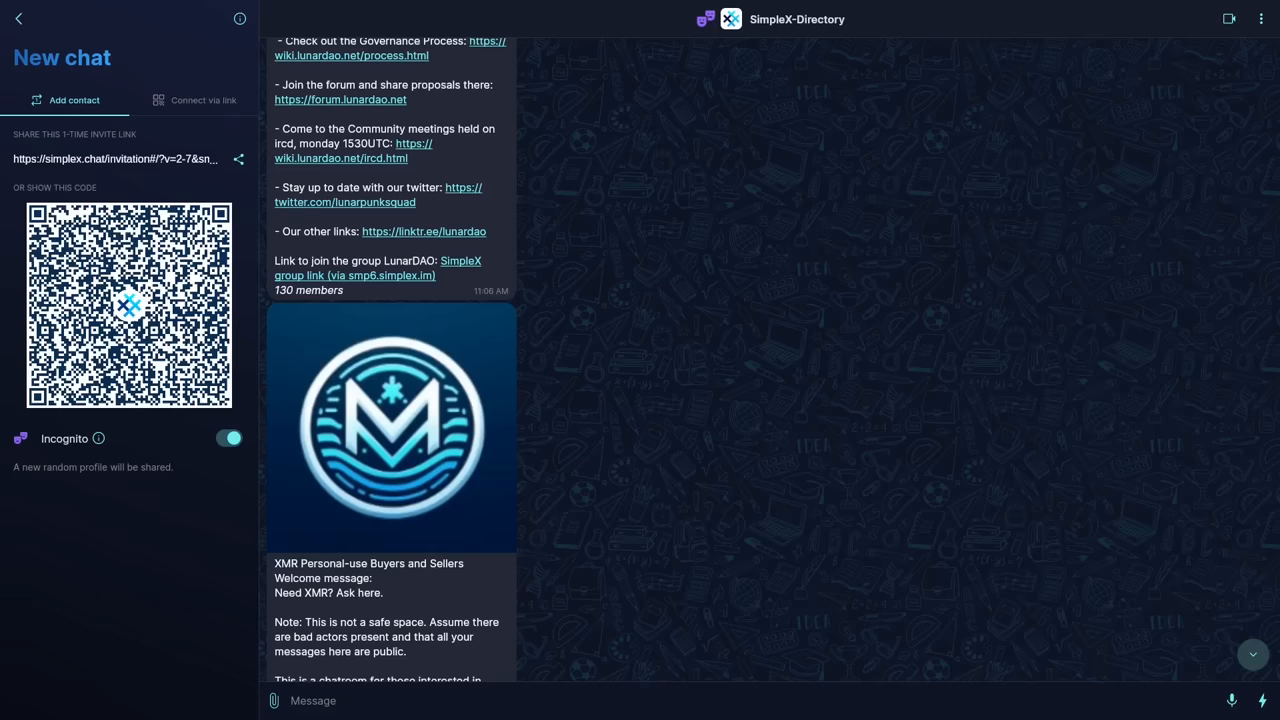
mouse_move(736, 348)
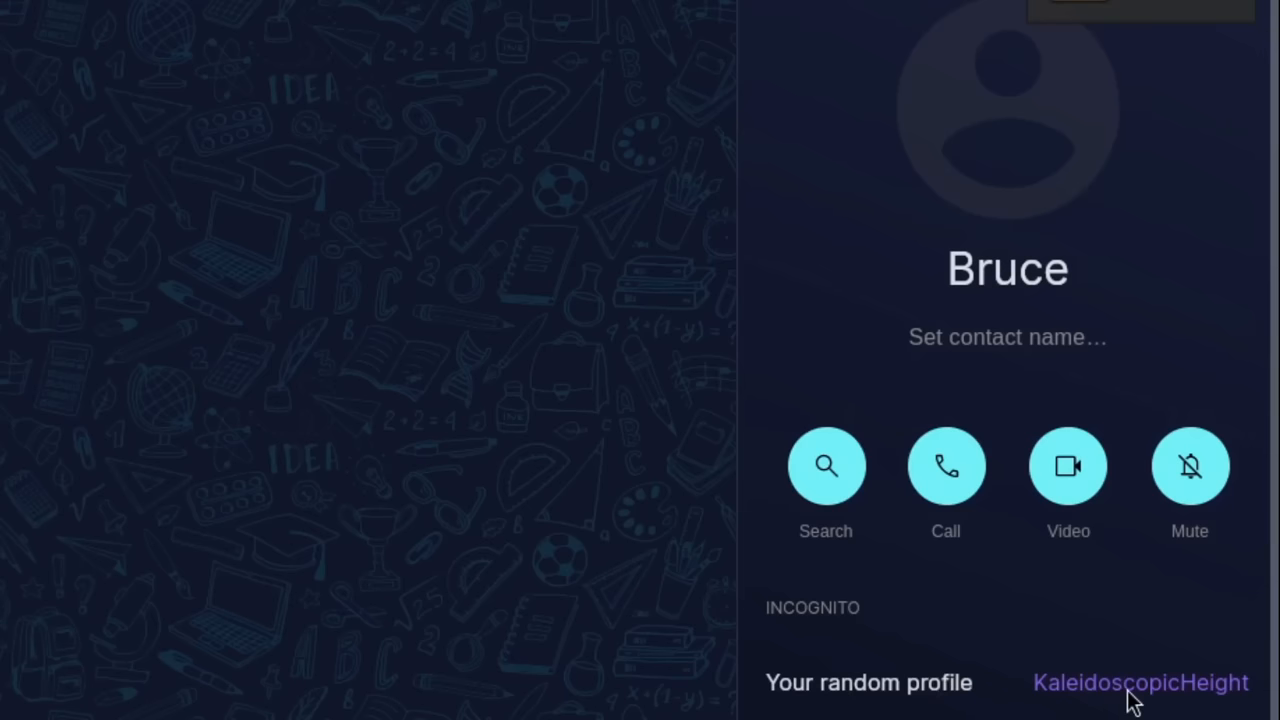
mouse_move(1160, 704)
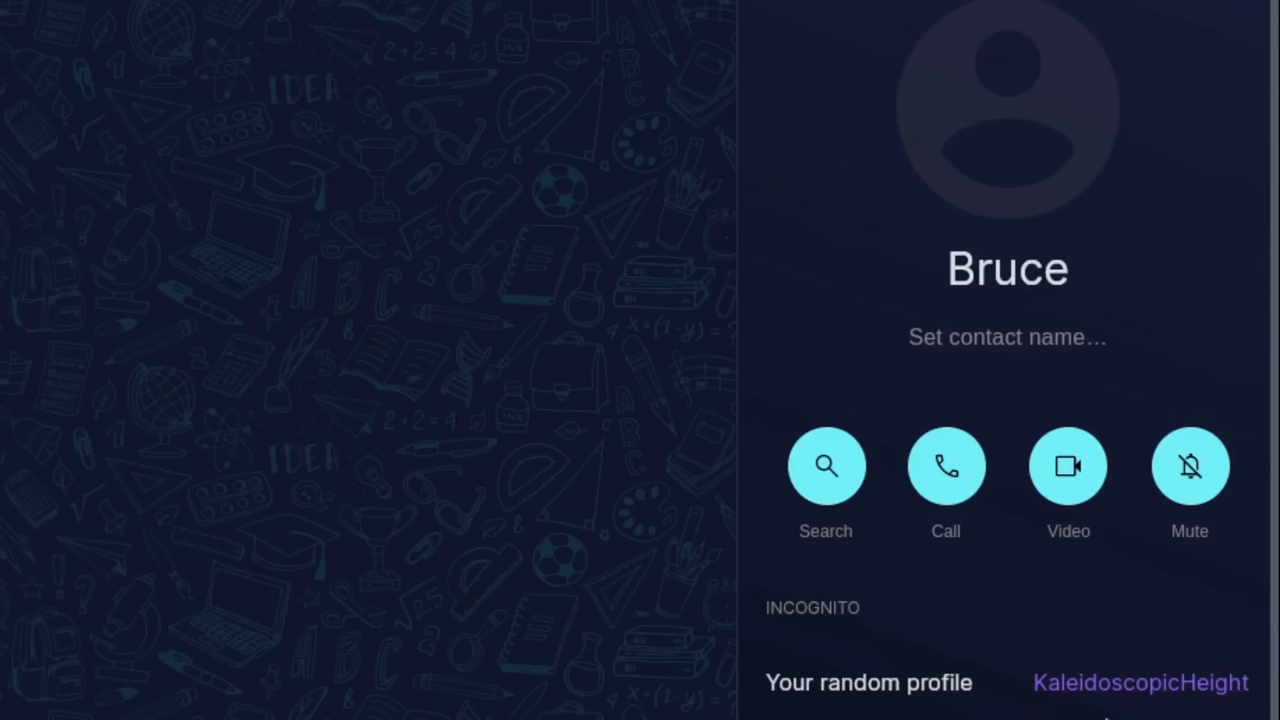
mouse_move(984, 710)
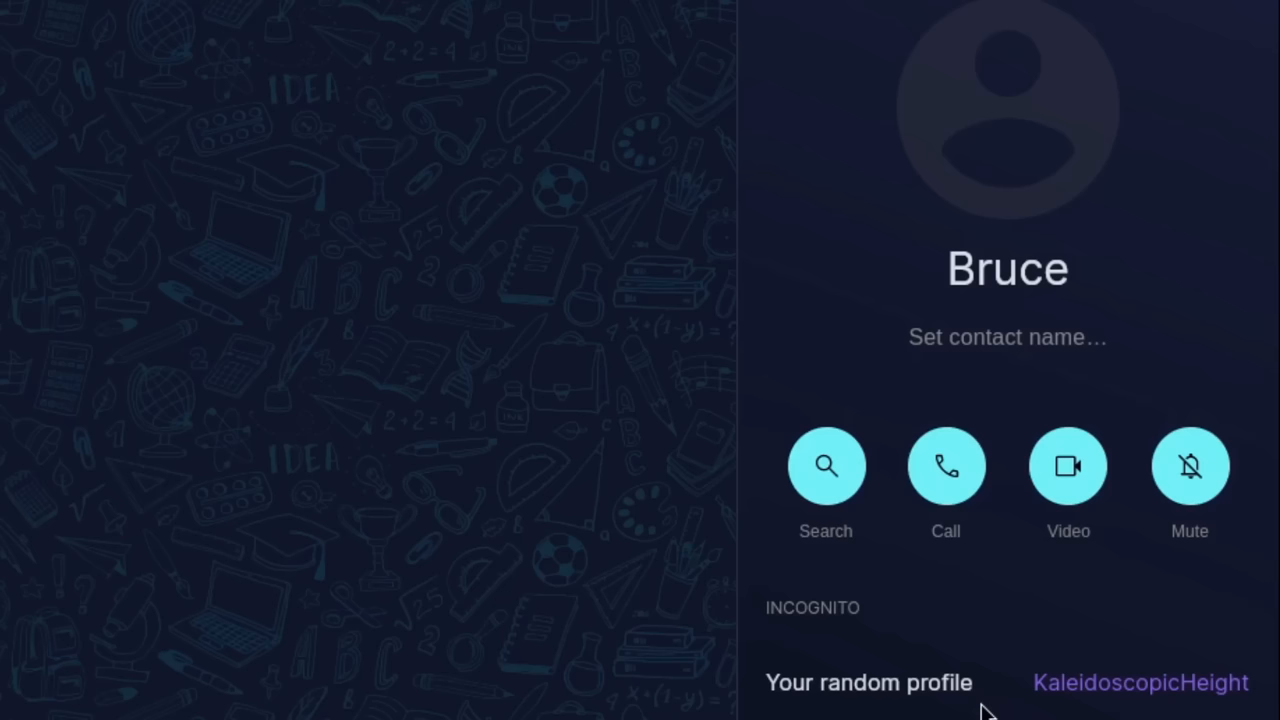
mouse_move(518, 690)
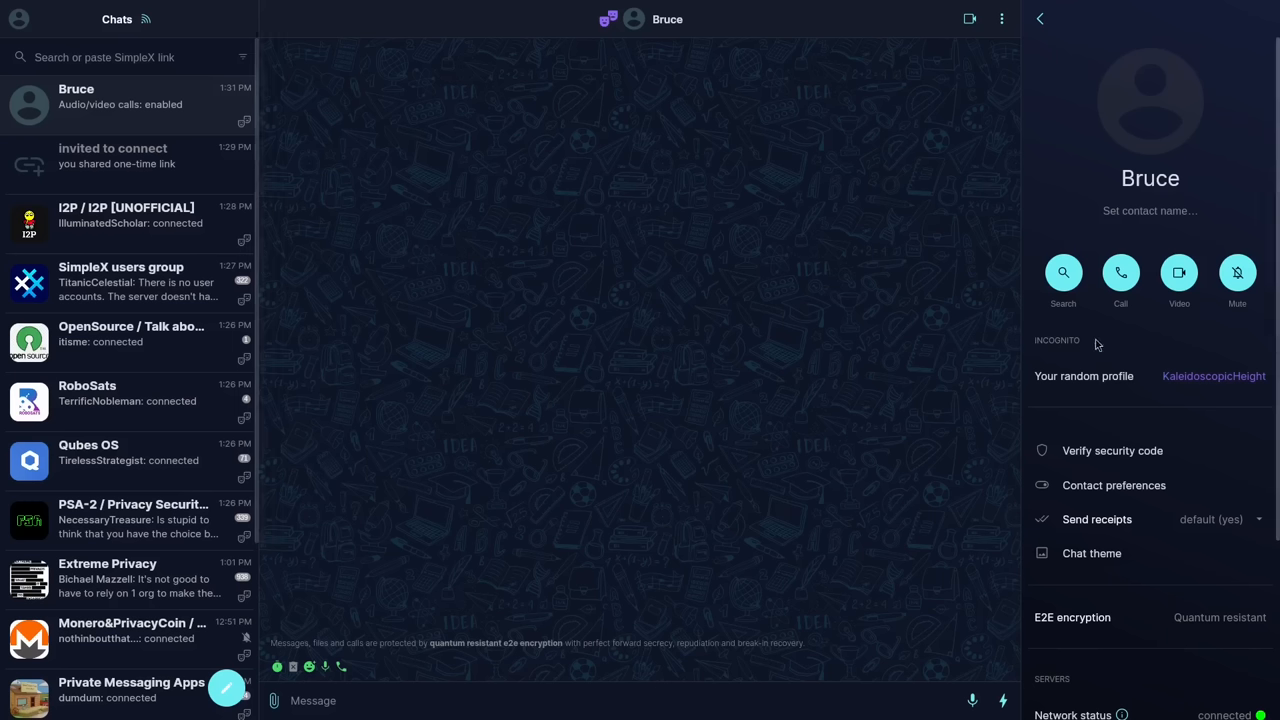
mouse_move(1192, 378)
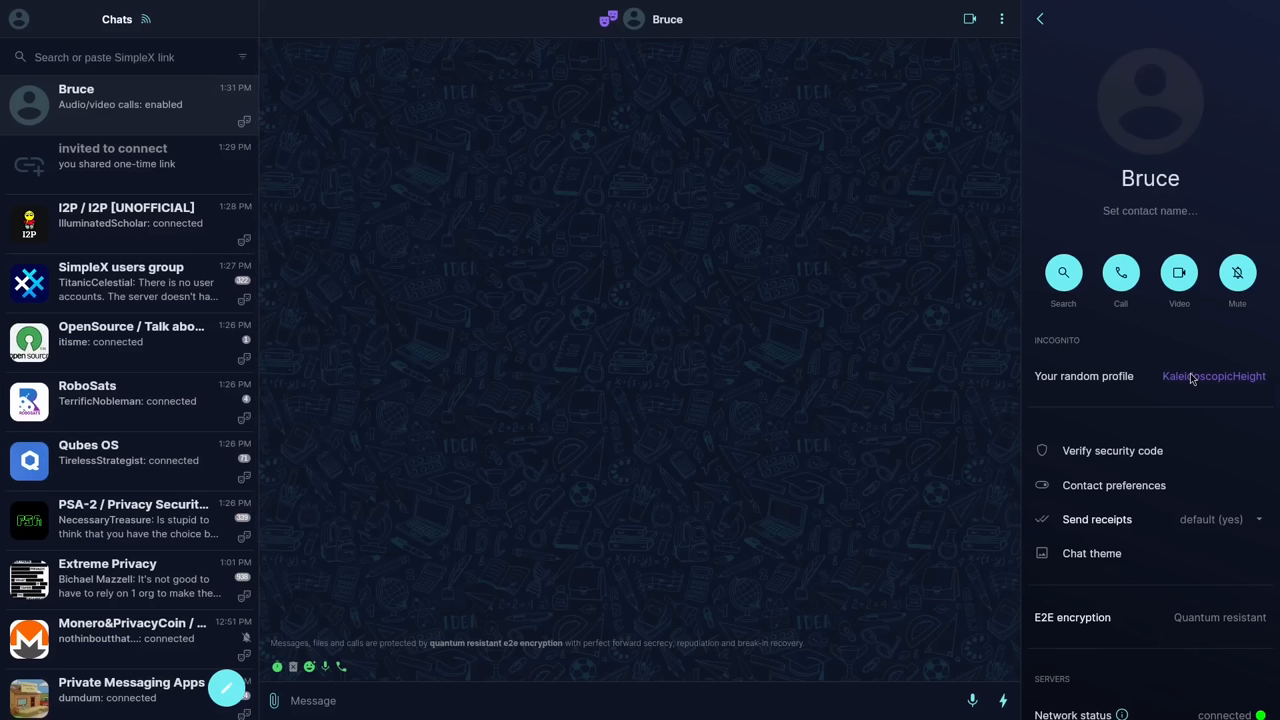
mouse_move(1224, 382)
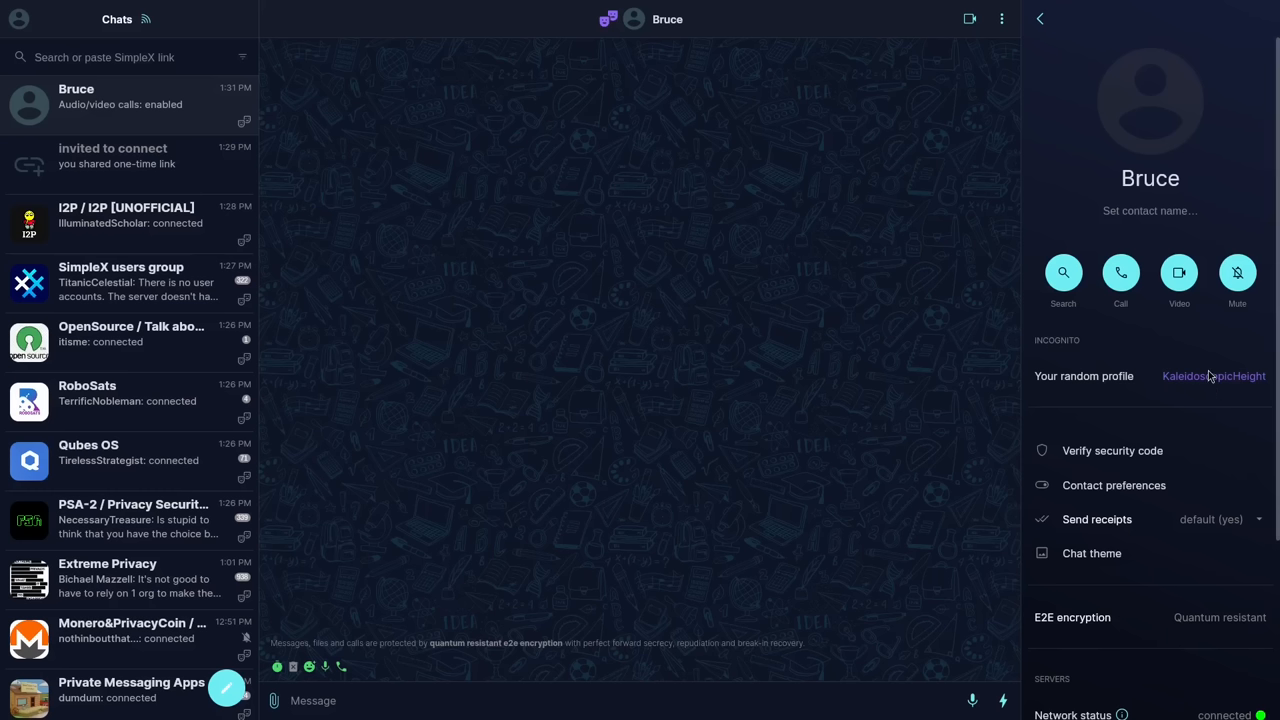
mouse_move(856, 300)
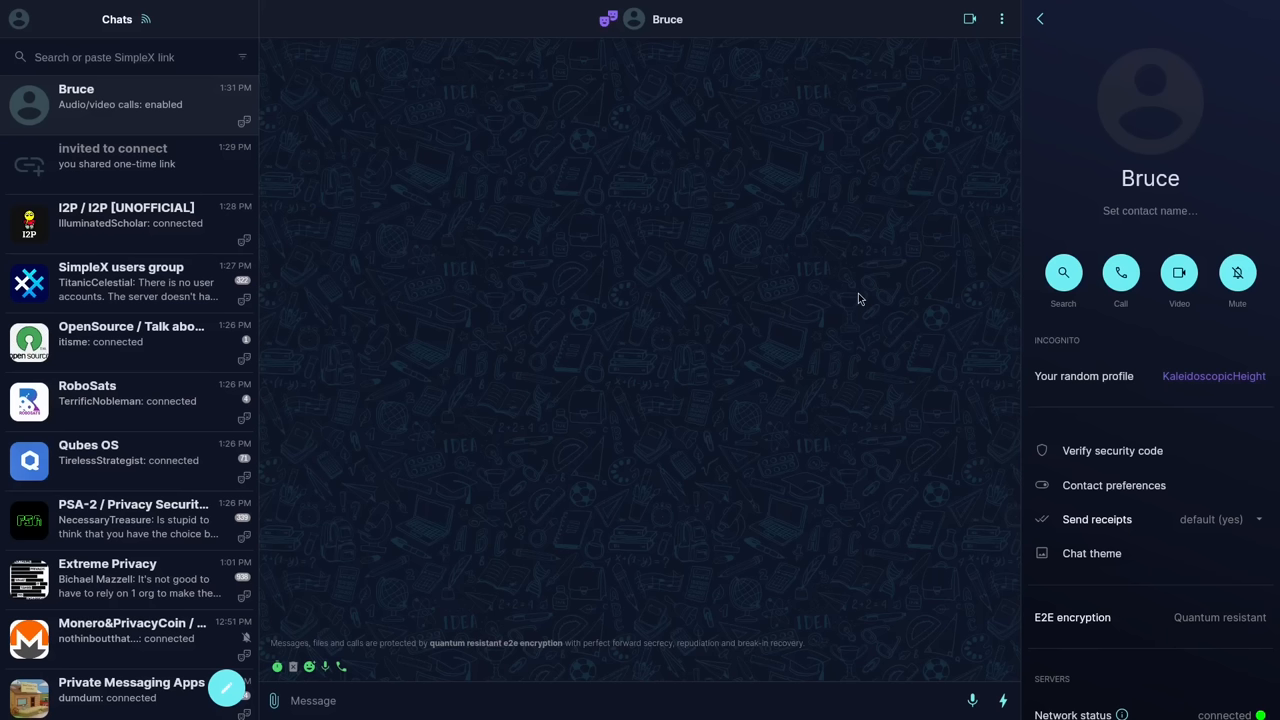
mouse_move(924, 272)
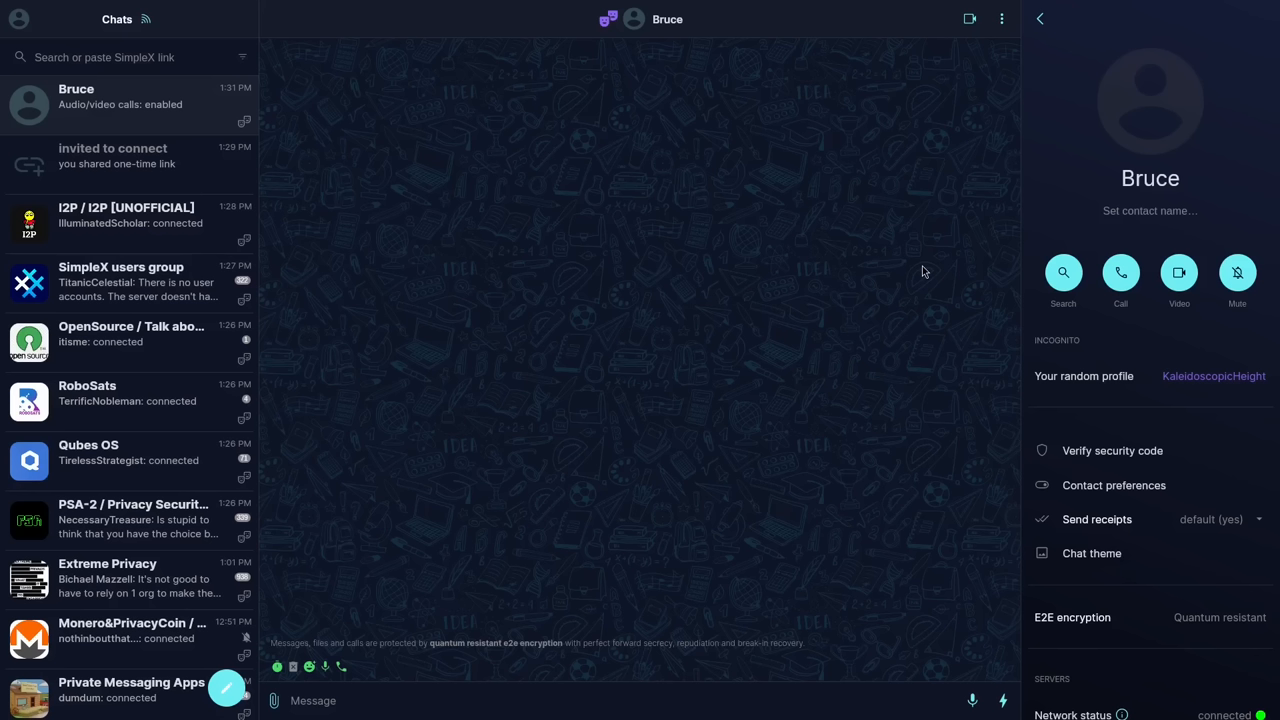
- Close Bruce's contact details showing the incognito profile KaleidoscopicHeight
click(1040, 18)
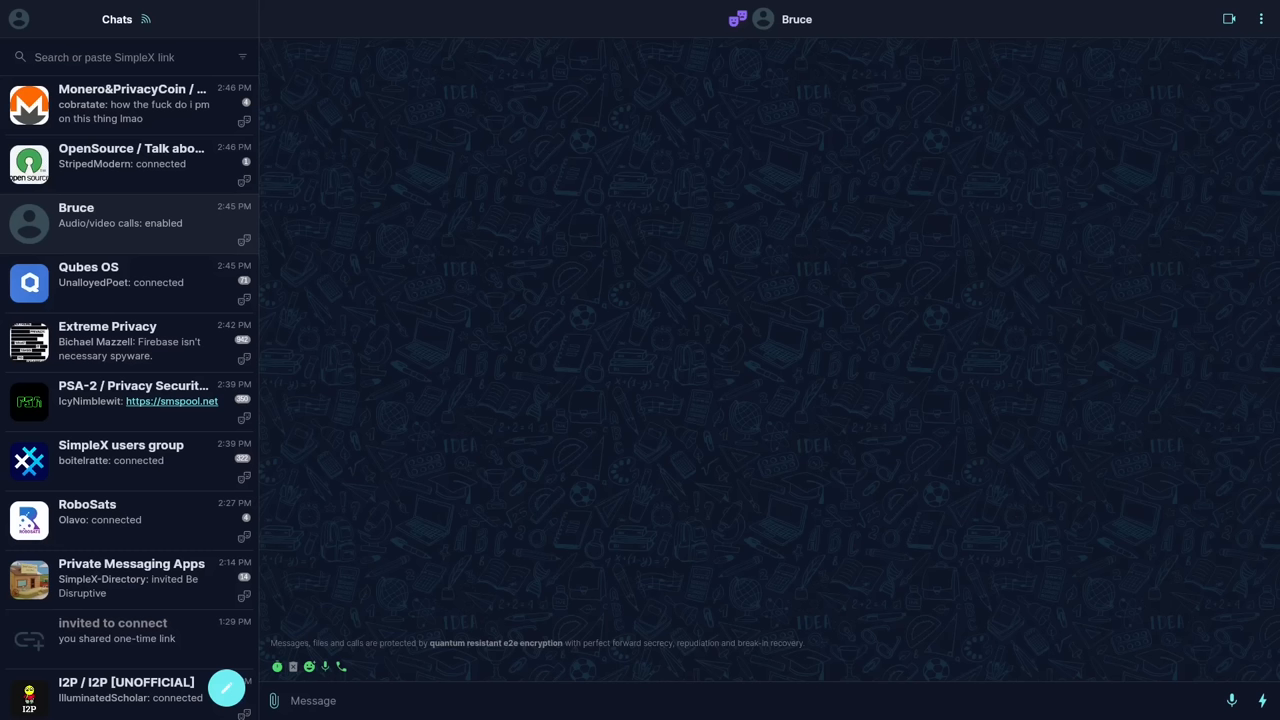
mouse_move(482, 436)
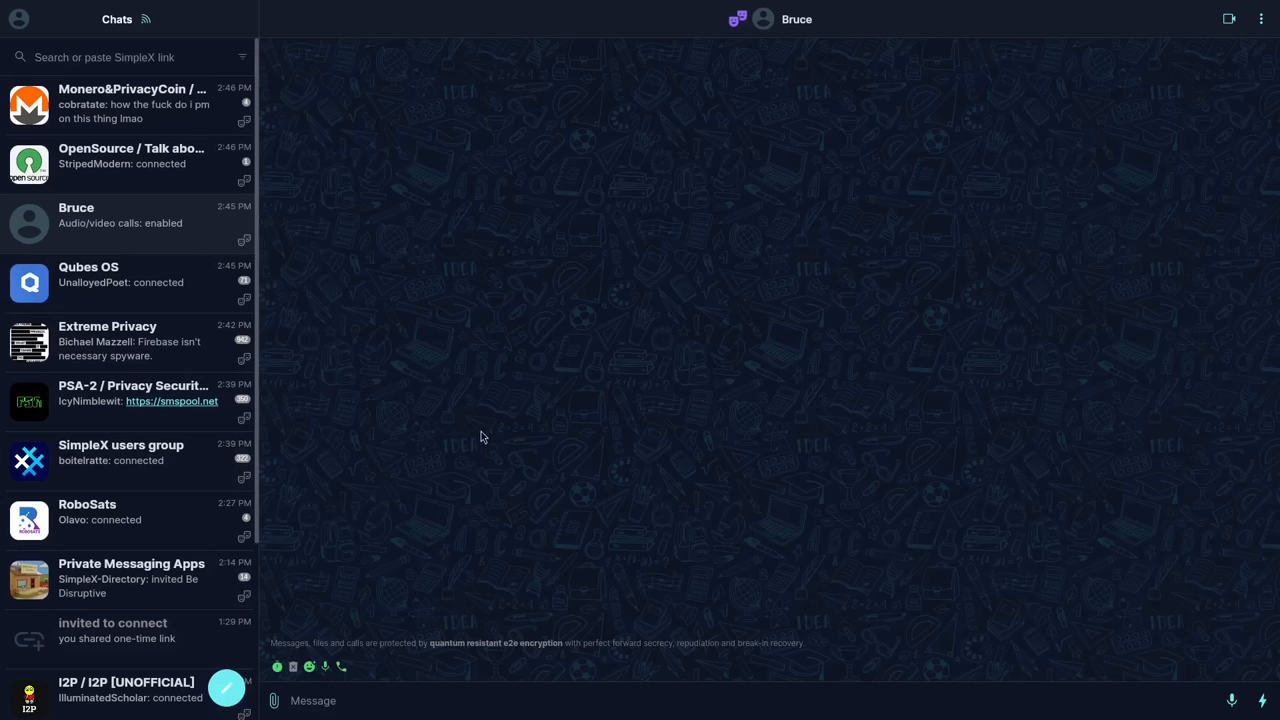
mouse_move(488, 390)
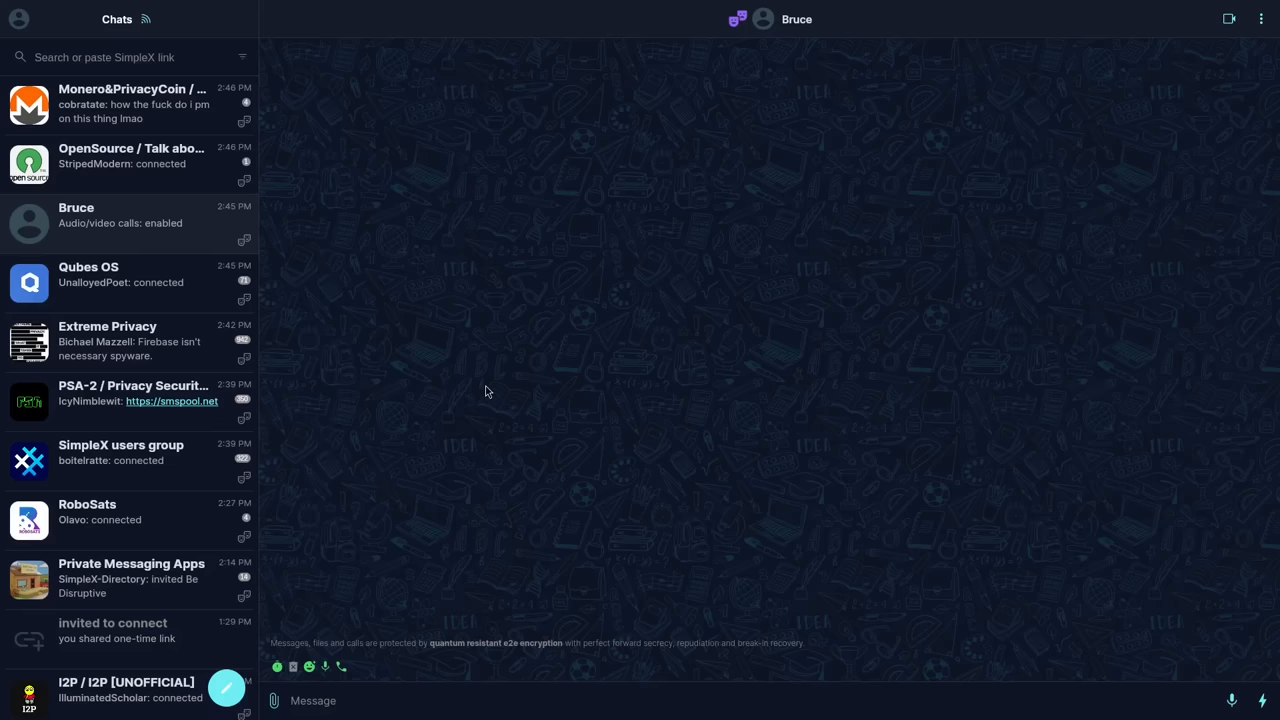
mouse_move(418, 284)
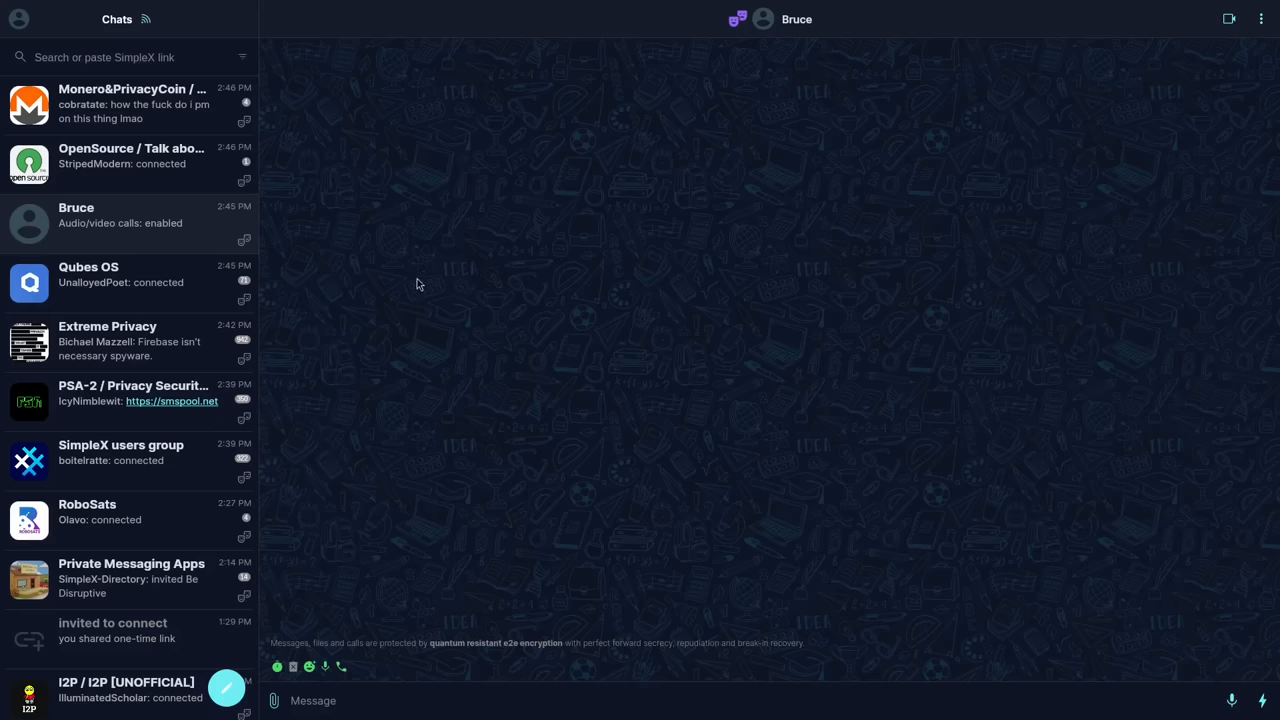
- Show Alice's settings list in place of the chat list
click(20, 20)
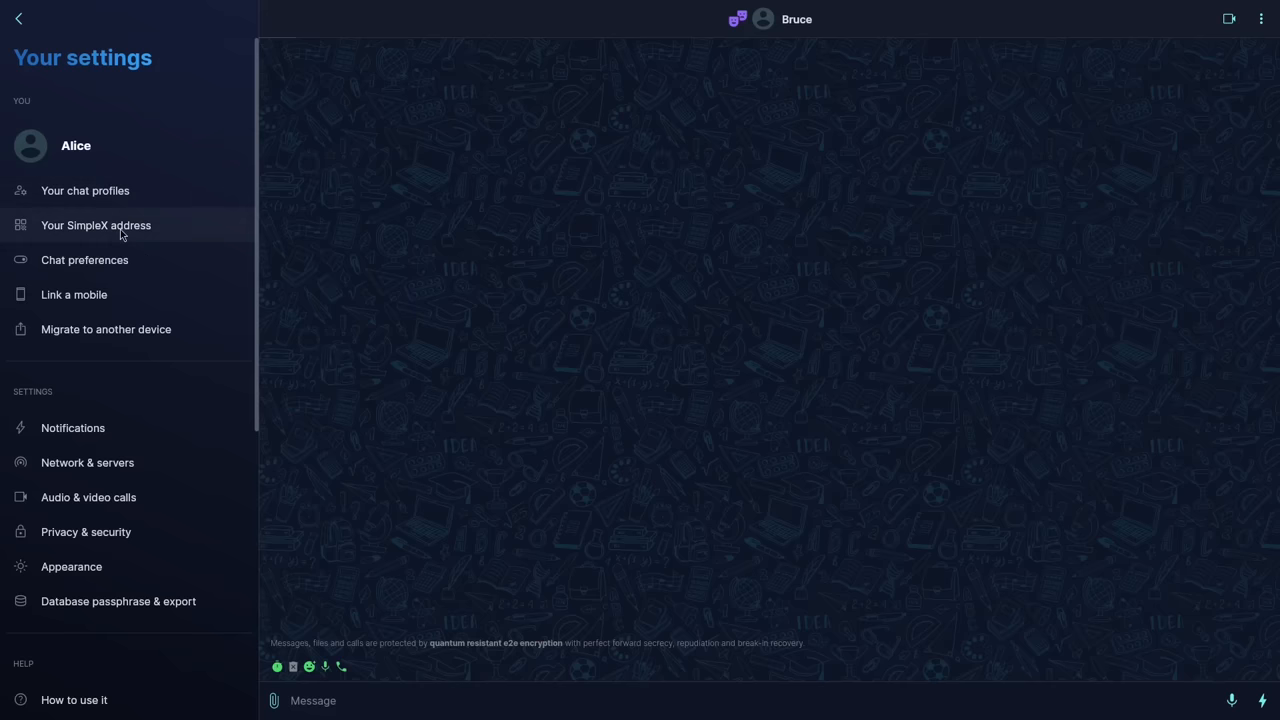
- Create a new SimpleX address for Alice without sharing it with contacts
click(96, 224)
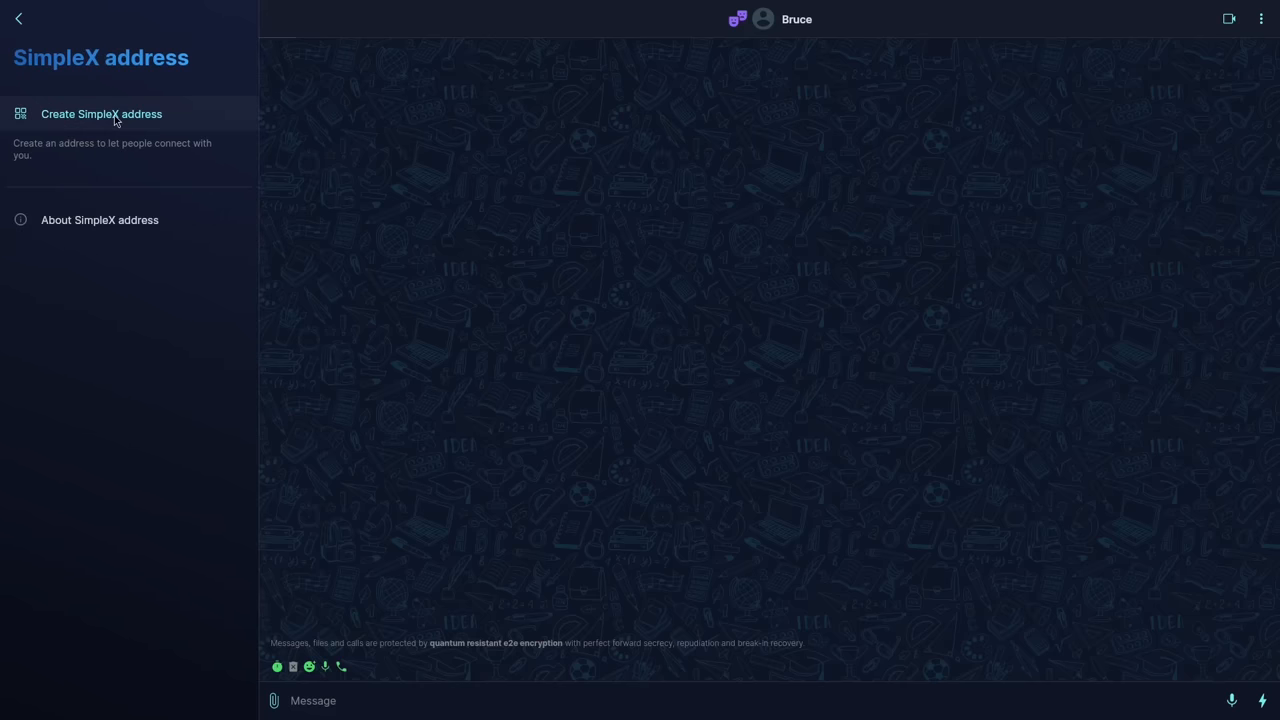
click(100, 112)
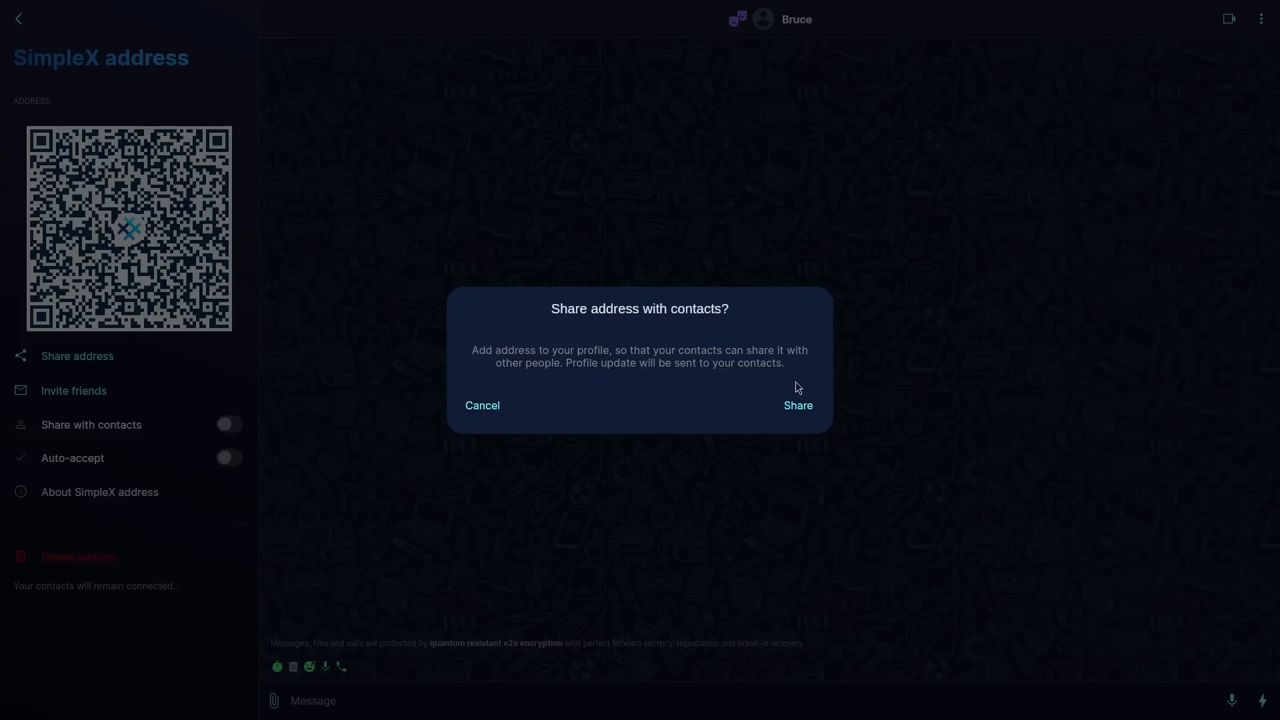
mouse_move(800, 366)
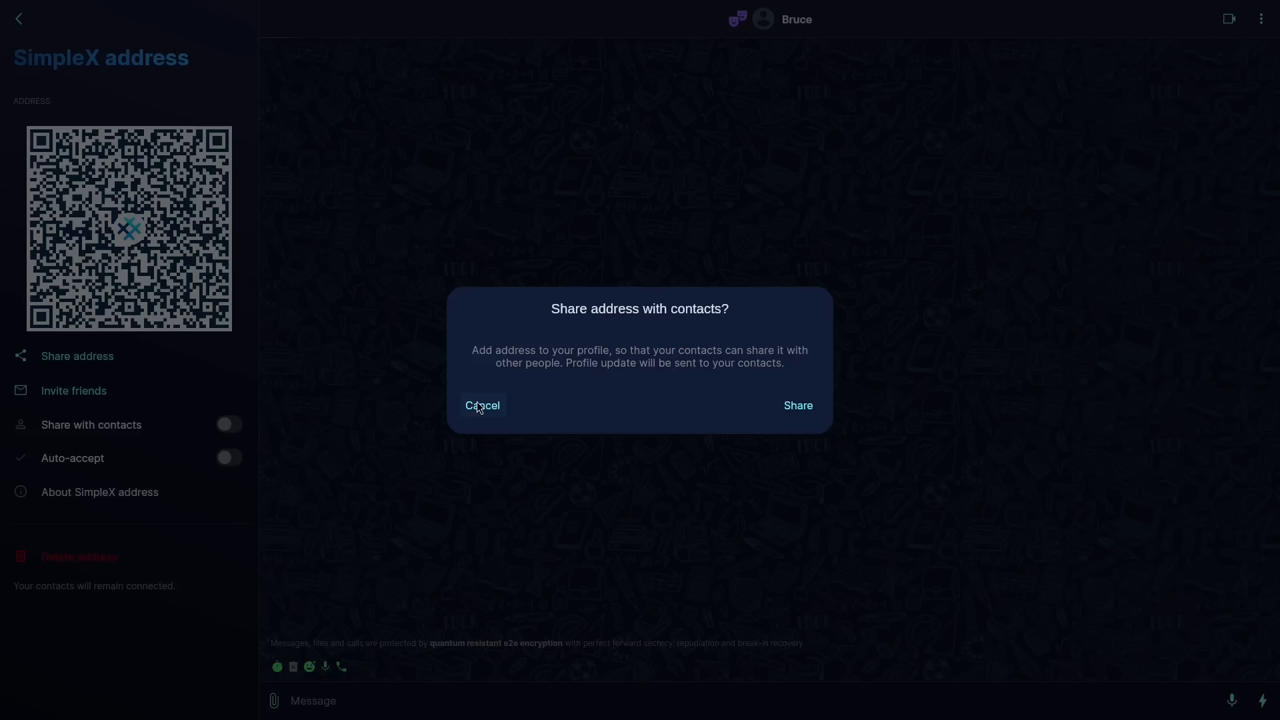
click(482, 404)
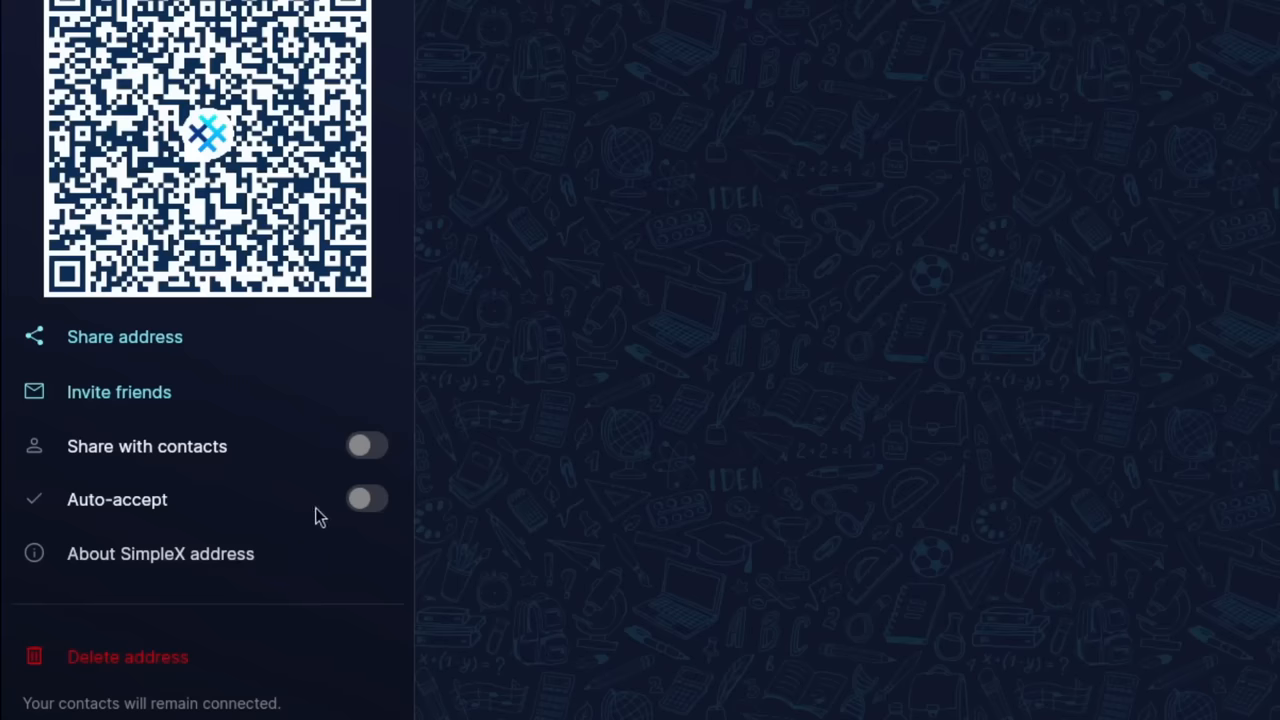
mouse_move(540, 504)
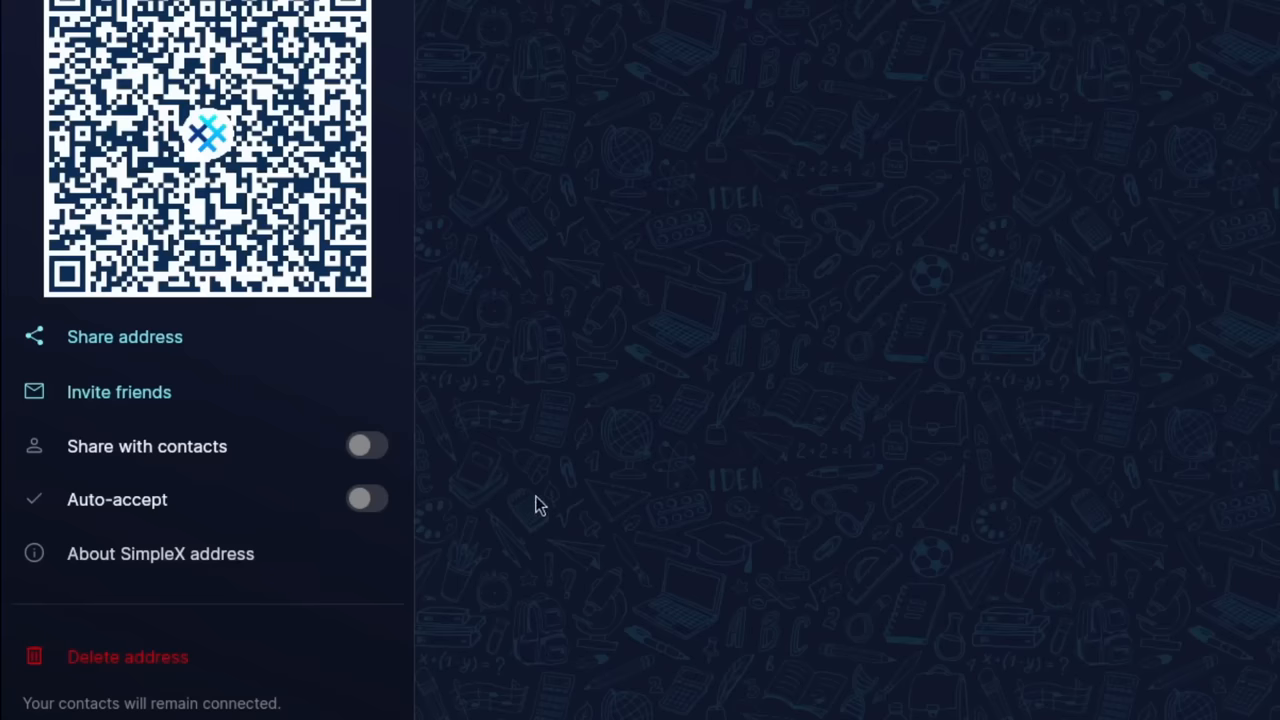
mouse_move(230, 348)
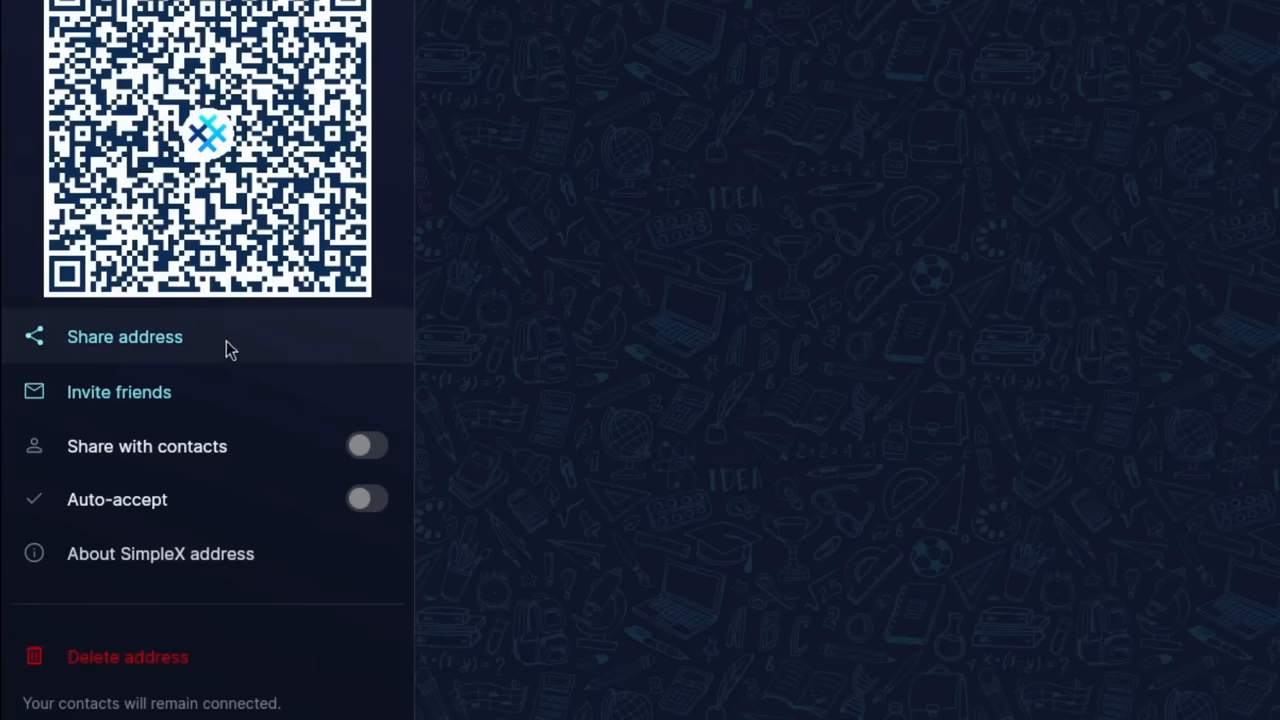
mouse_move(868, 400)
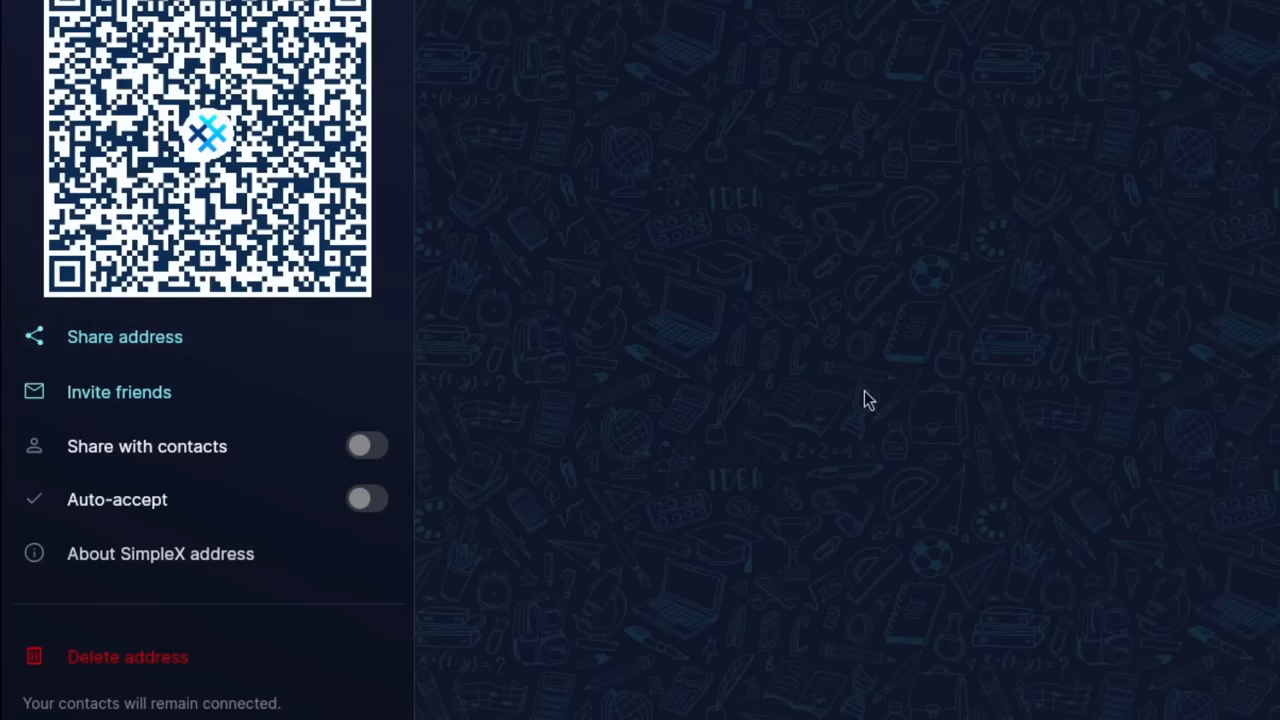
mouse_move(796, 612)
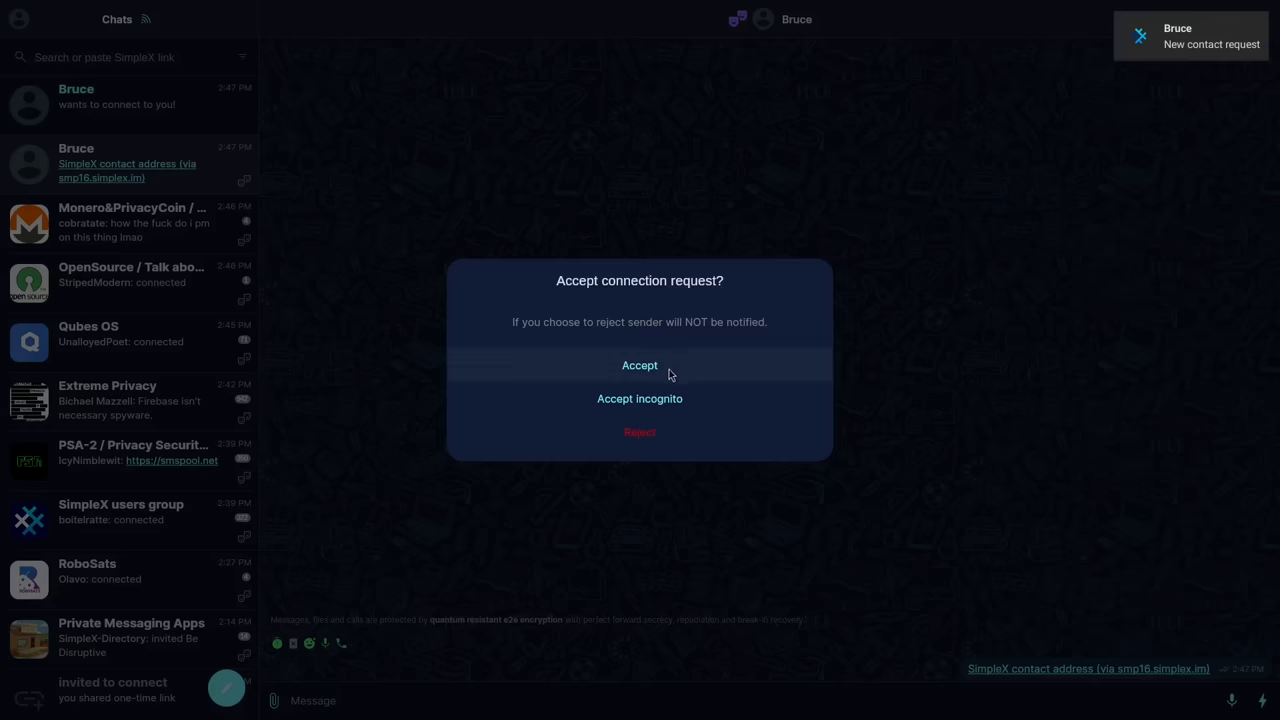
mouse_move(640, 398)
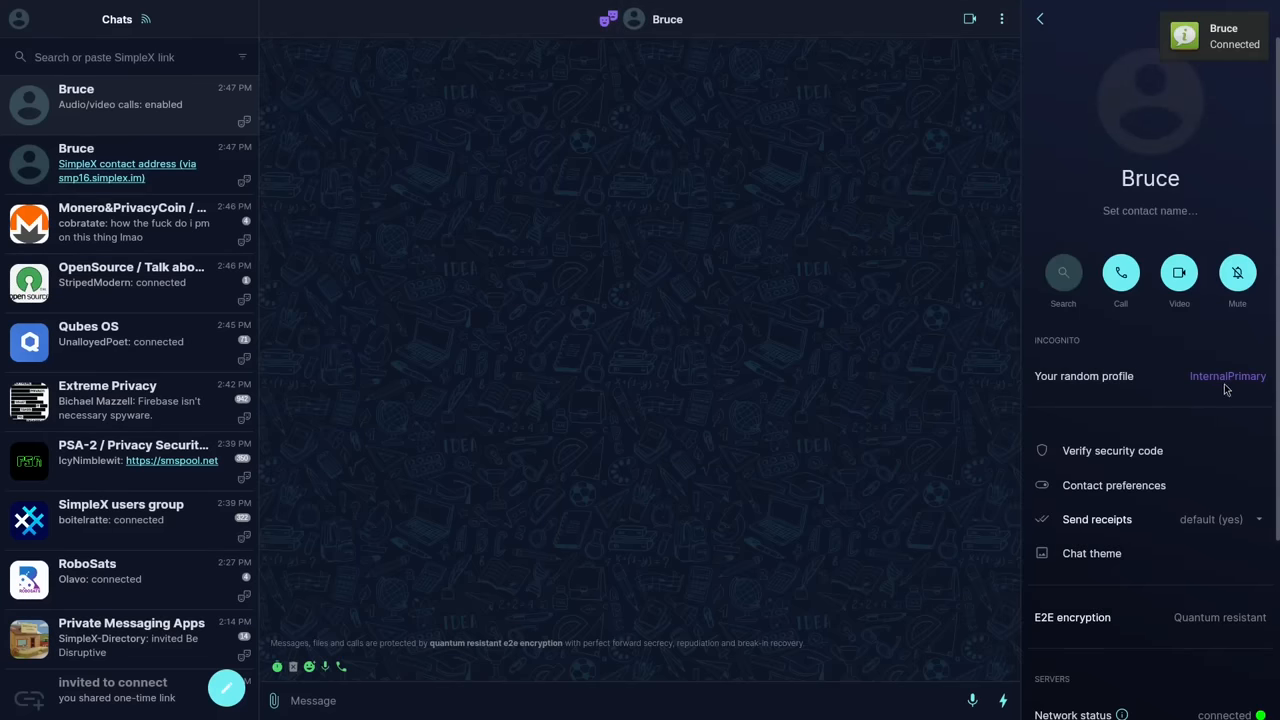
mouse_move(1210, 380)
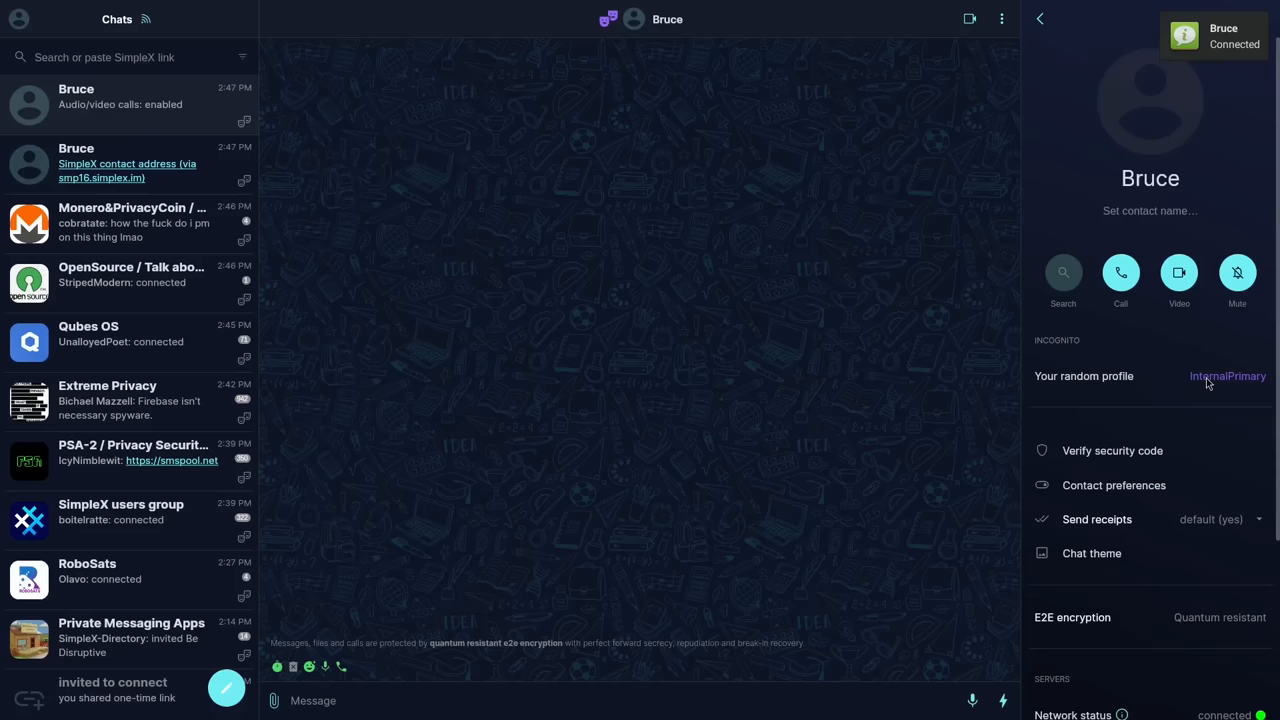
mouse_move(988, 184)
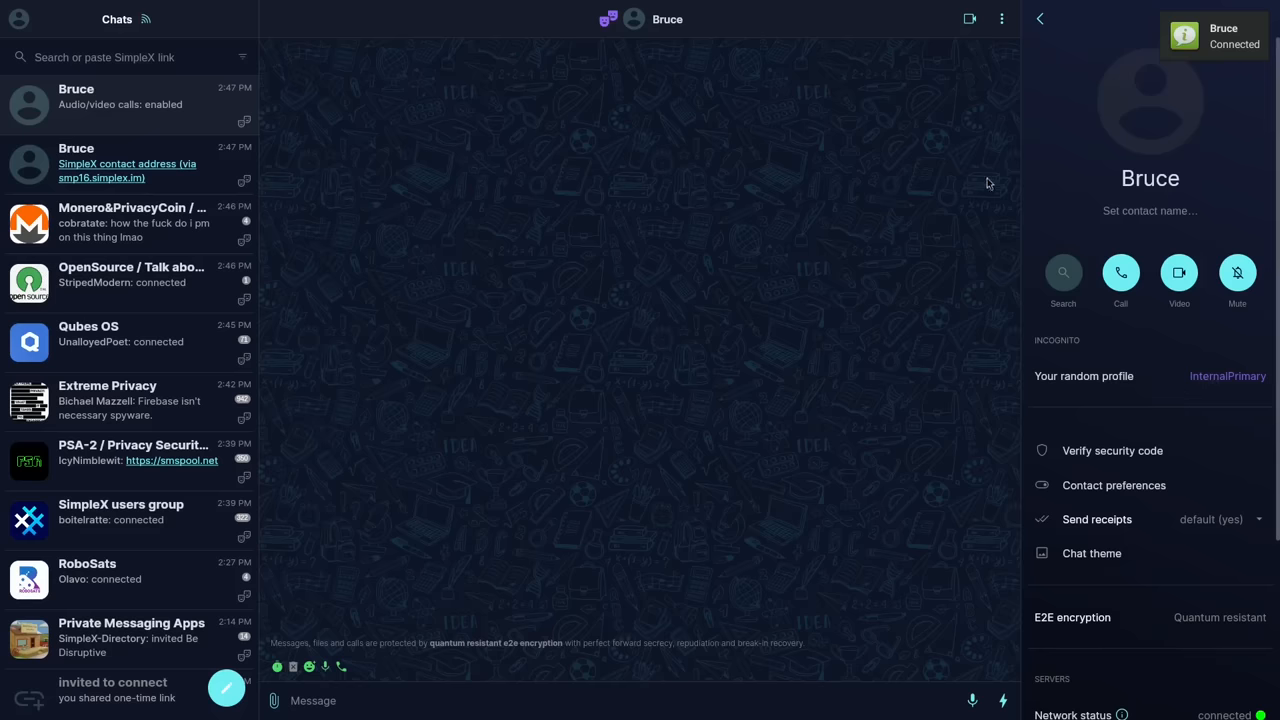
- Close the details of Bruce's incognito connection under the profile InternalPrimary
click(1040, 18)
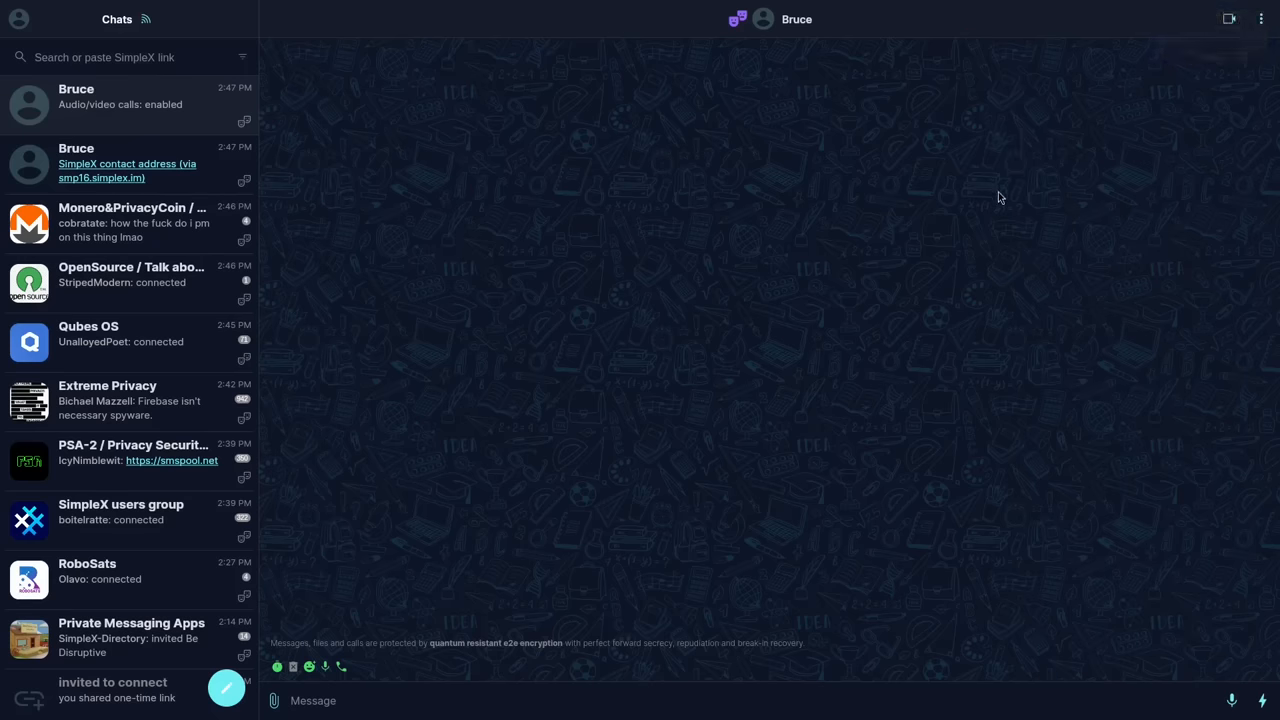
mouse_move(976, 224)
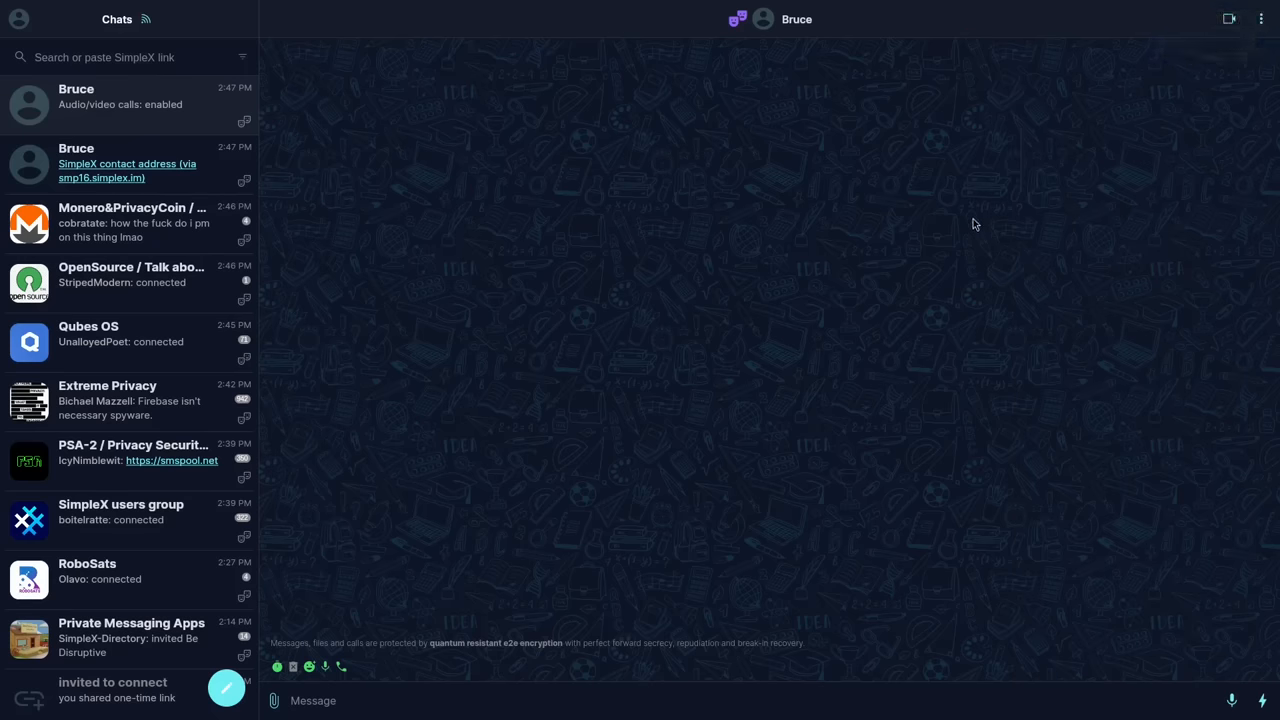
mouse_move(814, 262)
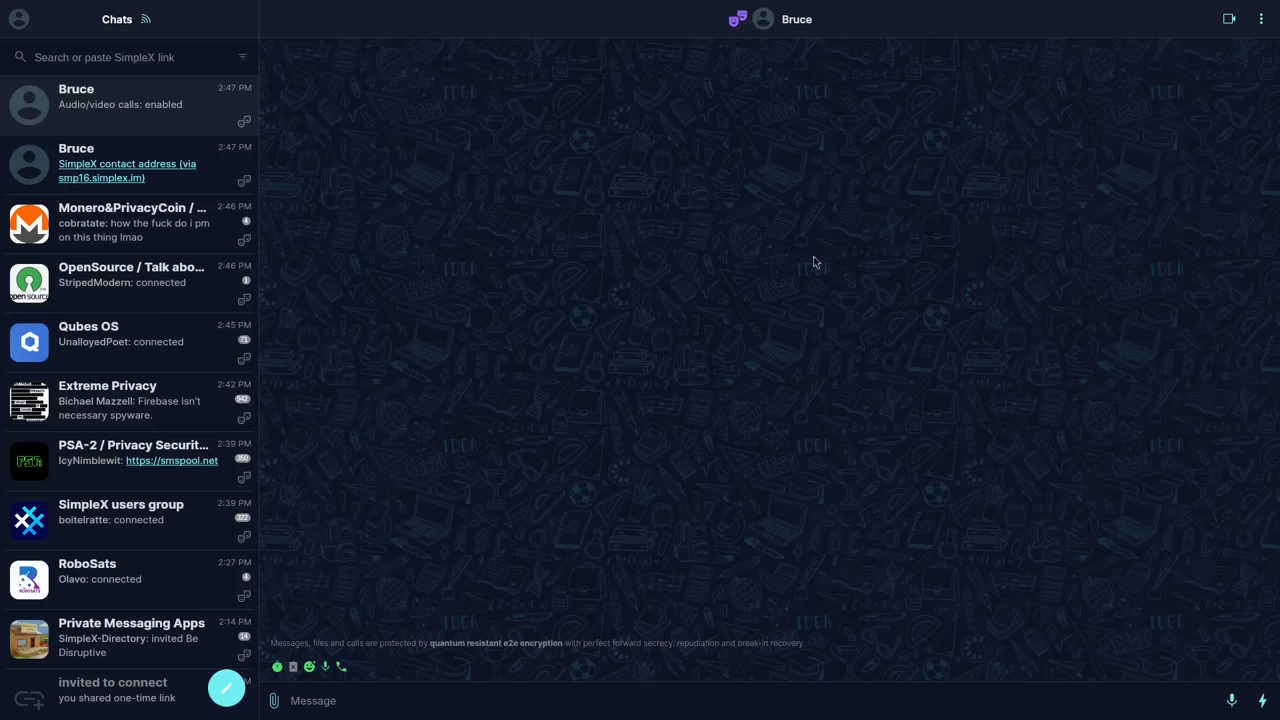
mouse_move(756, 304)
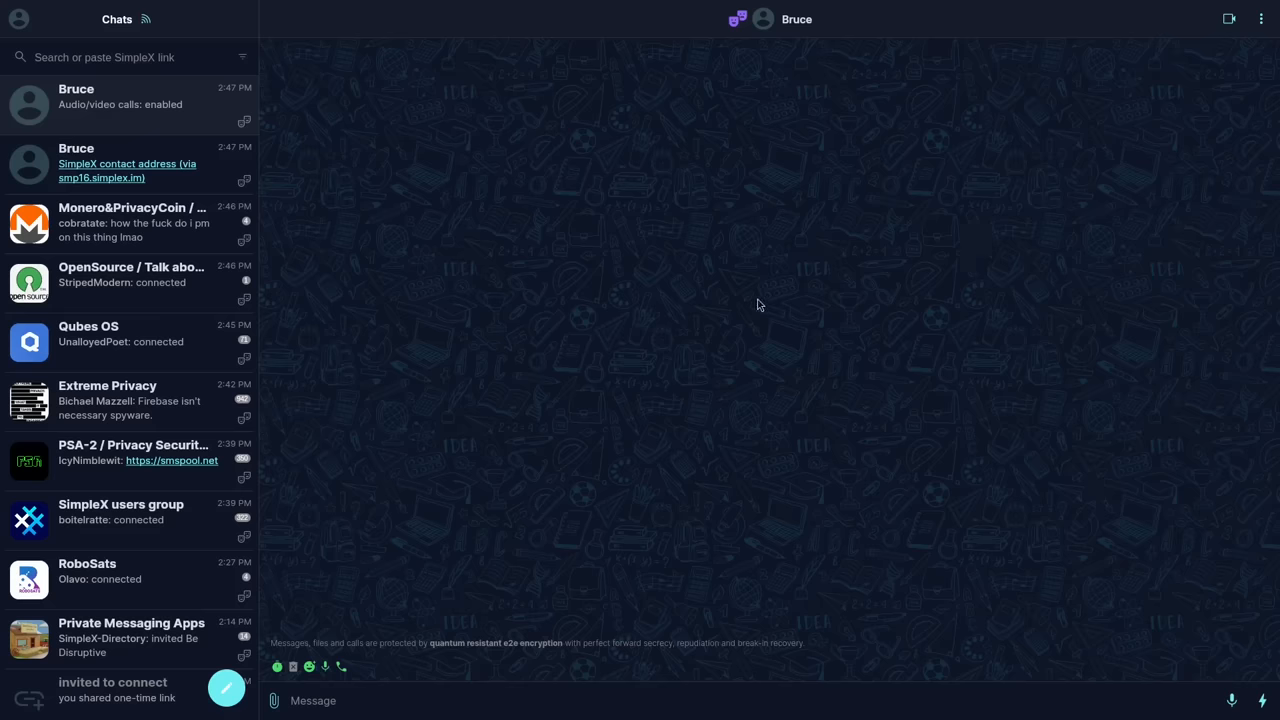
mouse_move(212, 114)
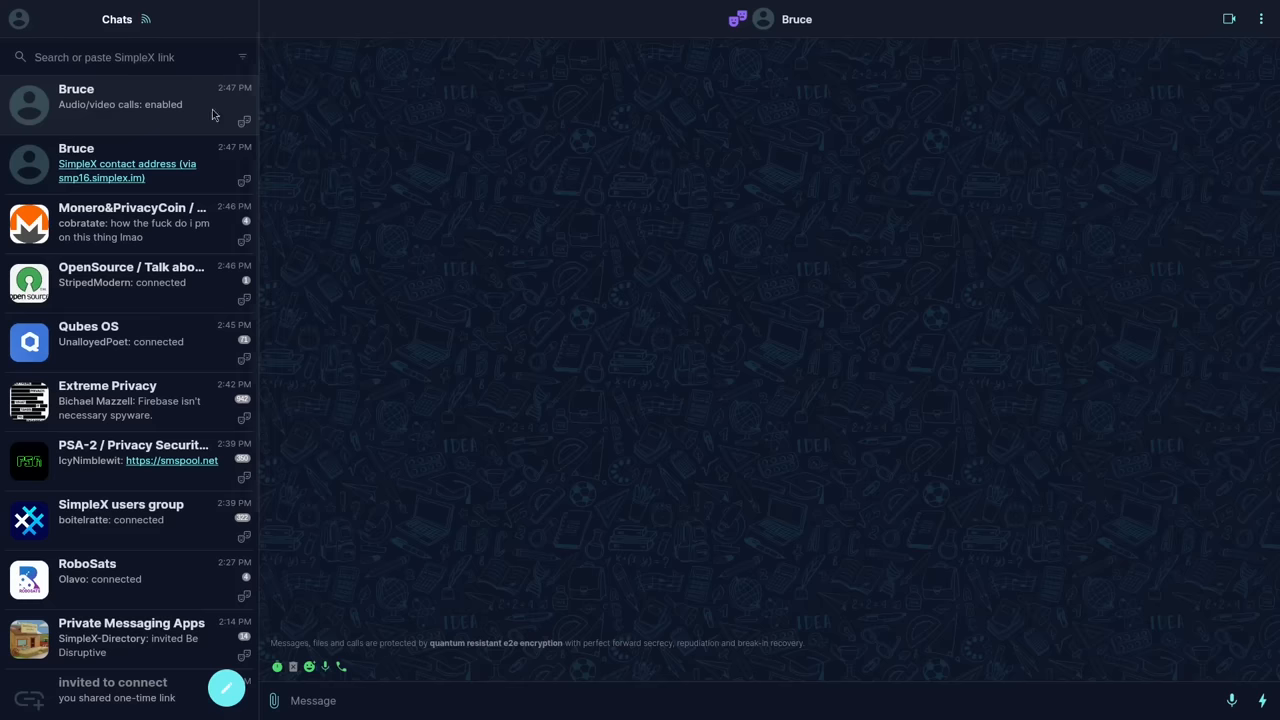
- Delete Alice's existing SimpleX address from the address page
click(18, 18)
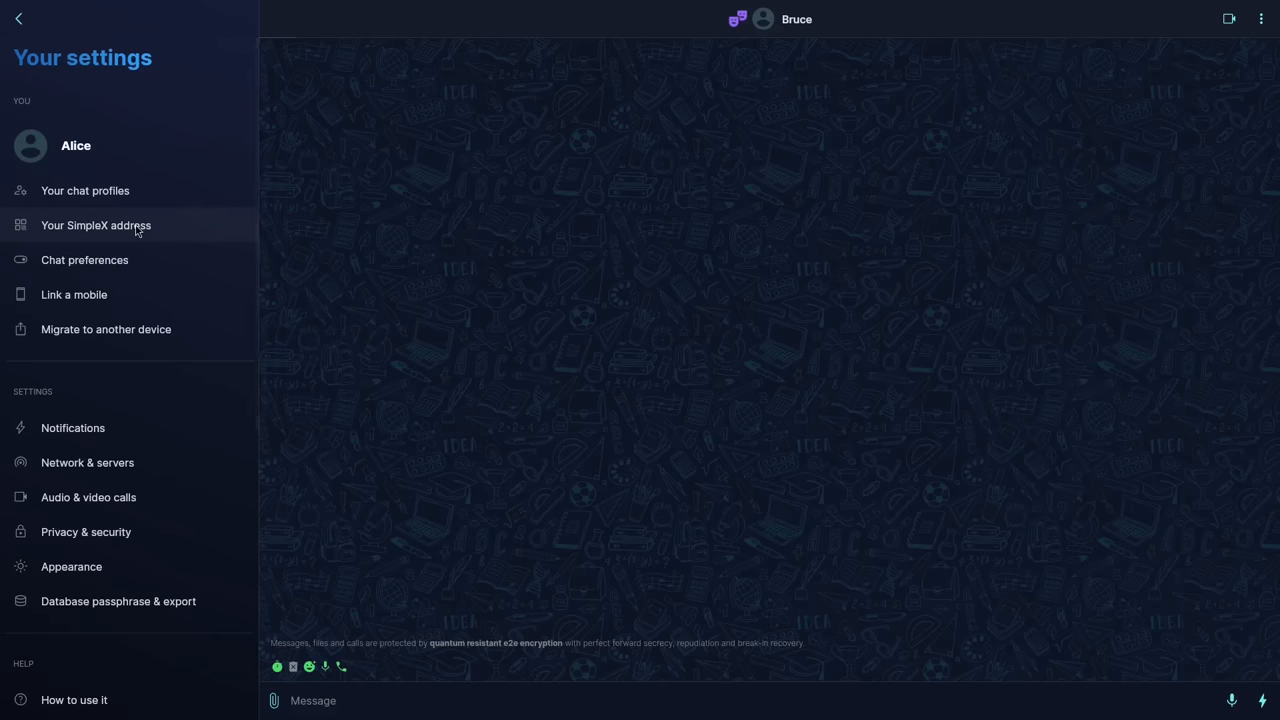
click(96, 224)
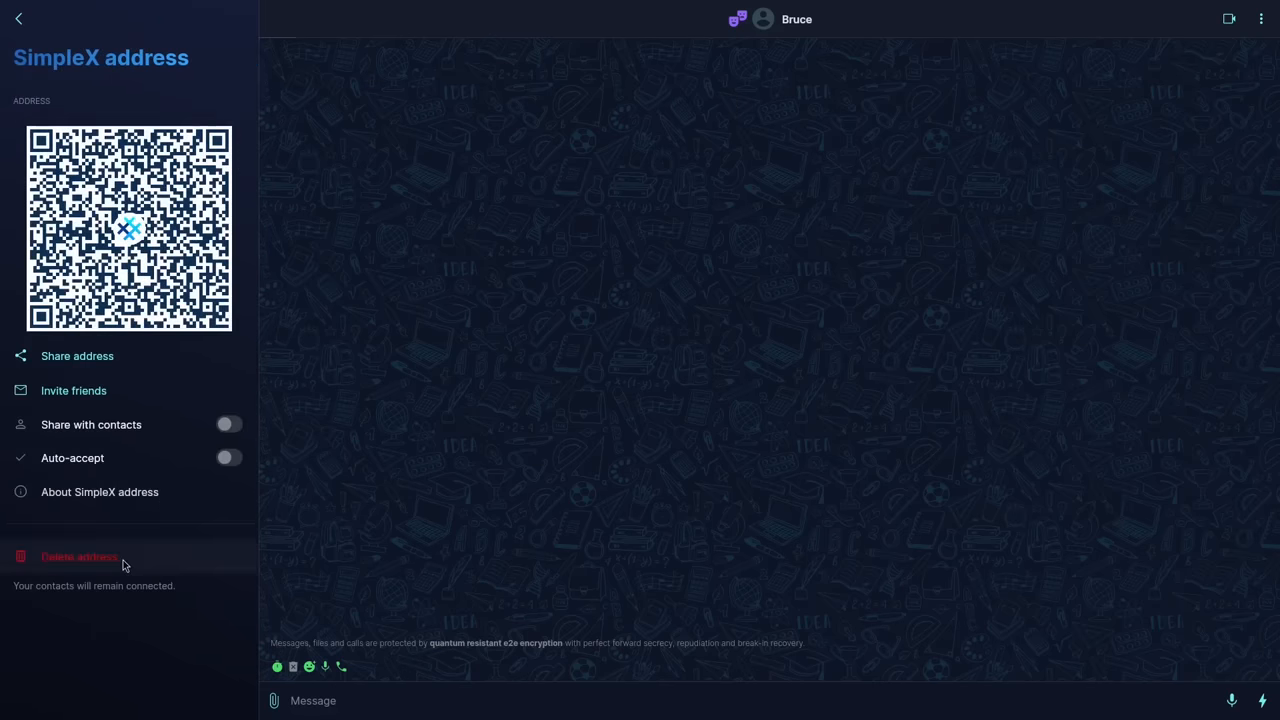
click(78, 556)
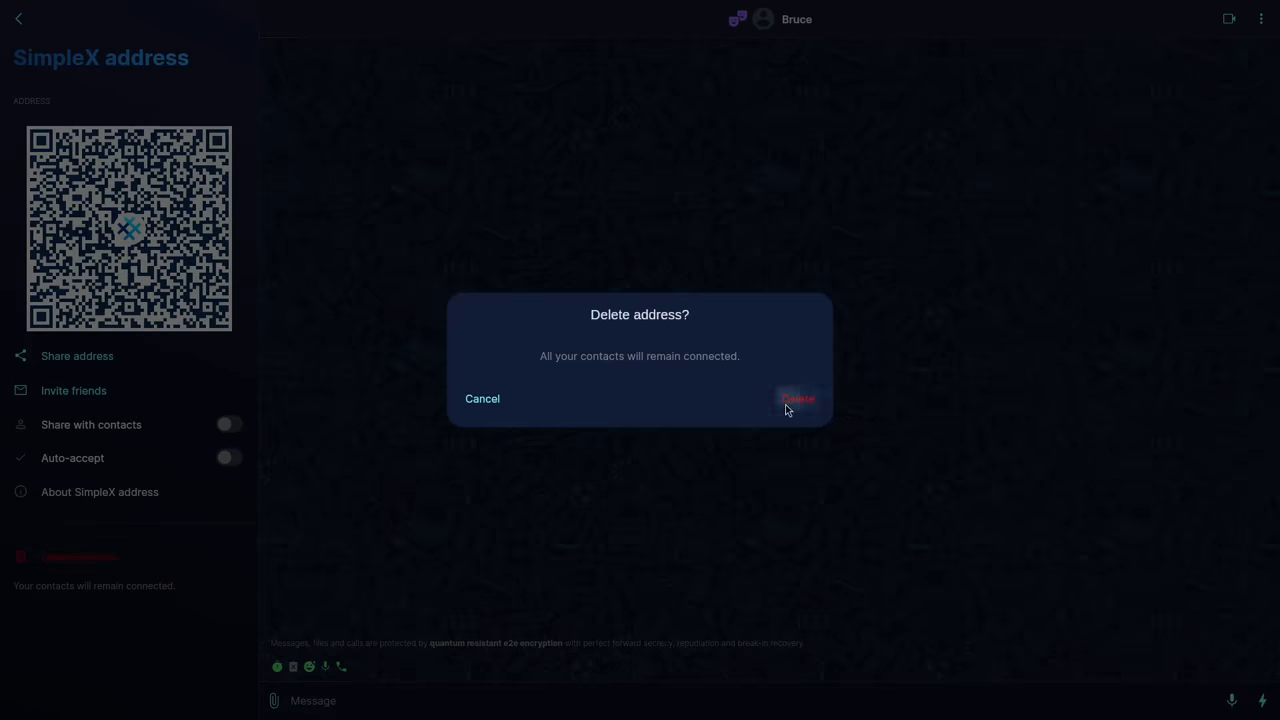
click(796, 400)
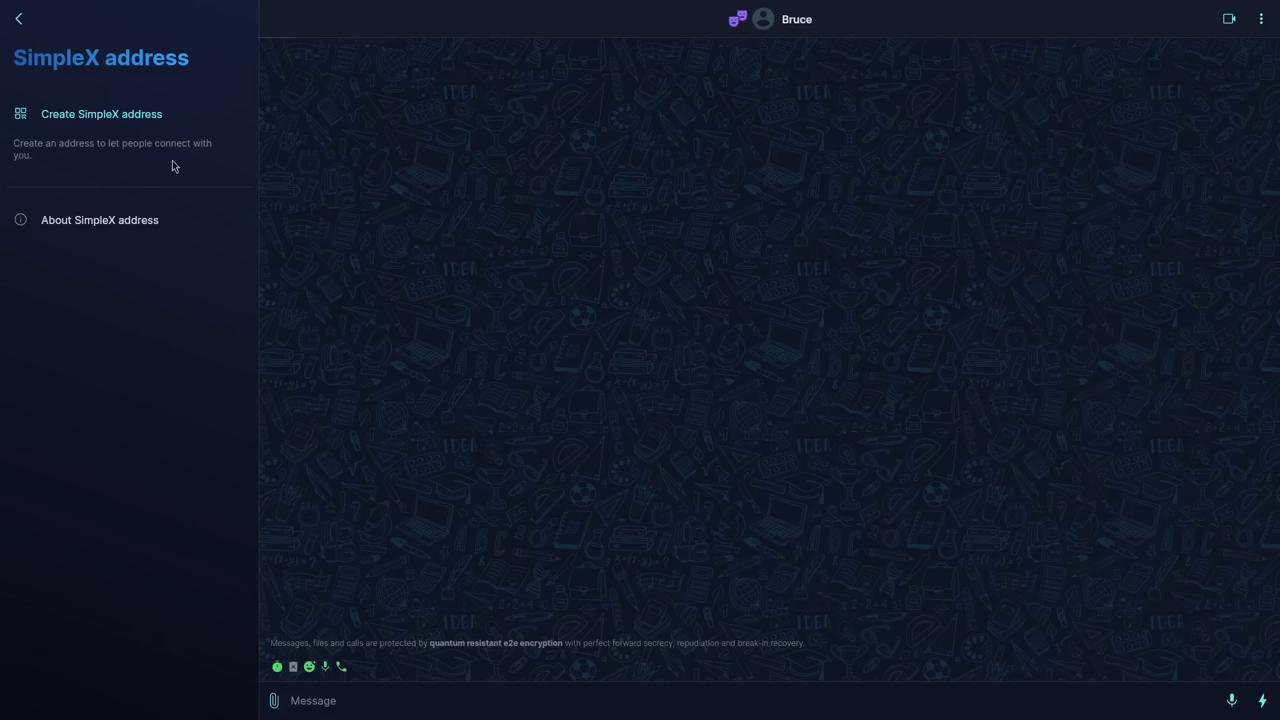
- Create a new SimpleX address and delete it again, leaving the profile with none
click(100, 112)
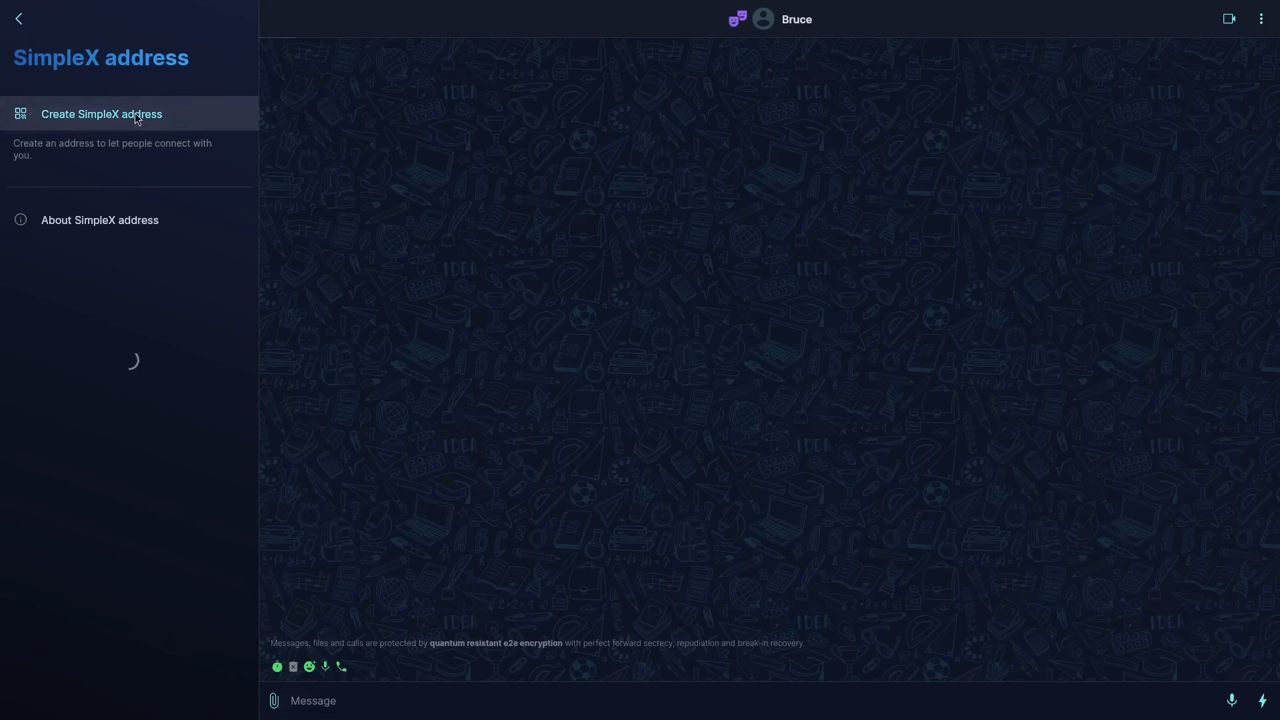
click(100, 112)
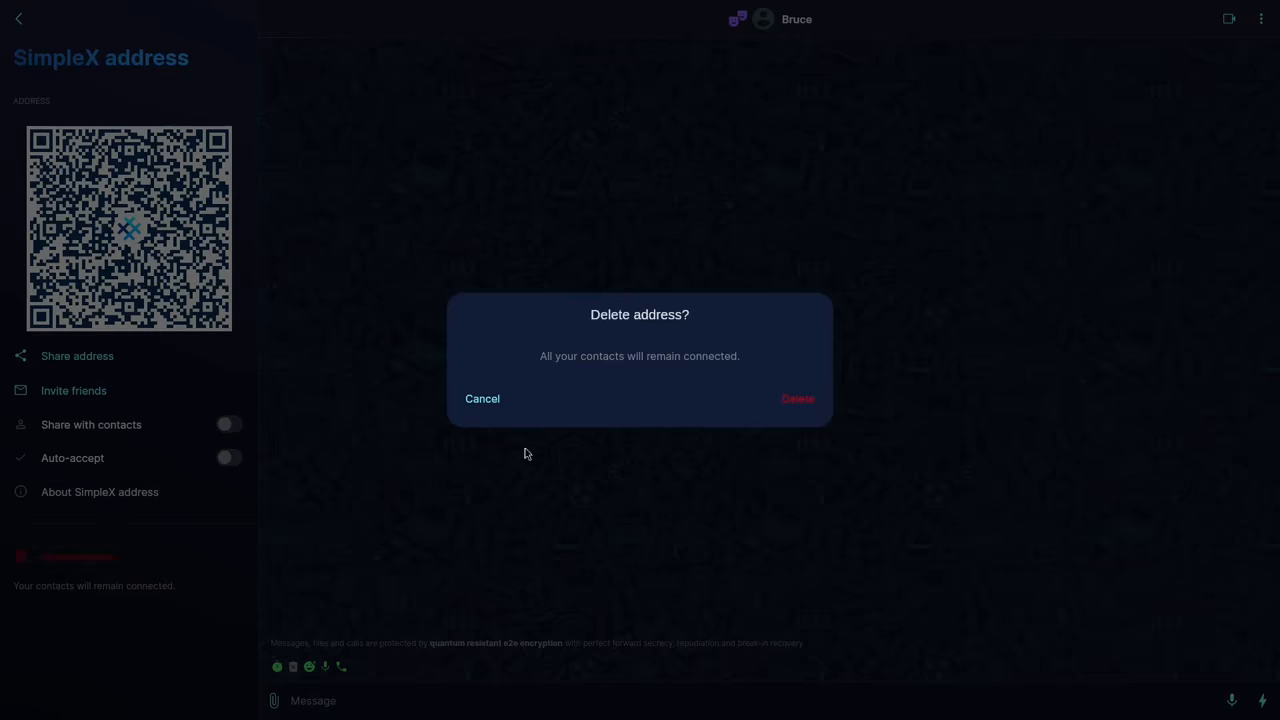
mouse_move(704, 432)
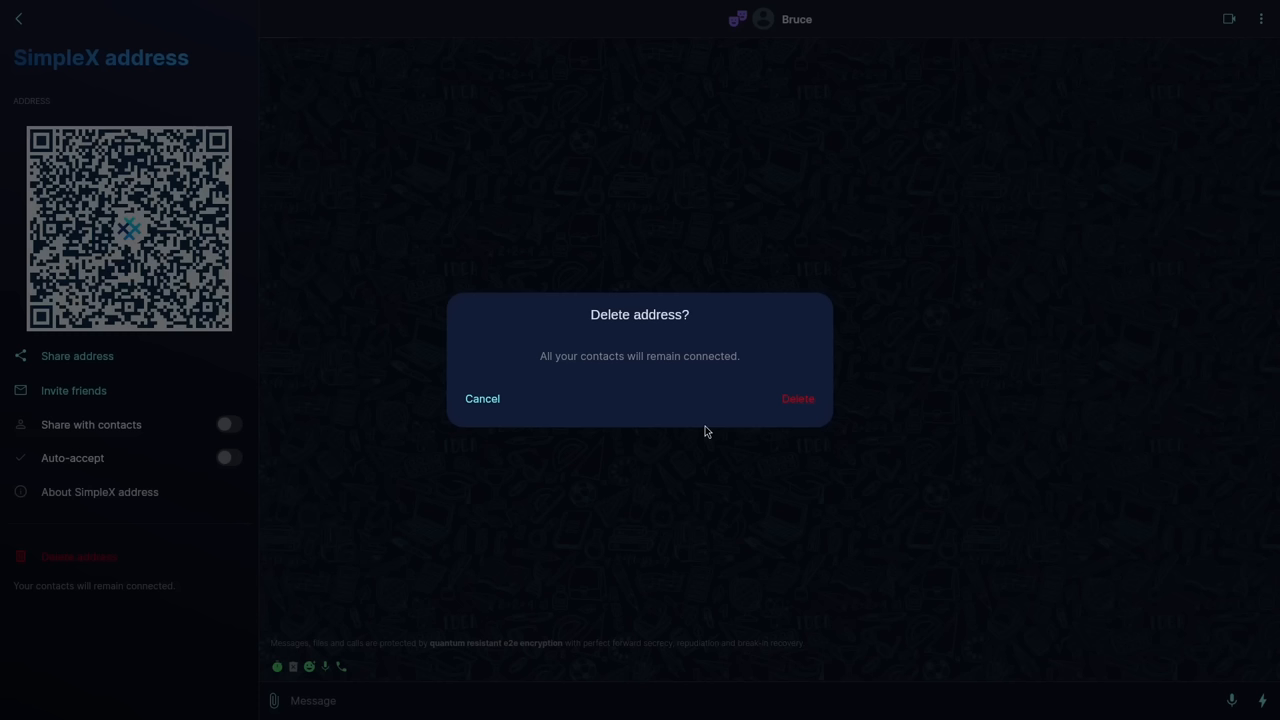
mouse_move(800, 414)
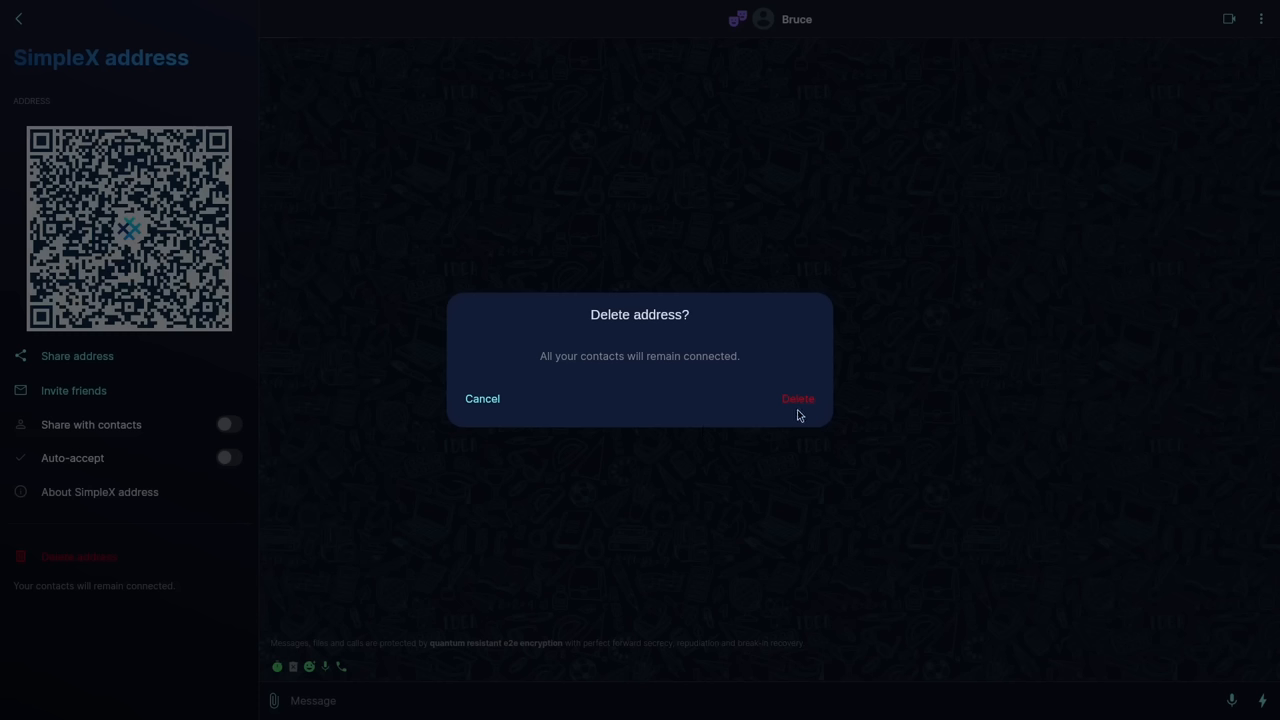
click(796, 398)
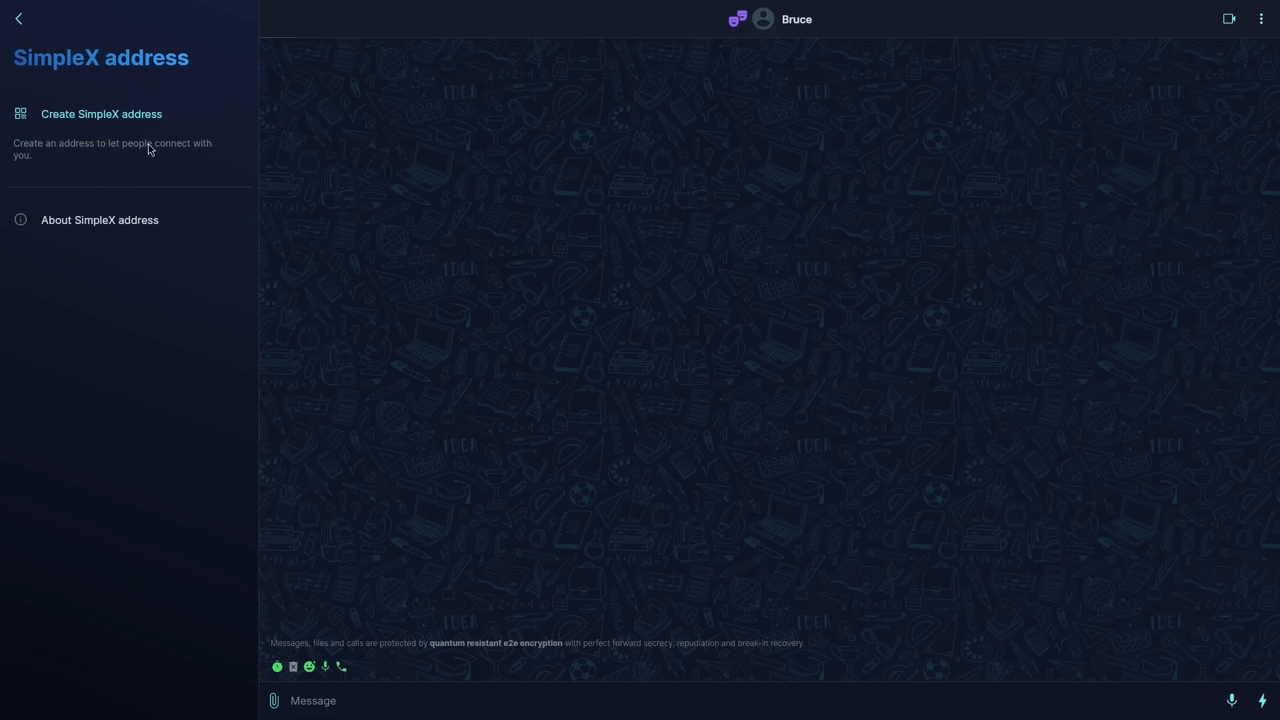
mouse_move(160, 152)
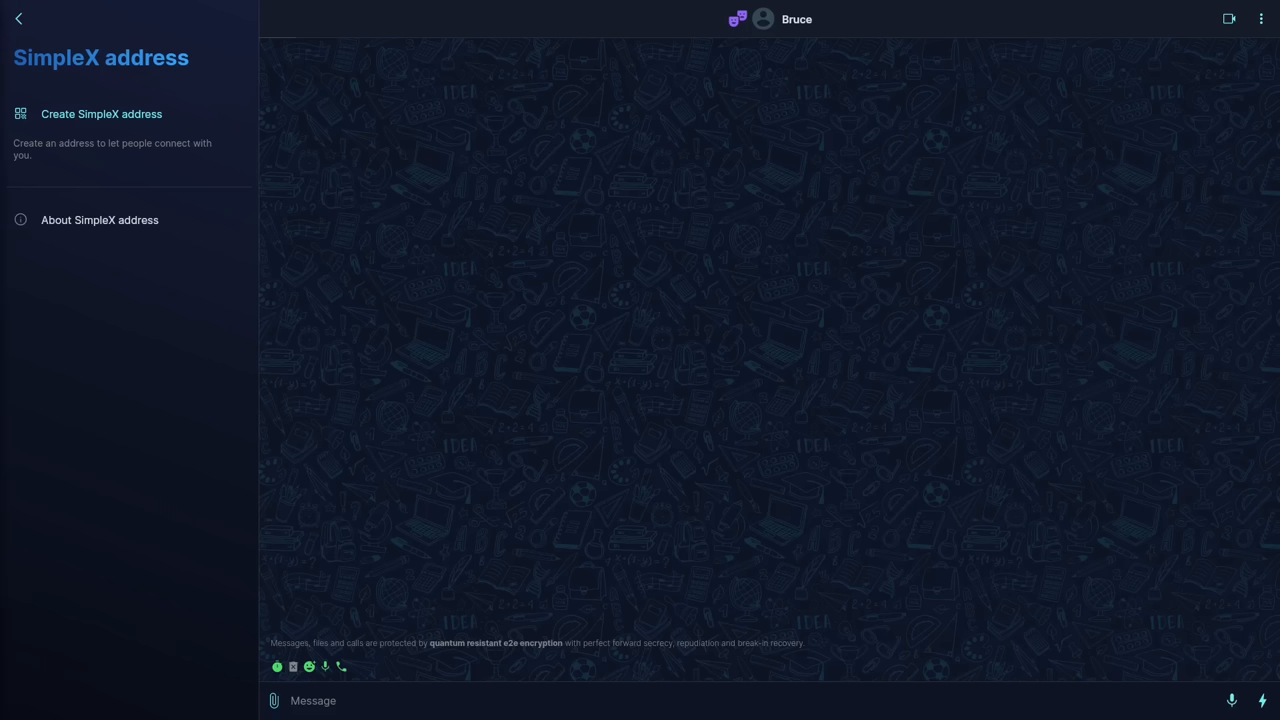
mouse_move(76, 148)
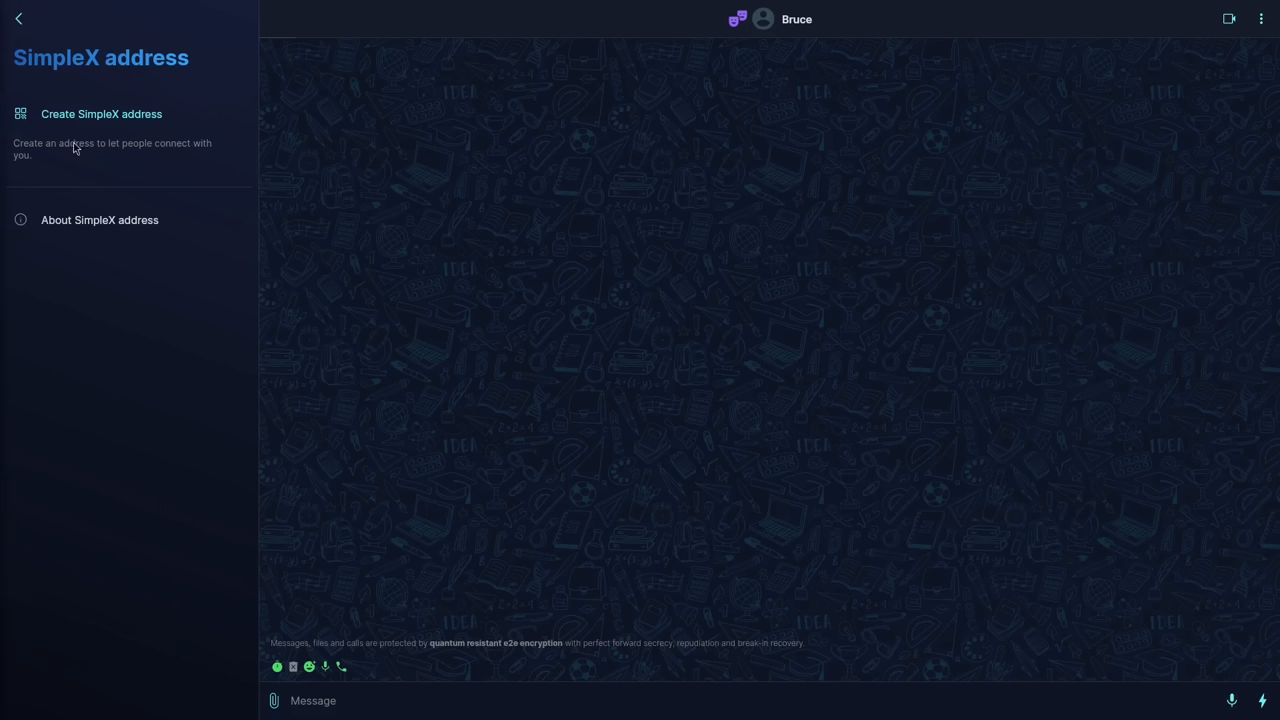
mouse_move(90, 156)
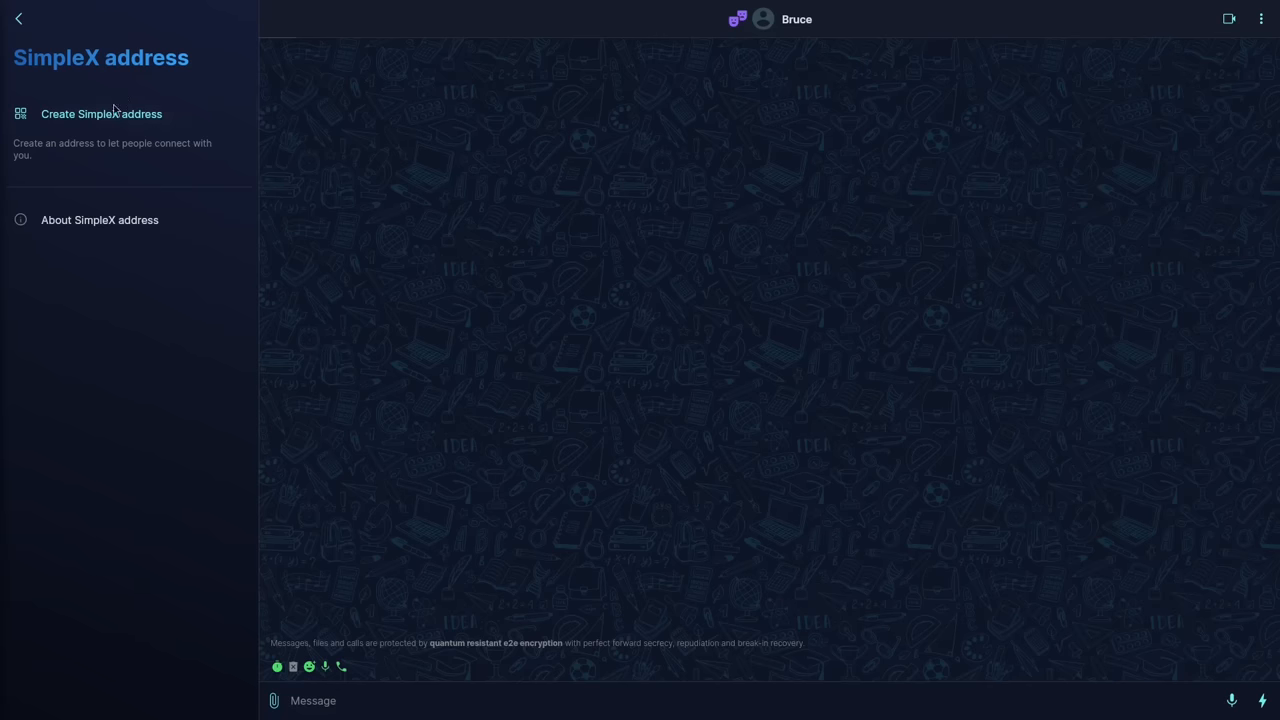
- Return from the empty address page to the main settings list
click(18, 18)
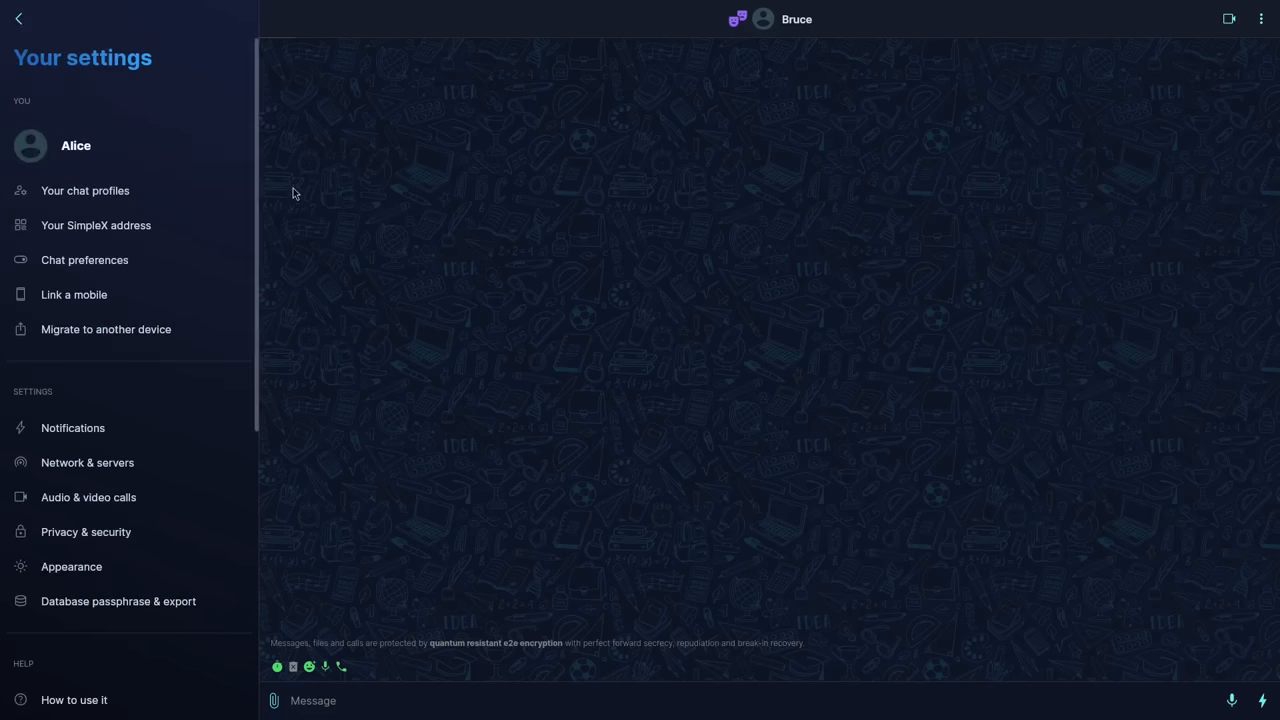
mouse_move(156, 86)
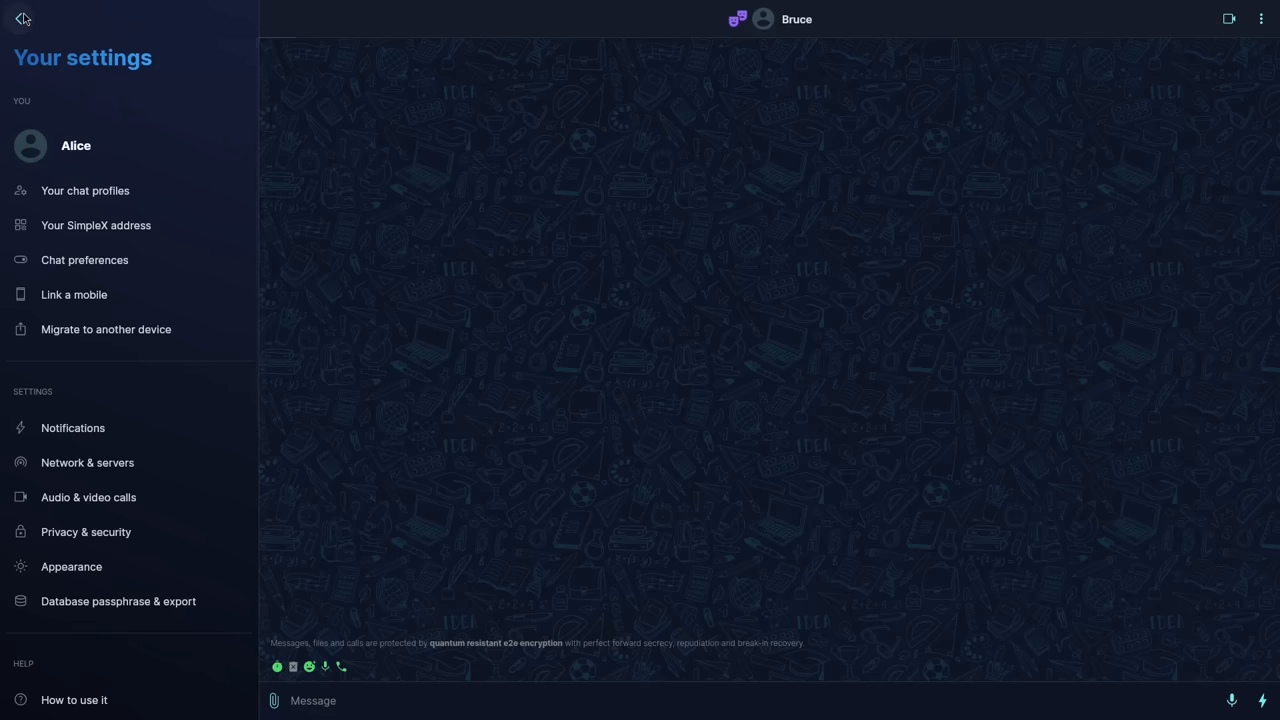
- Leave settings and show Bruce's contact details down to his receiving and sending servers
click(20, 20)
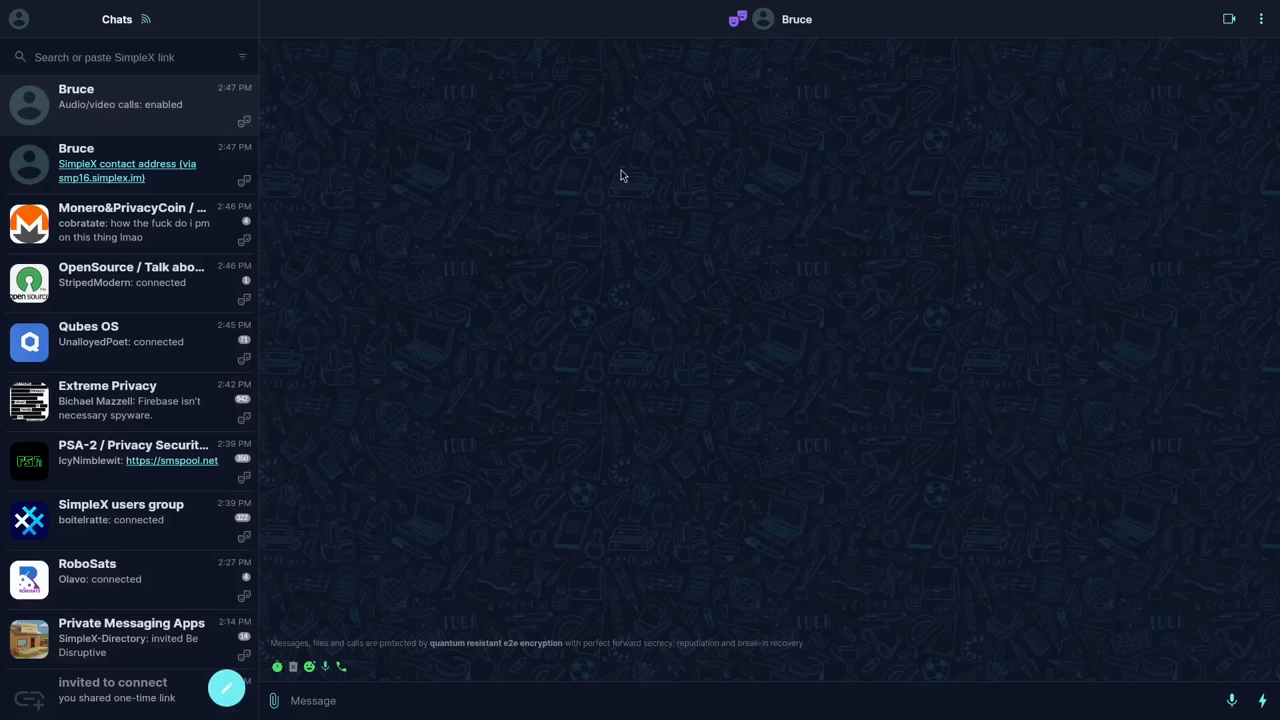
mouse_move(880, 188)
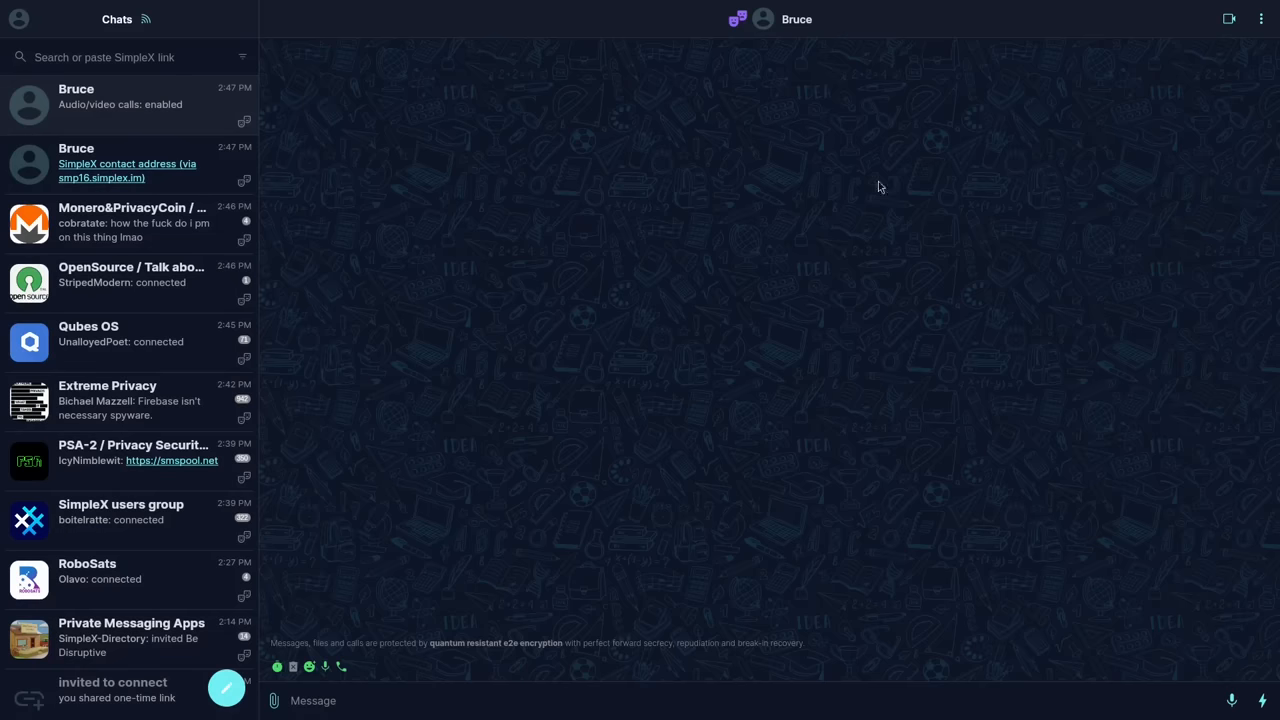
mouse_move(770, 170)
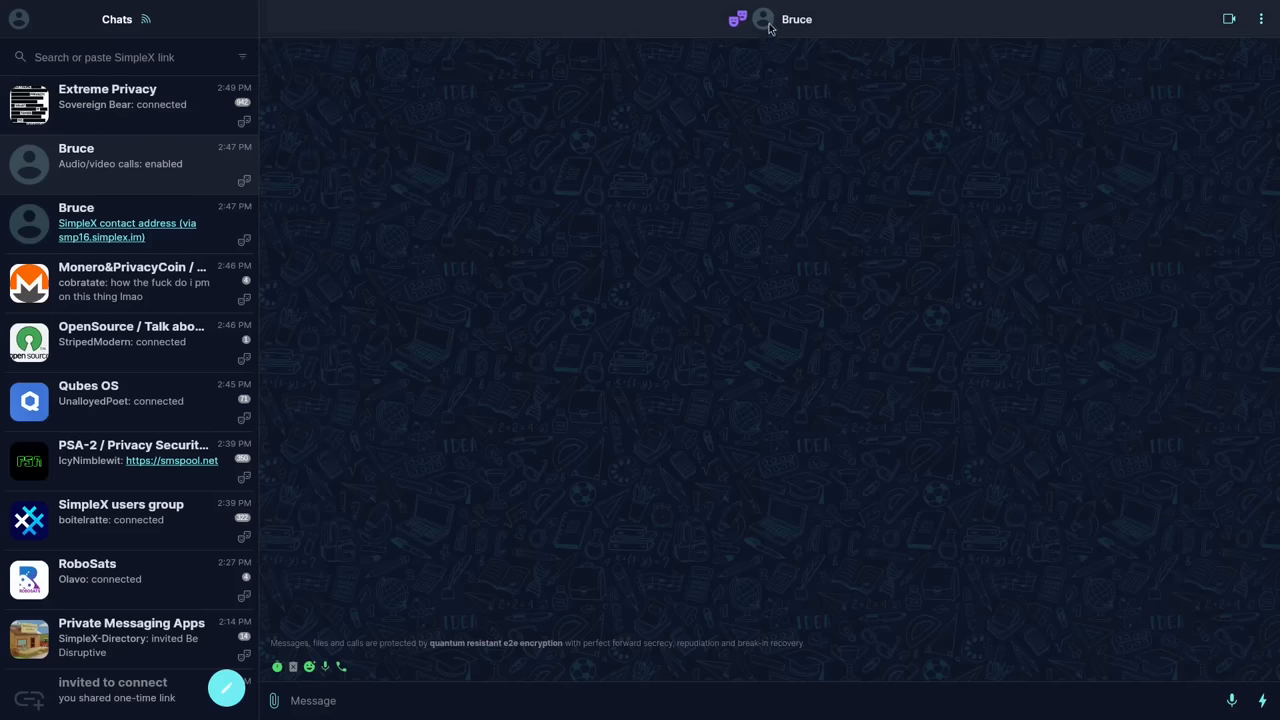
click(796, 20)
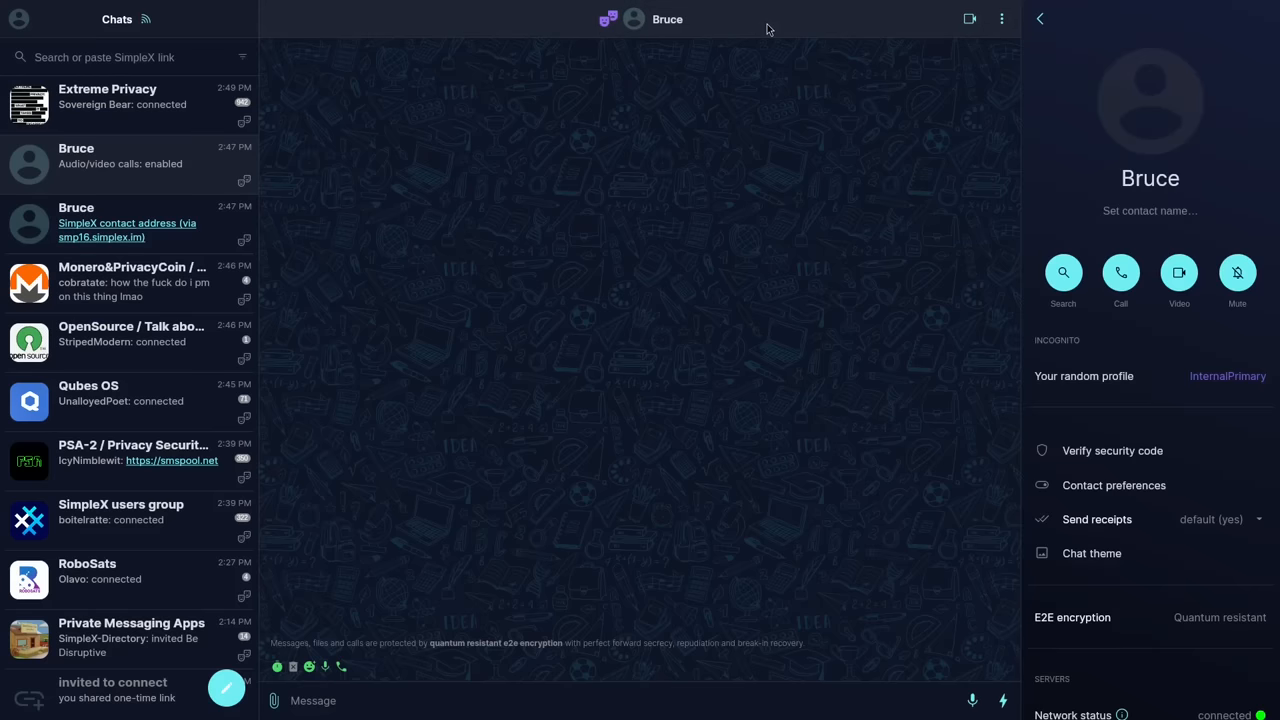
mouse_move(1204, 228)
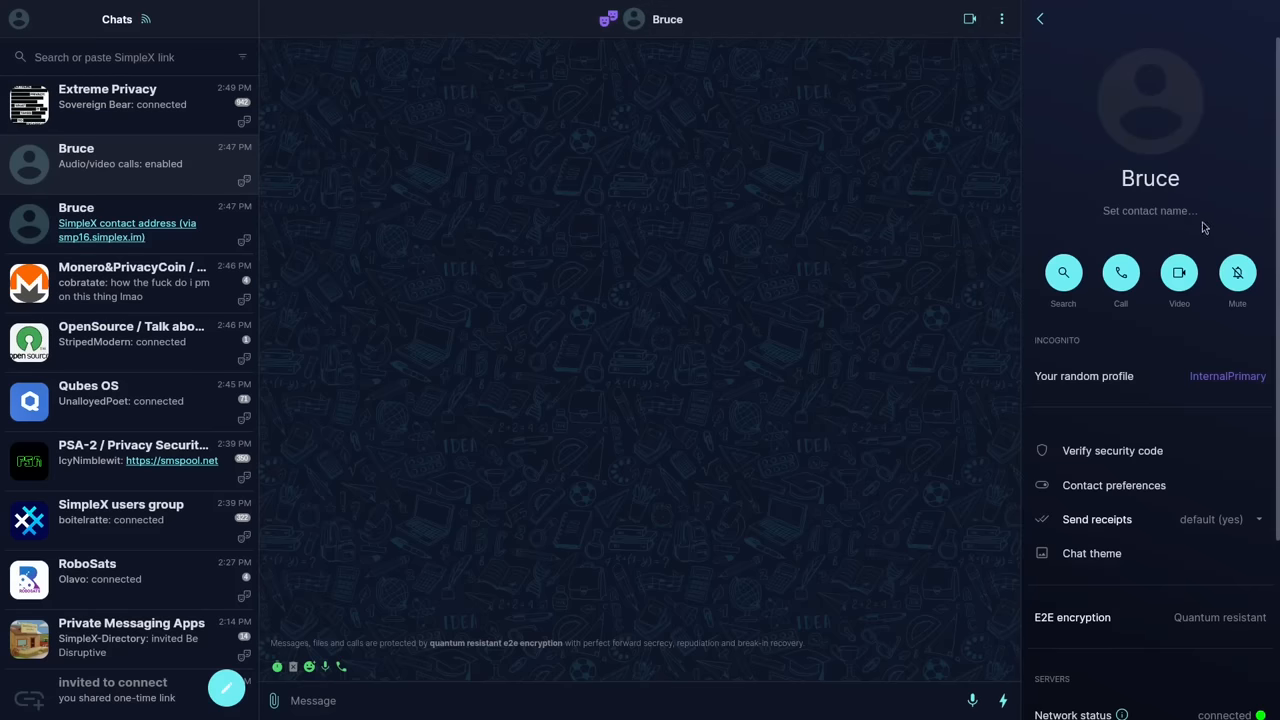
scroll(down, 3)
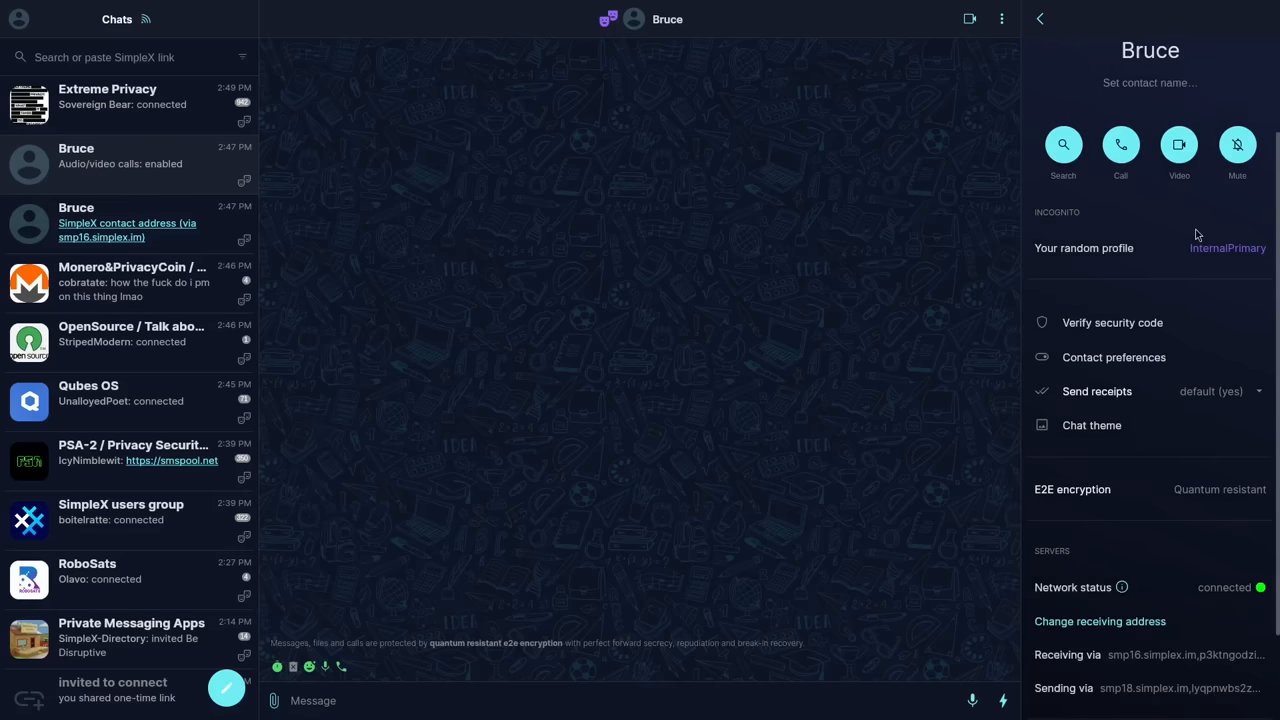
scroll(down, 3)
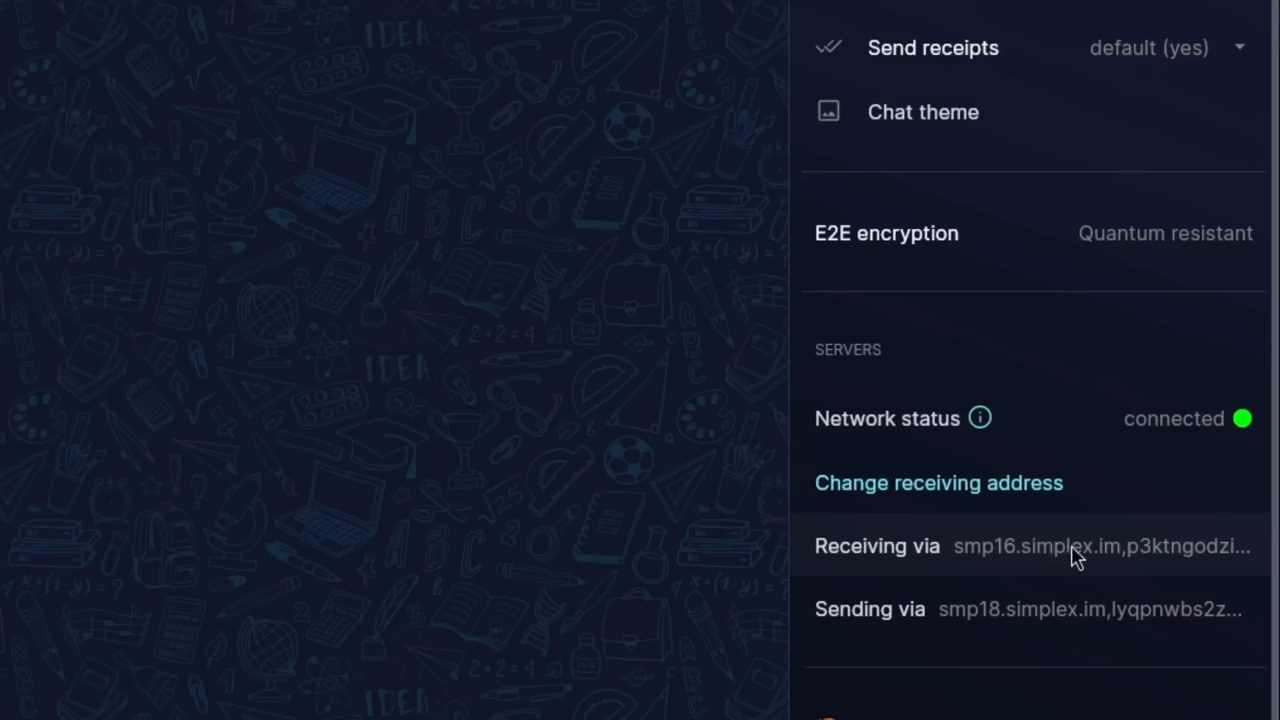
mouse_move(1096, 556)
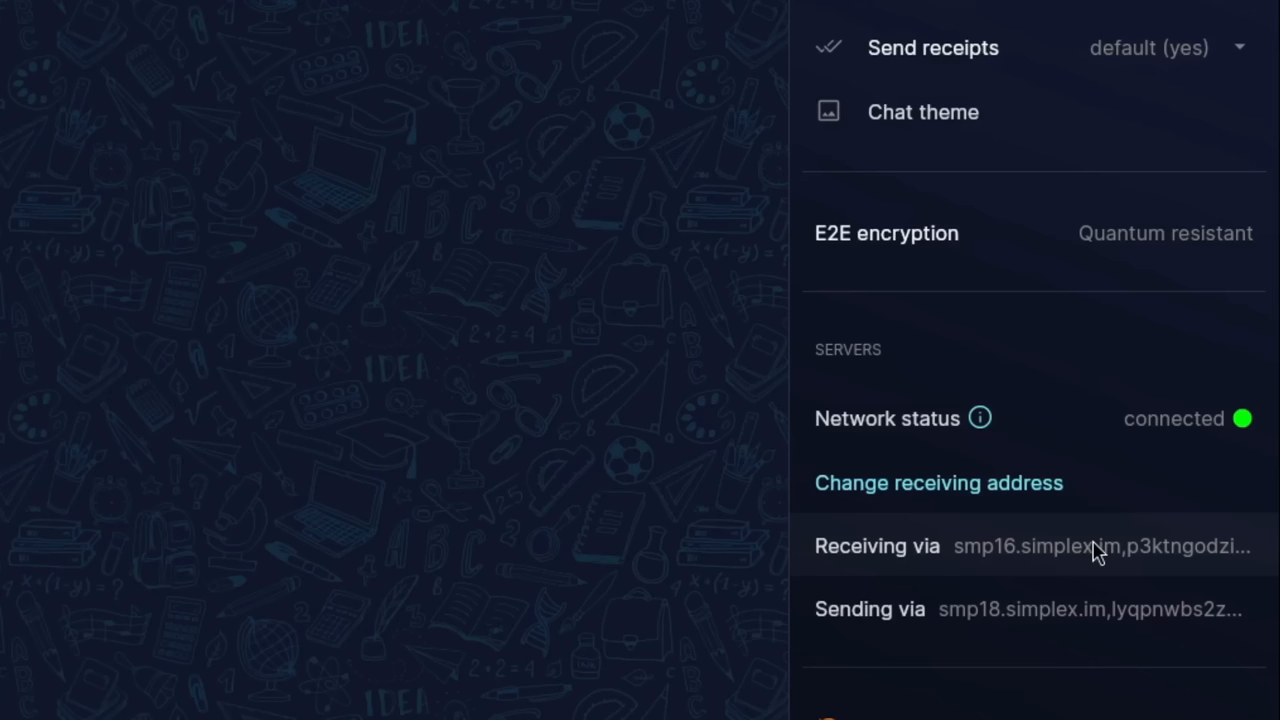
mouse_move(1078, 608)
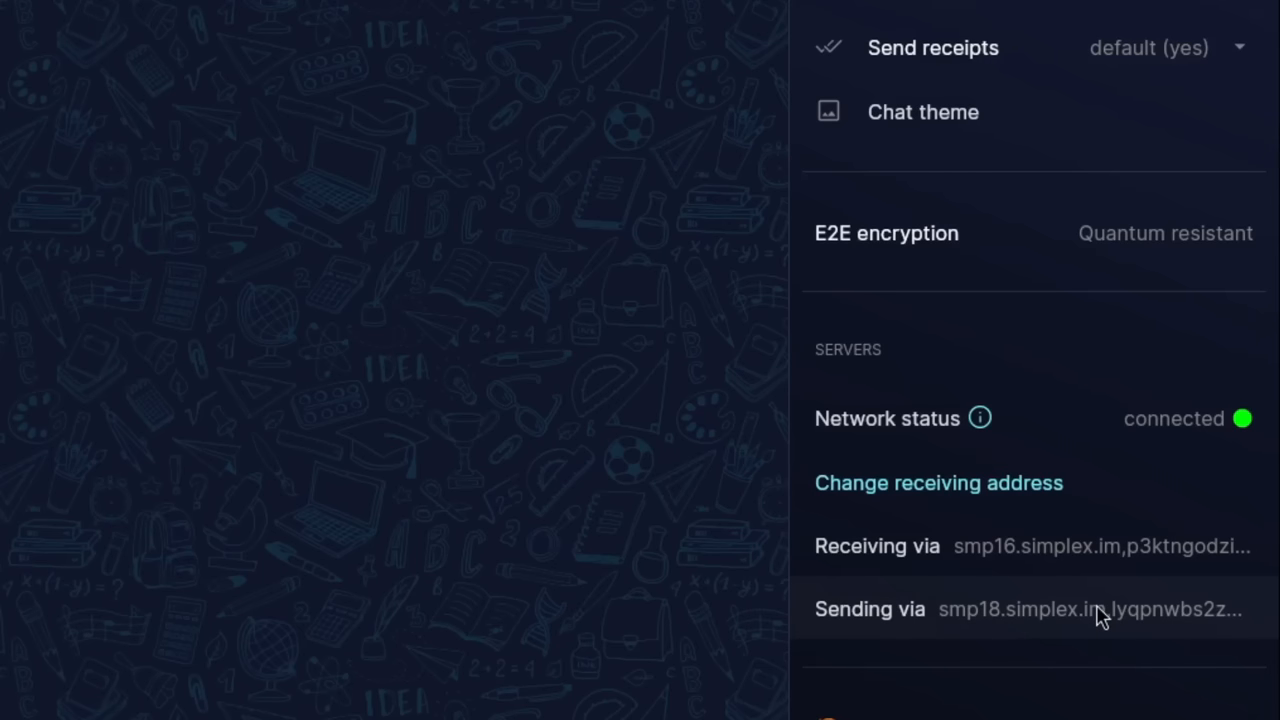
mouse_move(1060, 560)
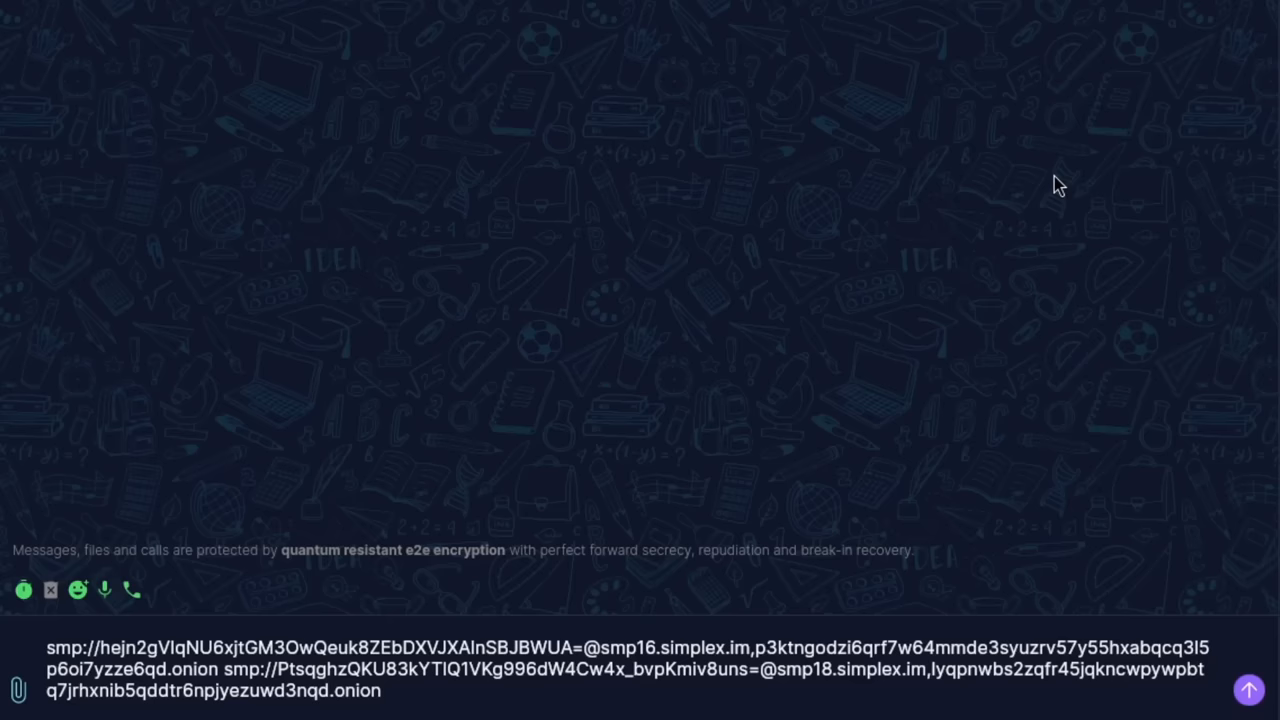
mouse_move(232, 656)
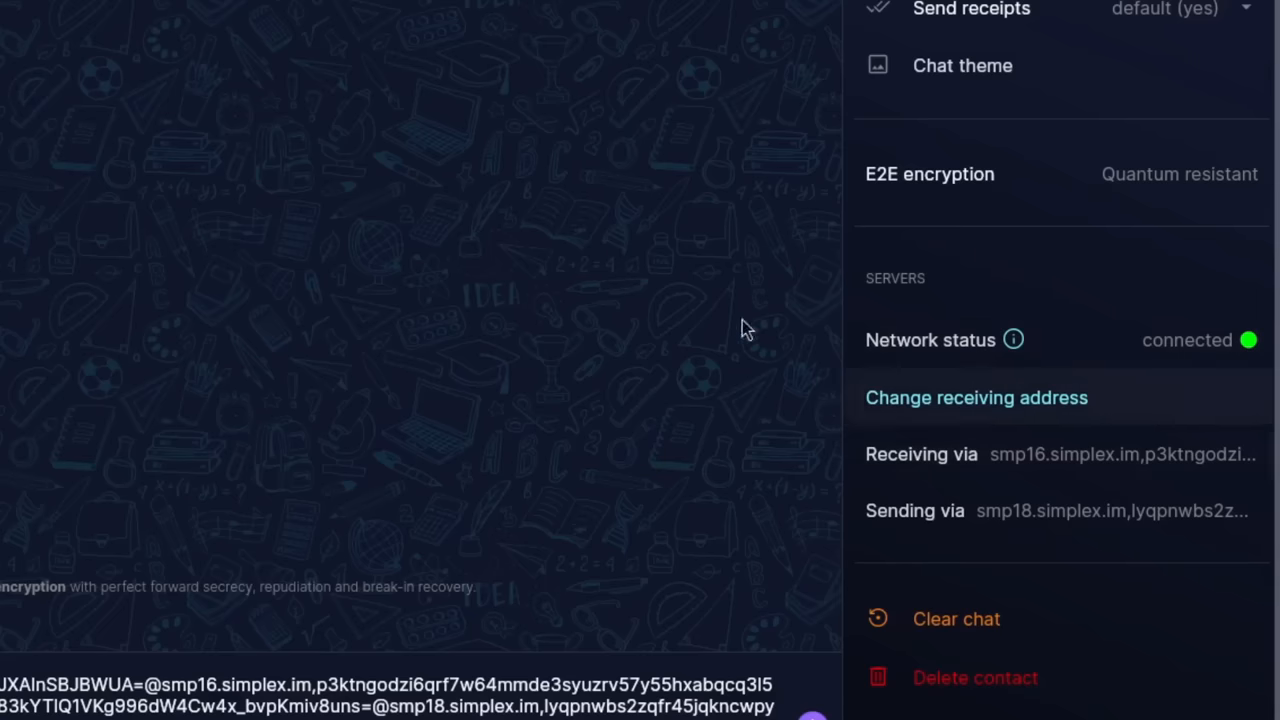
mouse_move(1110, 464)
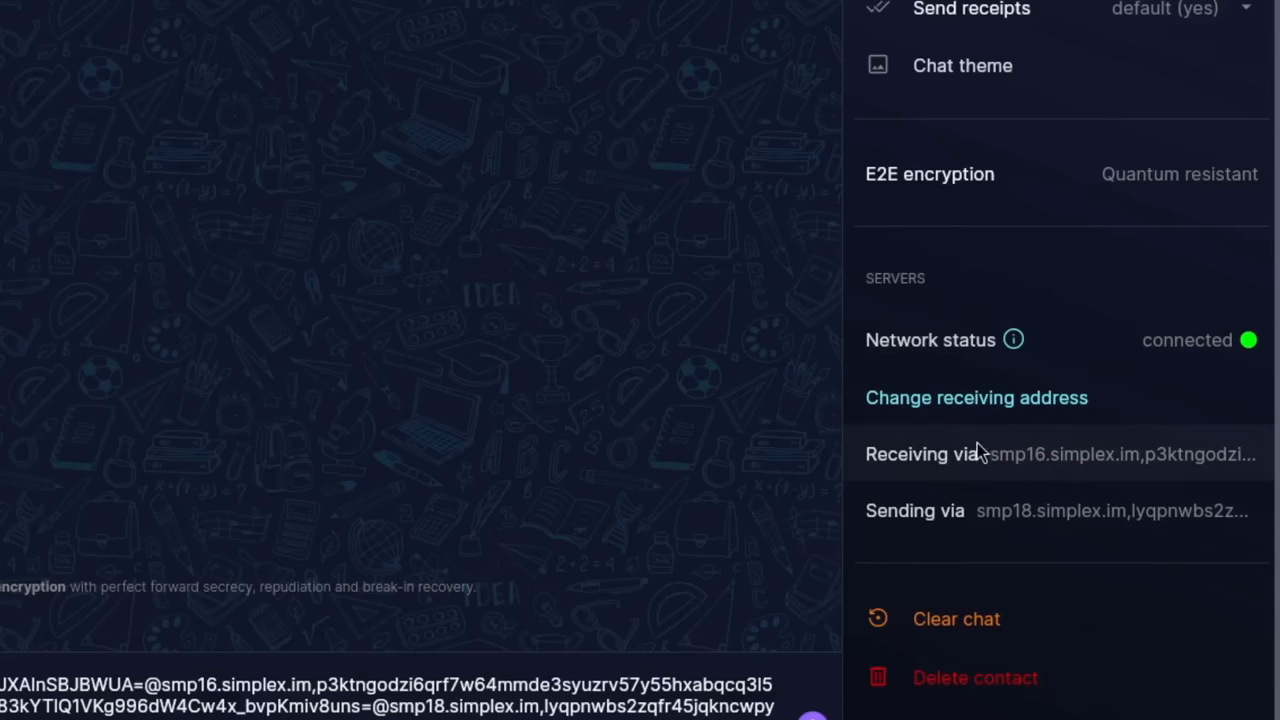
mouse_move(1040, 534)
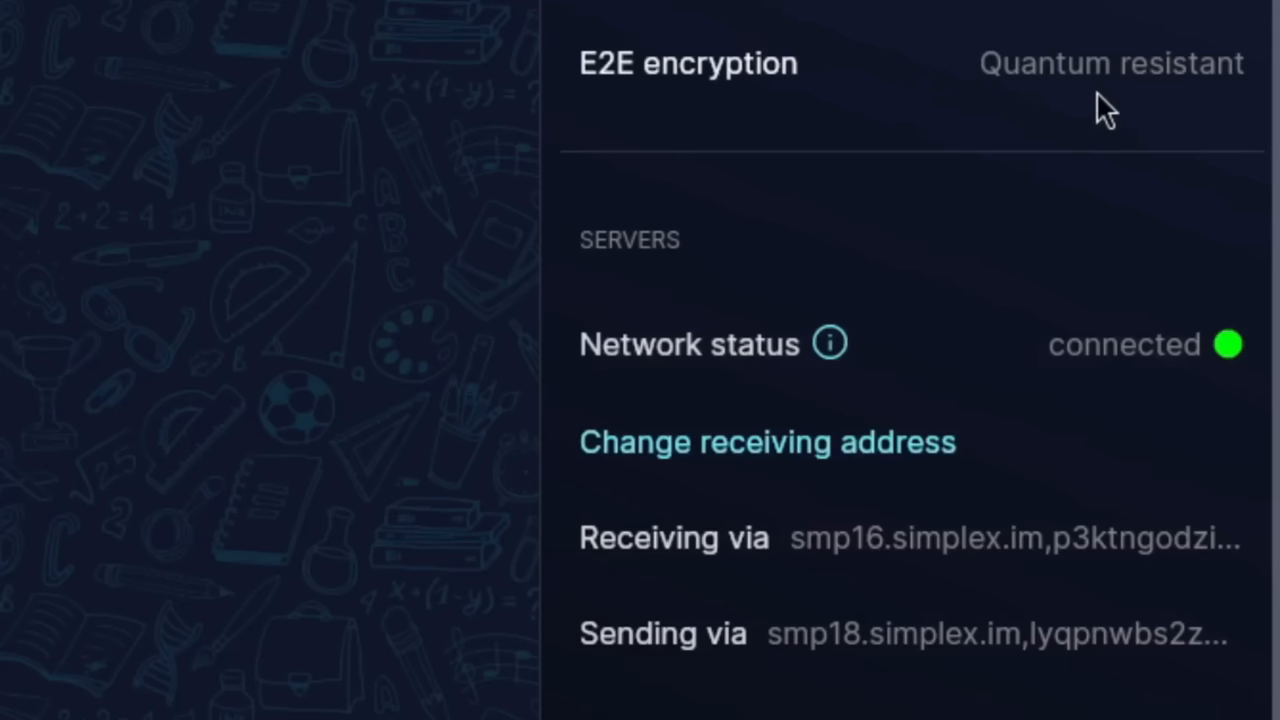
mouse_move(668, 158)
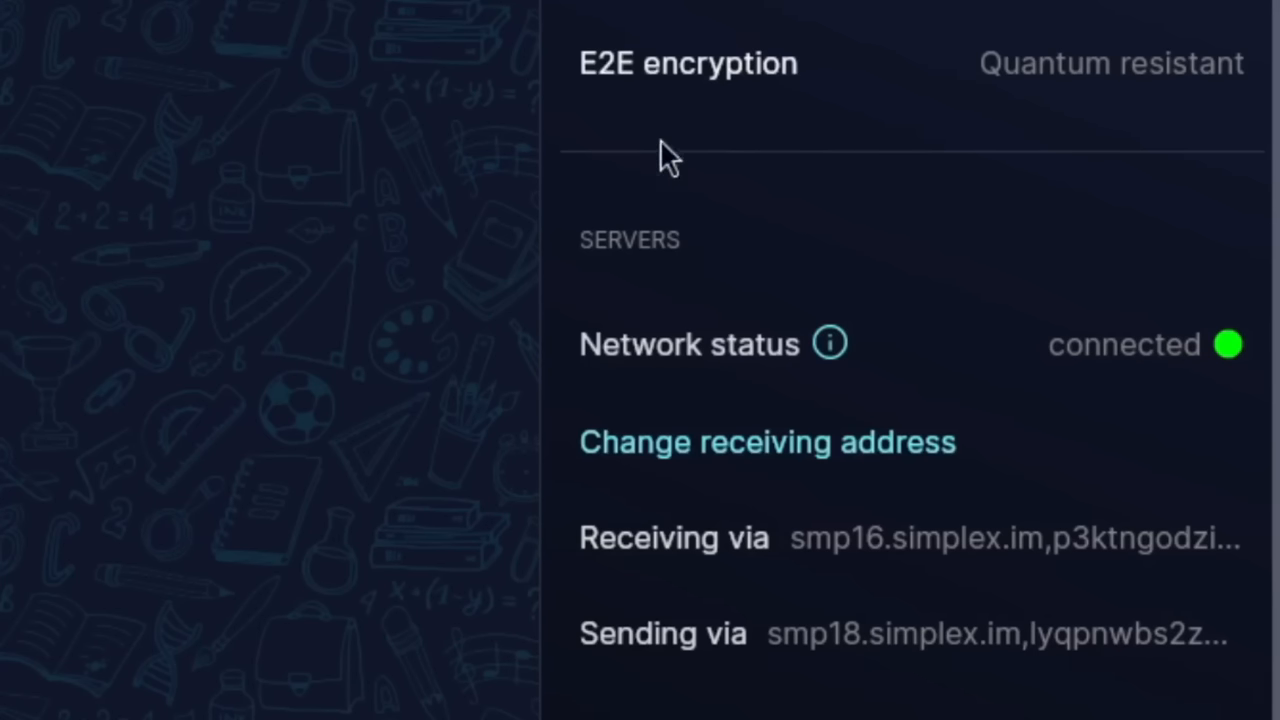
mouse_move(1064, 82)
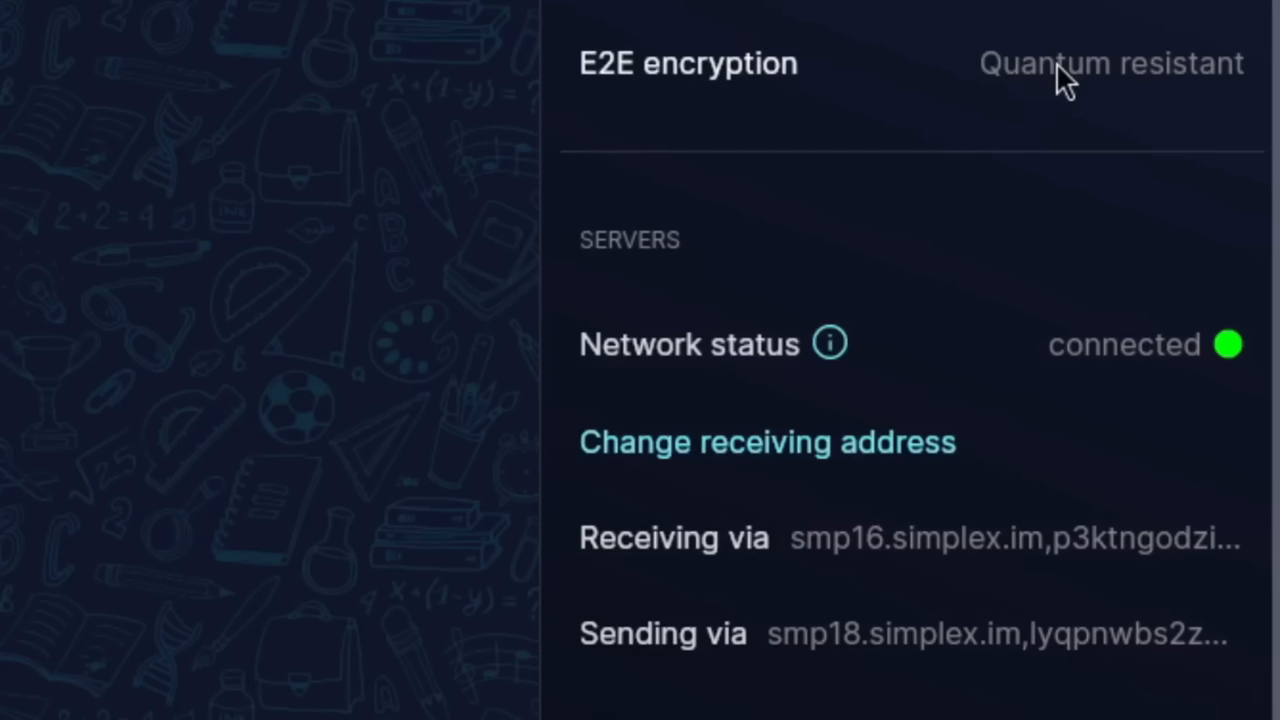
mouse_move(1020, 84)
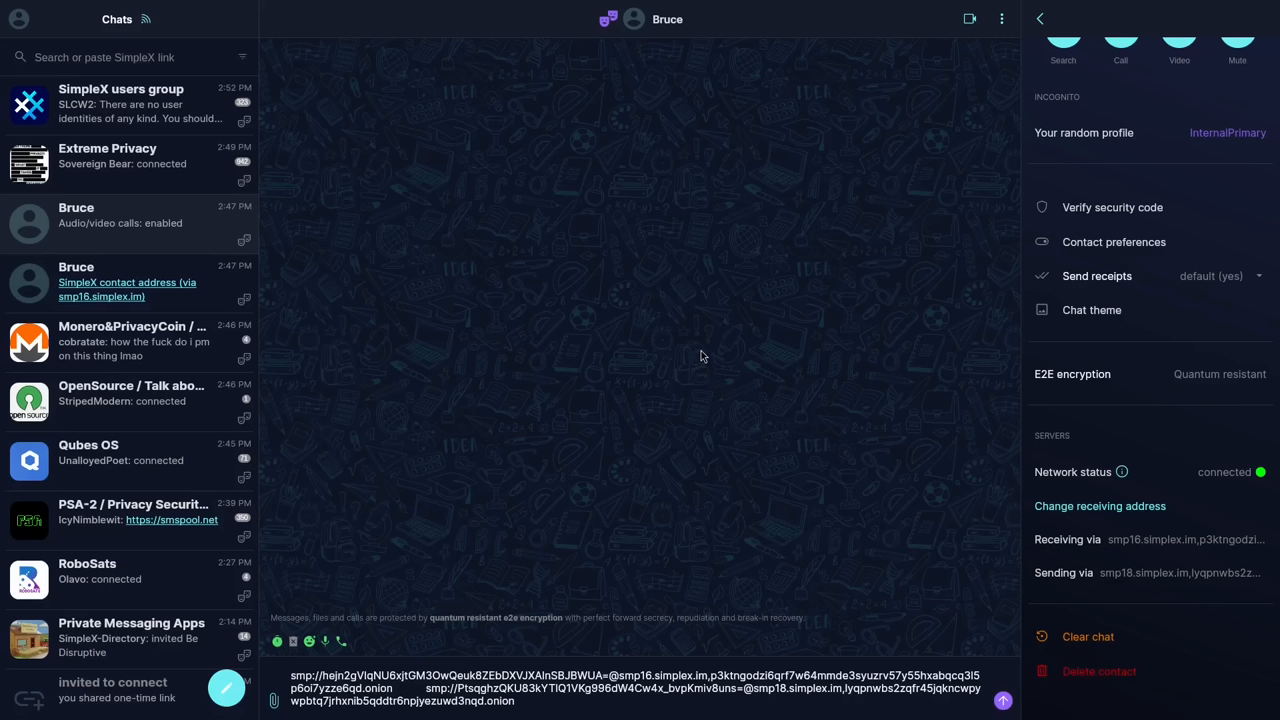
mouse_move(660, 358)
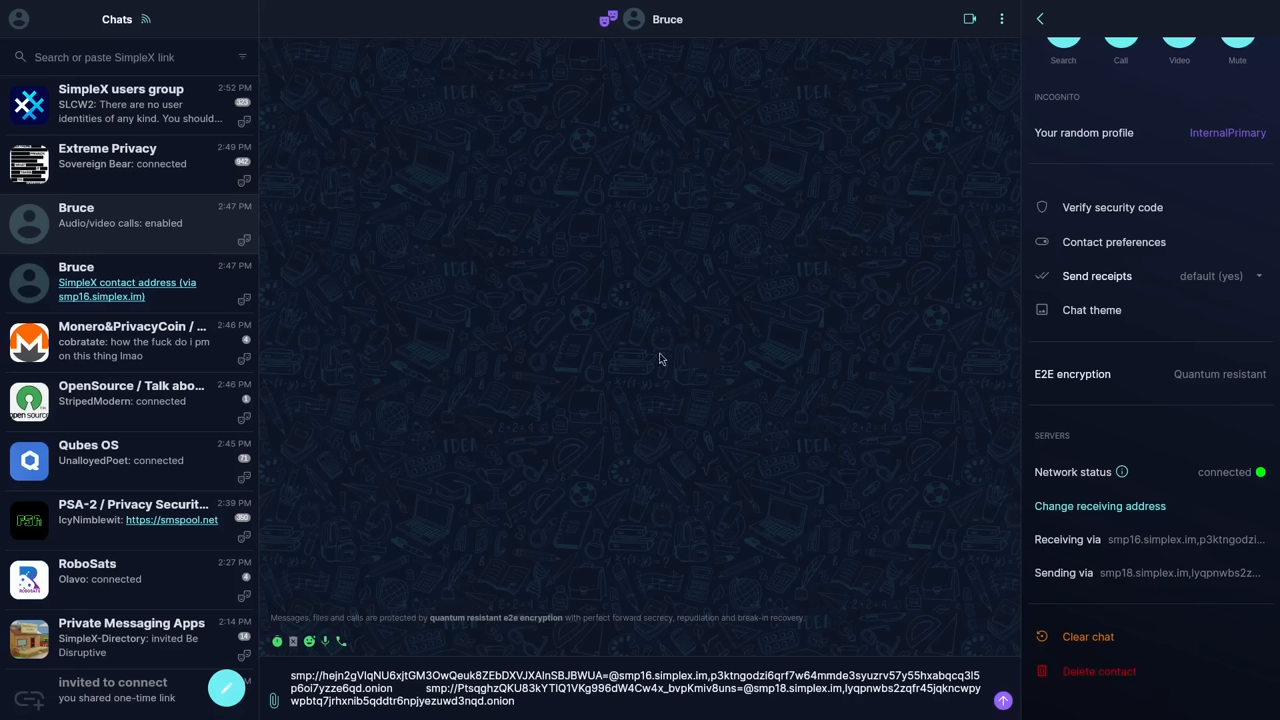
mouse_move(484, 236)
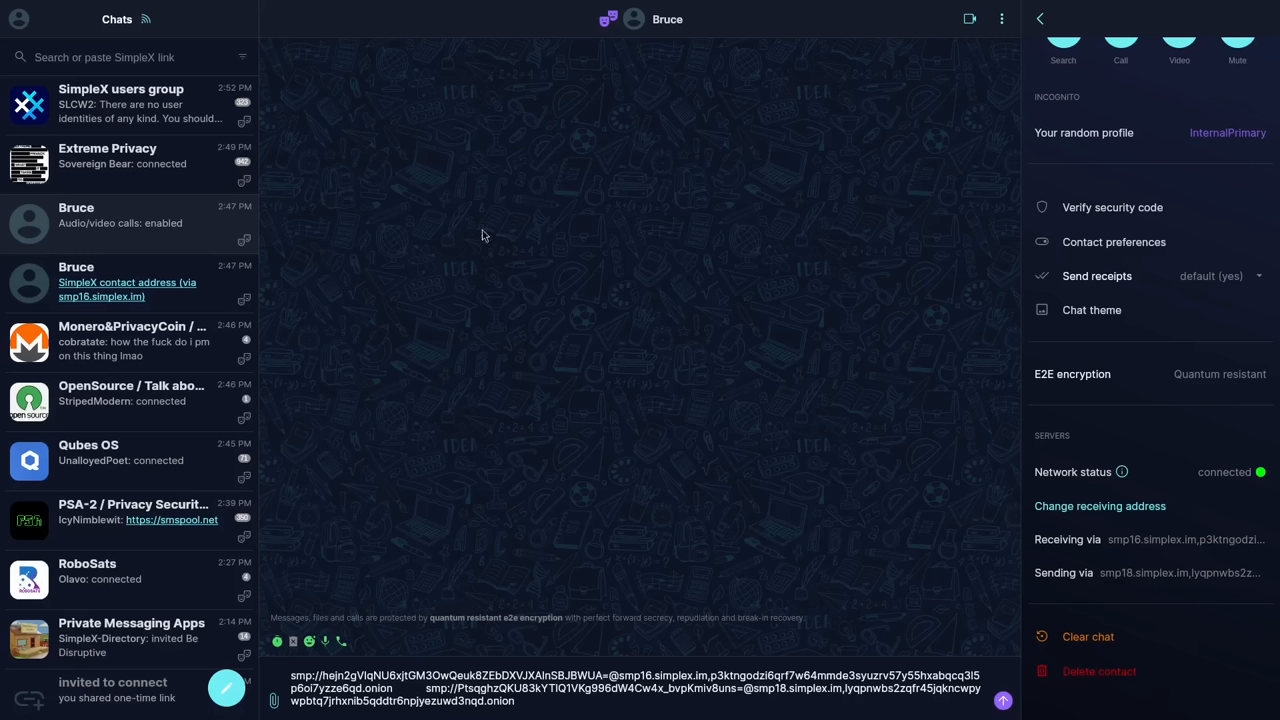
mouse_move(456, 218)
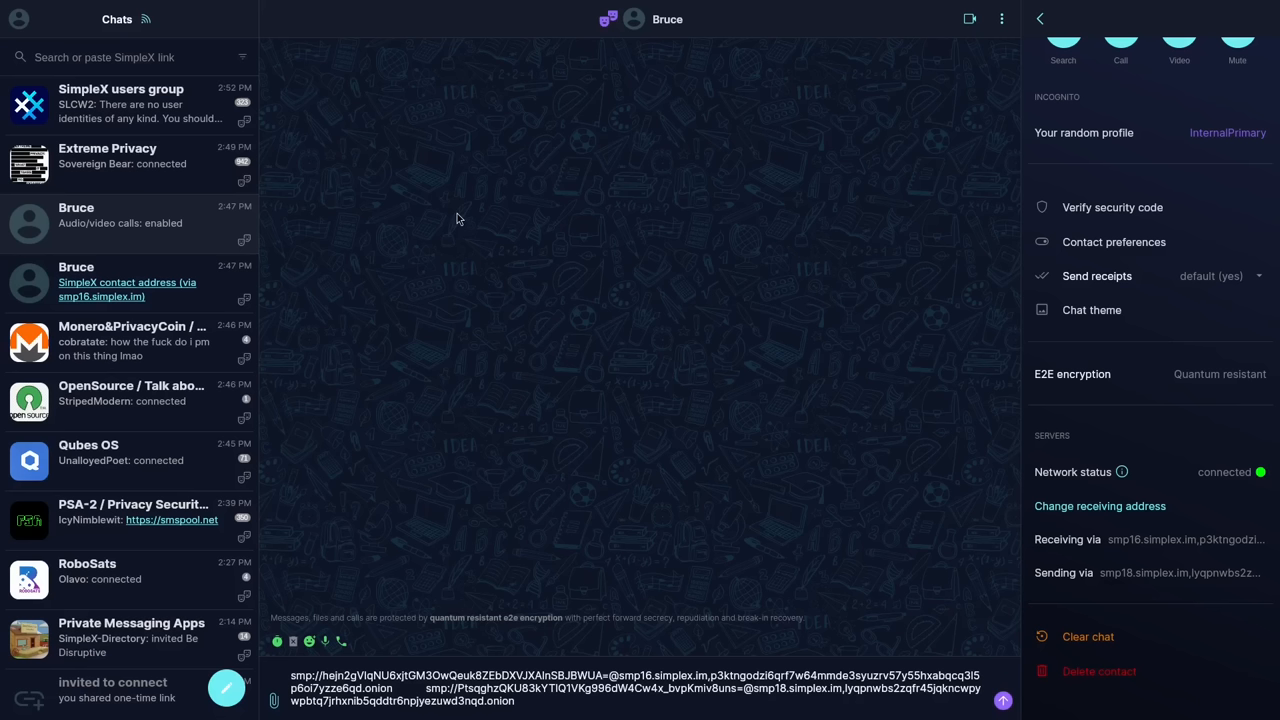
mouse_move(364, 200)
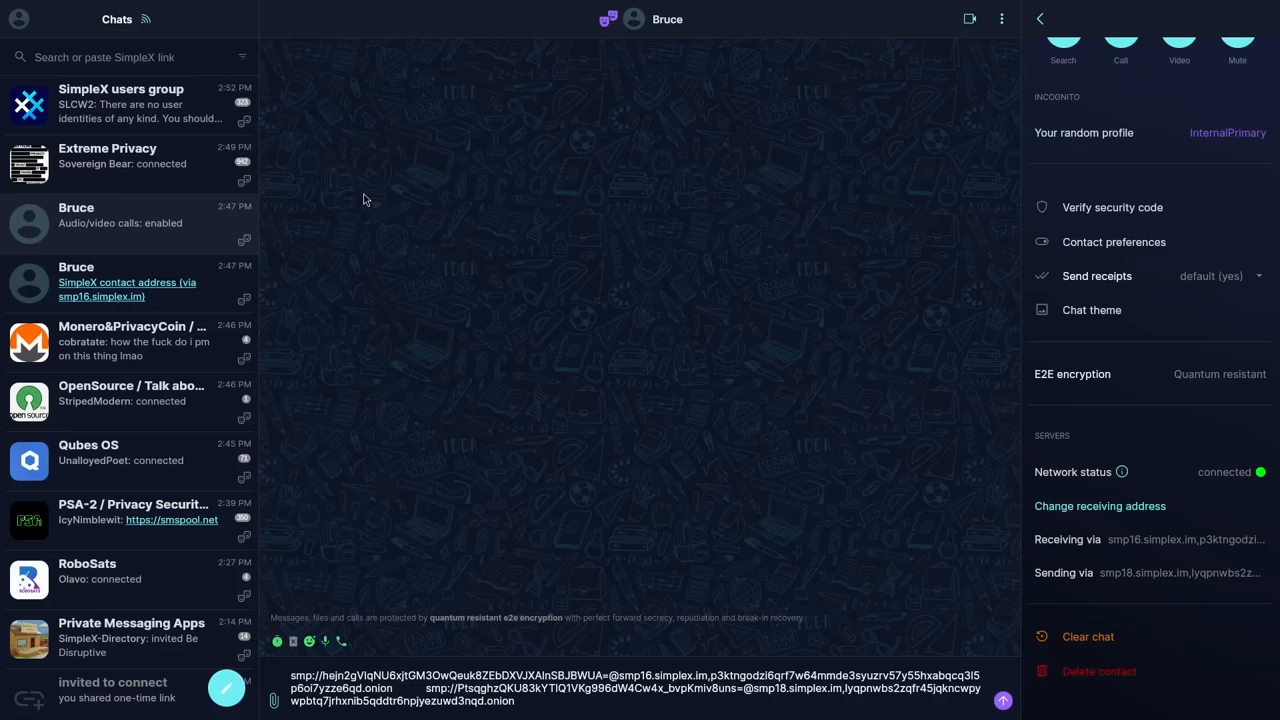
mouse_move(876, 206)
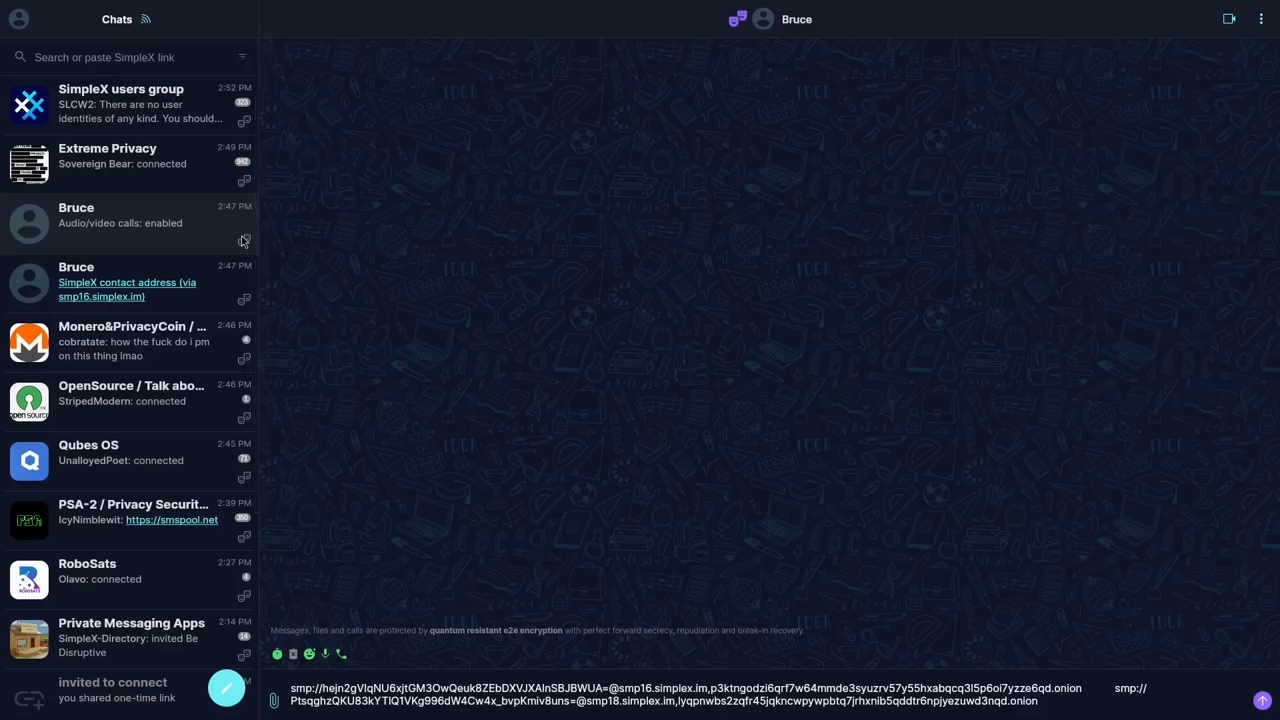
mouse_move(178, 348)
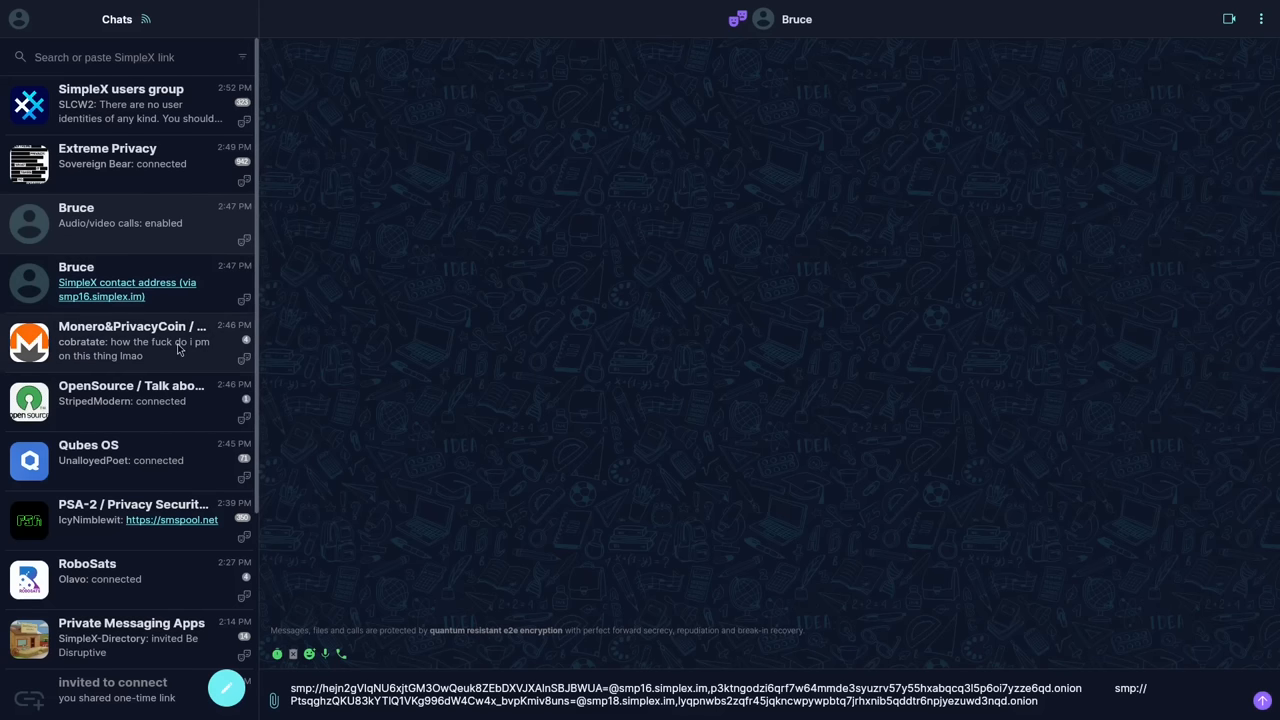
- Read the Monero&PrivacyCoin group discussion about buying property with Monero
click(120, 340)
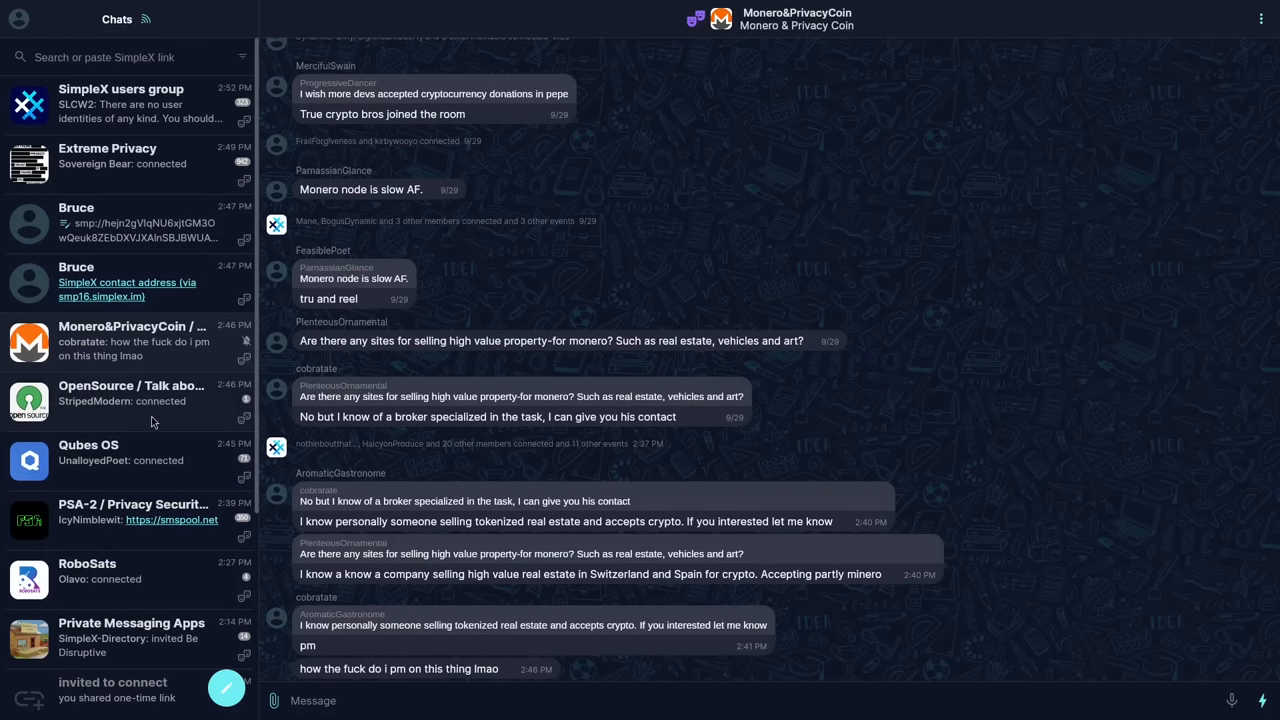
scroll(down, 3)
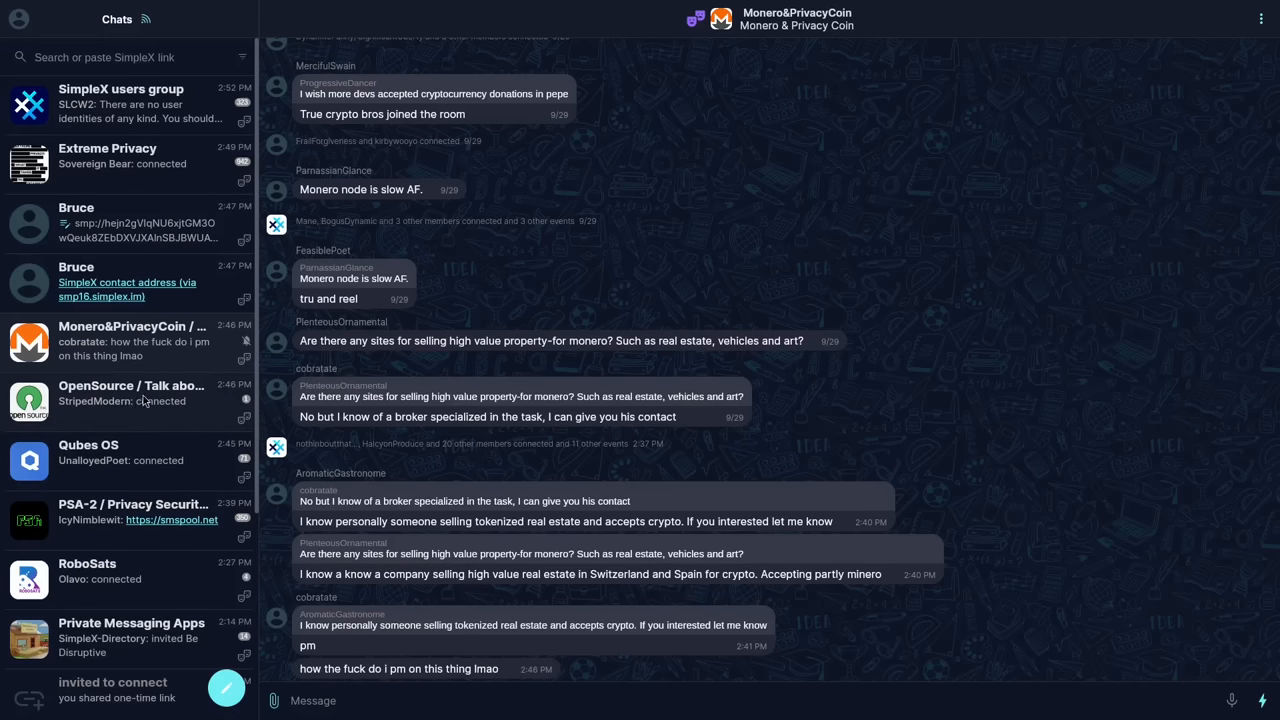
mouse_move(130, 156)
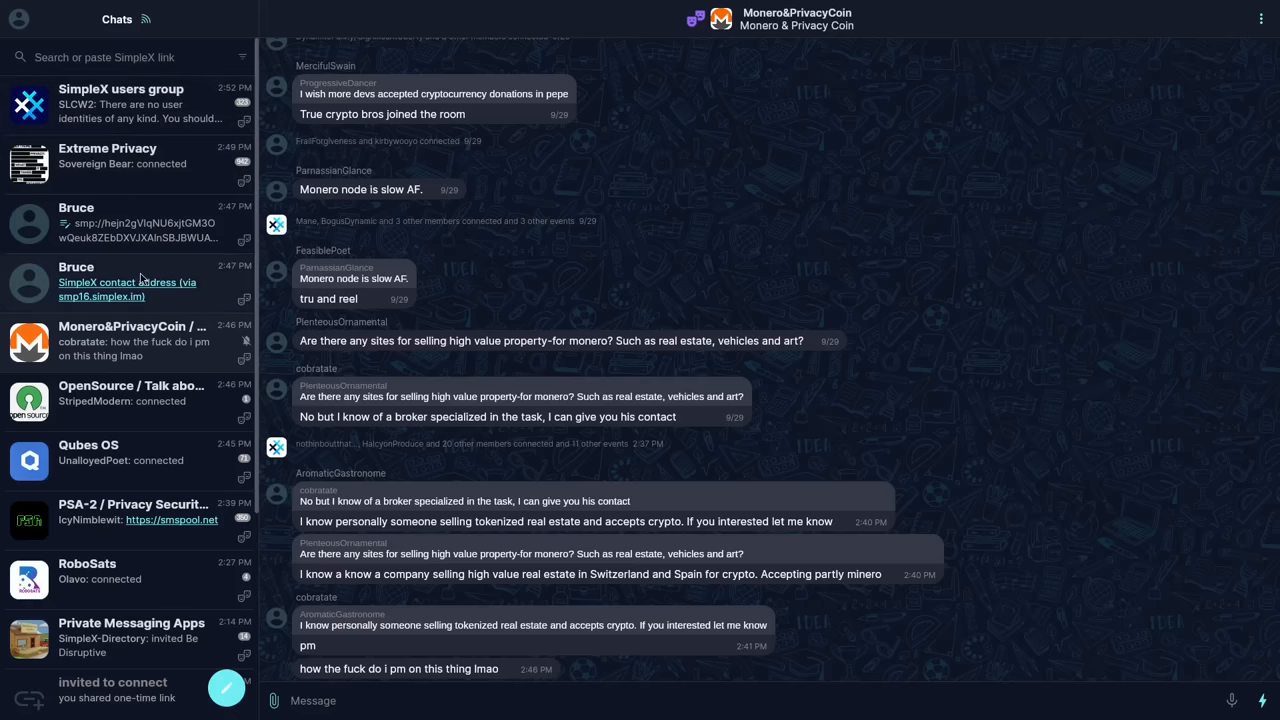
mouse_move(176, 100)
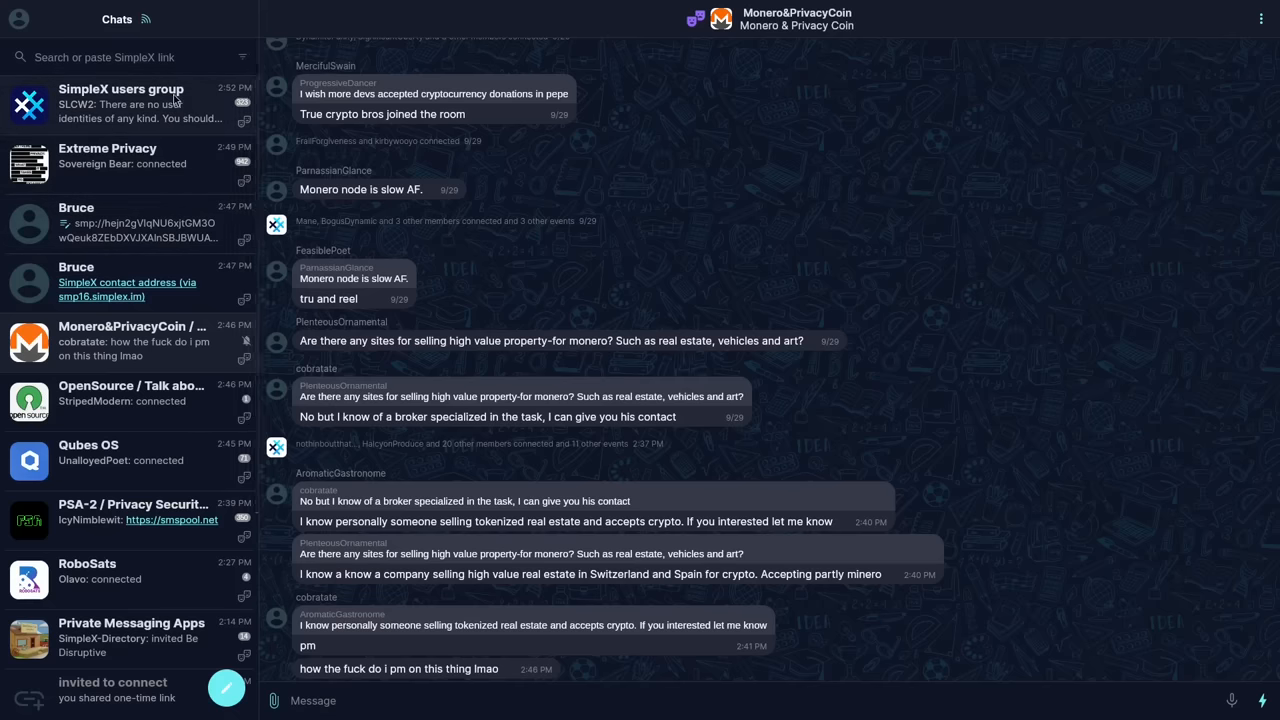
mouse_move(104, 252)
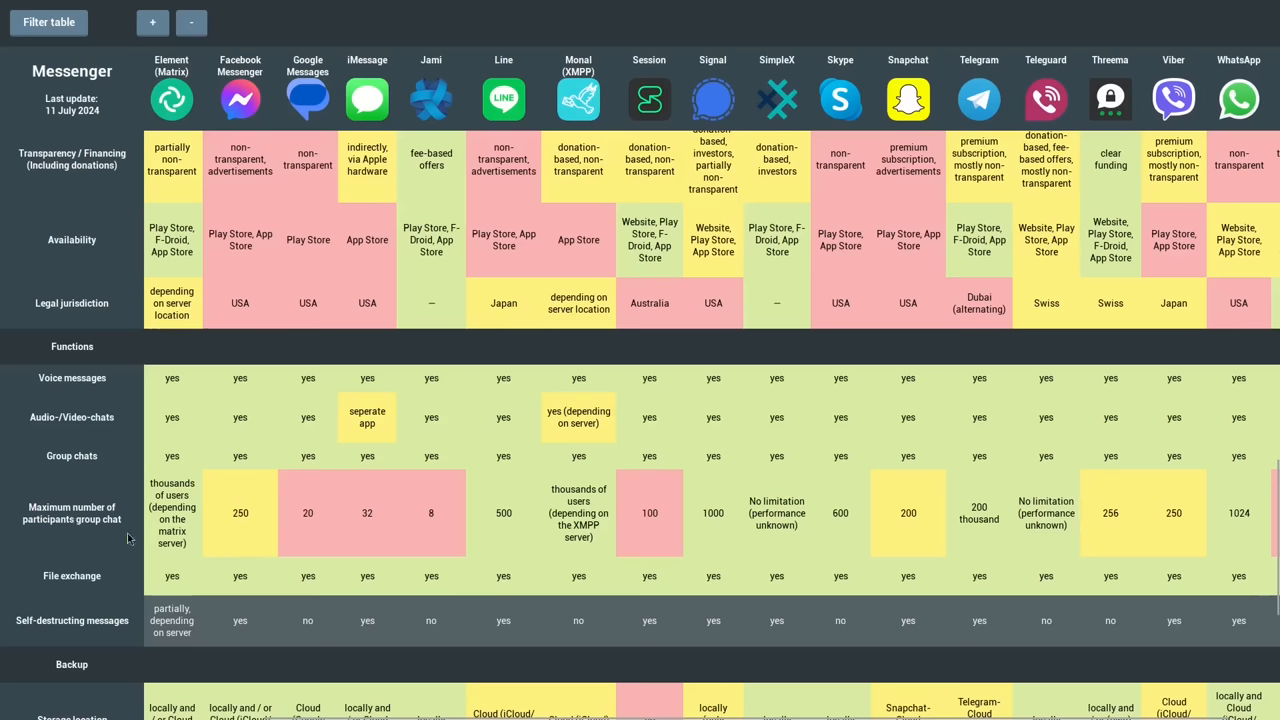
mouse_move(346, 530)
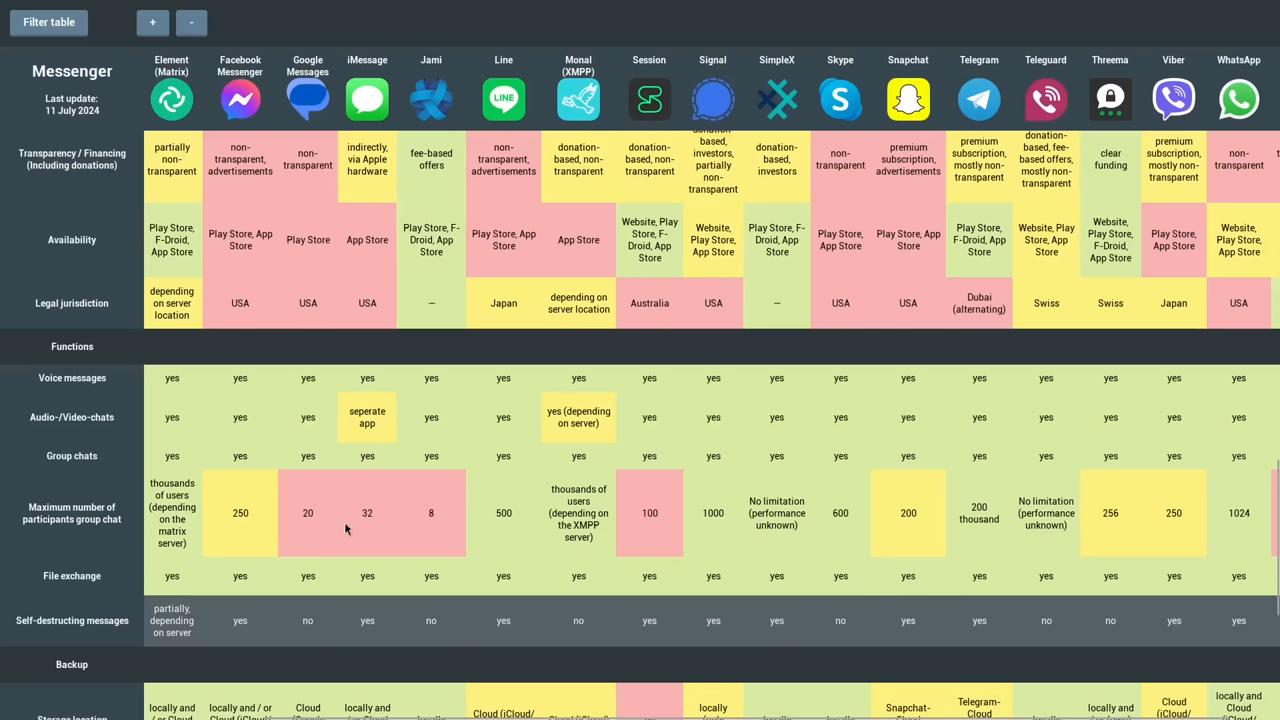
- Highlight Signal's 1000 and Telegram's 200 thousand maximum group participants in the comparison table
scroll(left, 3)
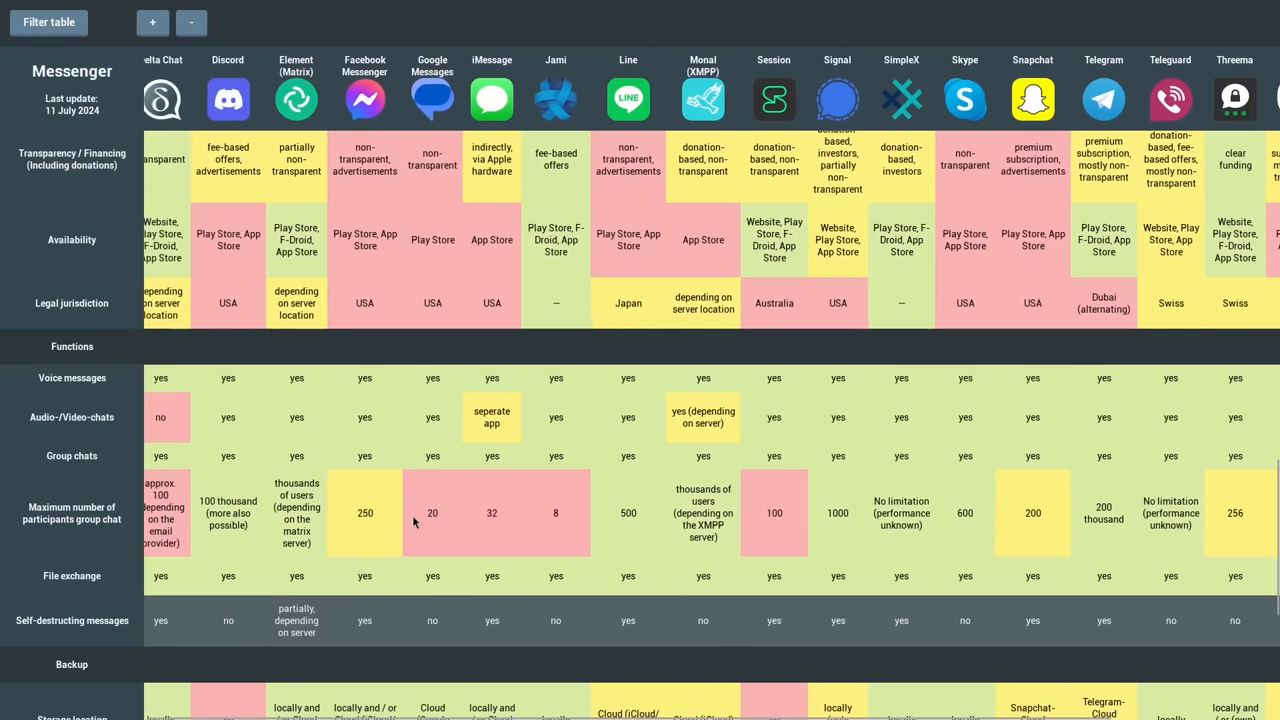
scroll(left, 3)
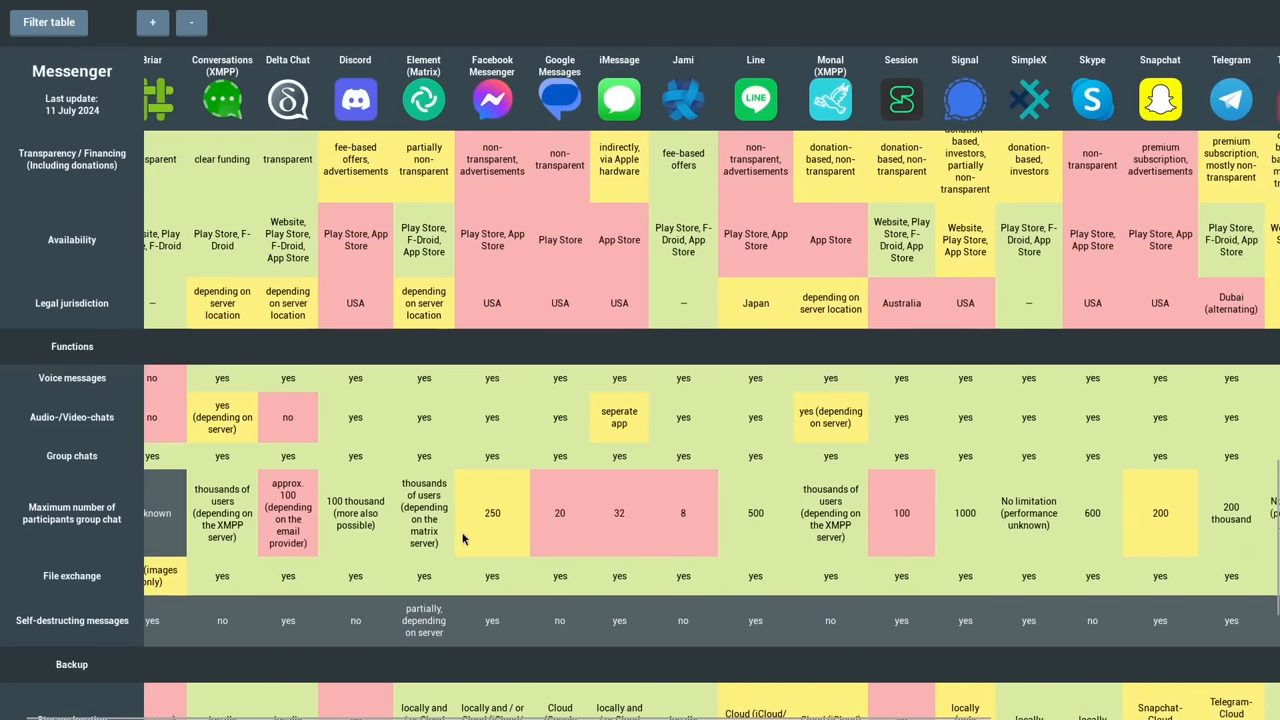
scroll(right, 3)
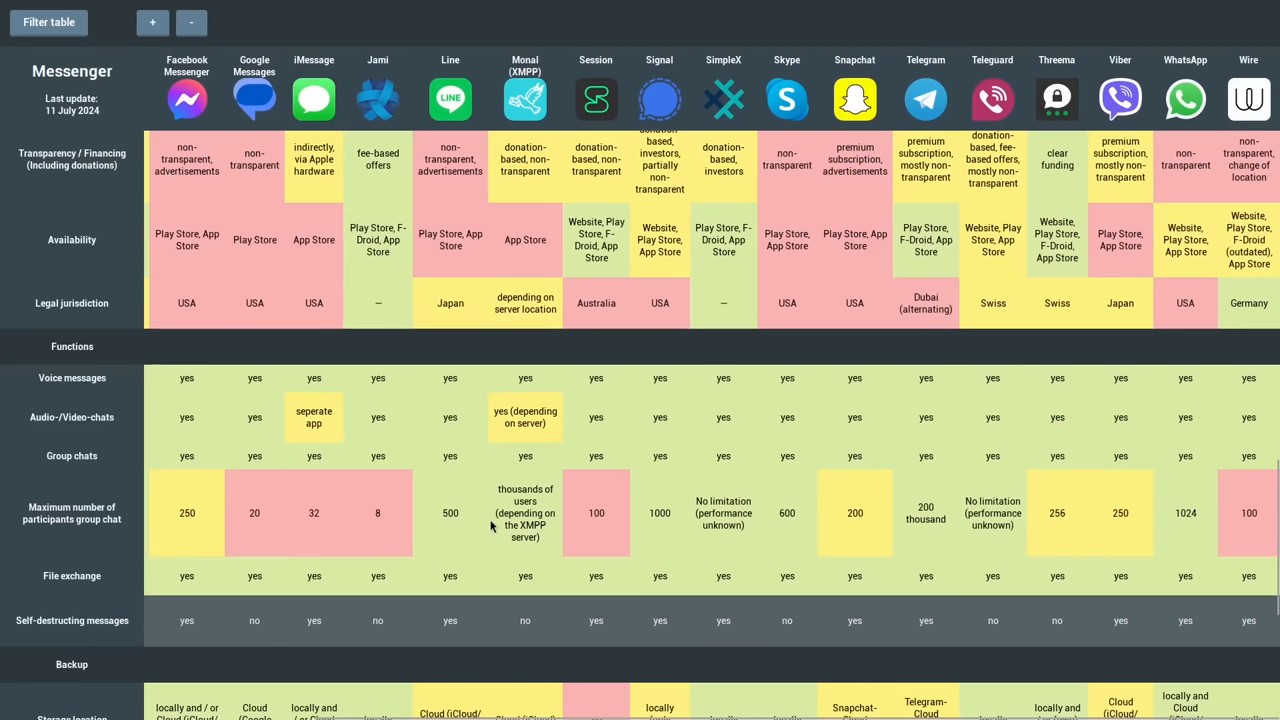
double_click(660, 512)
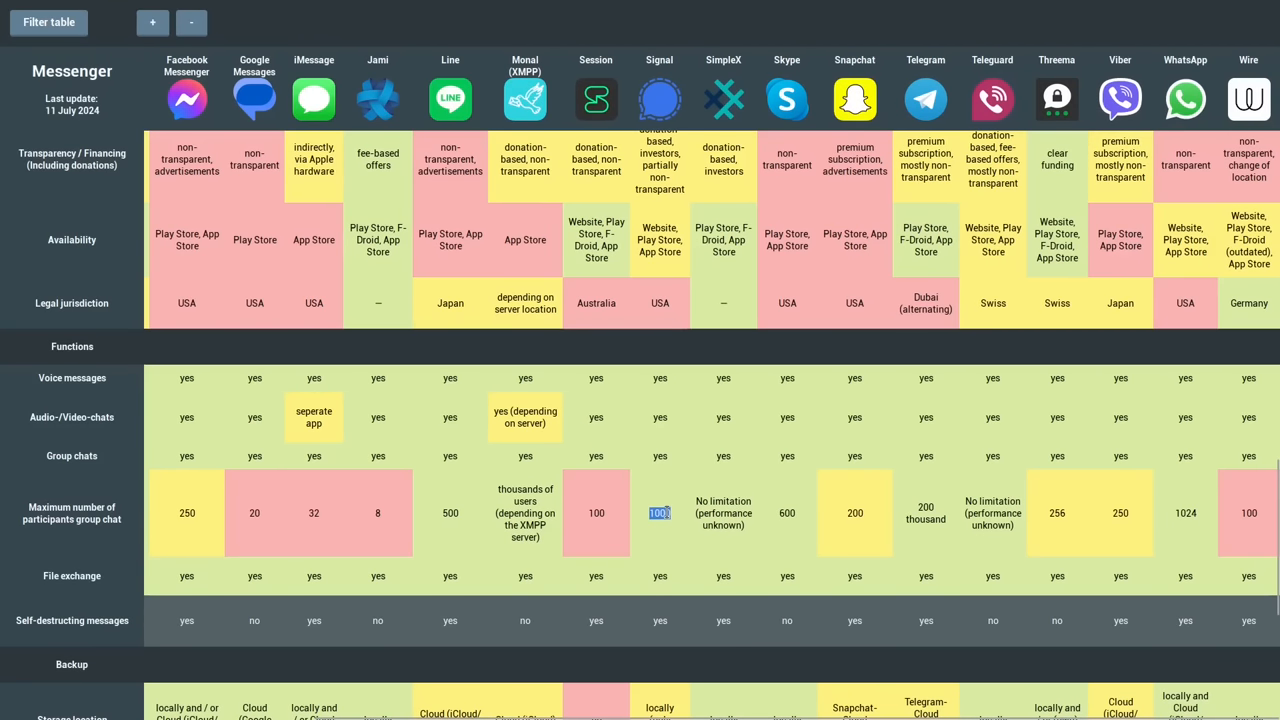
mouse_move(792, 488)
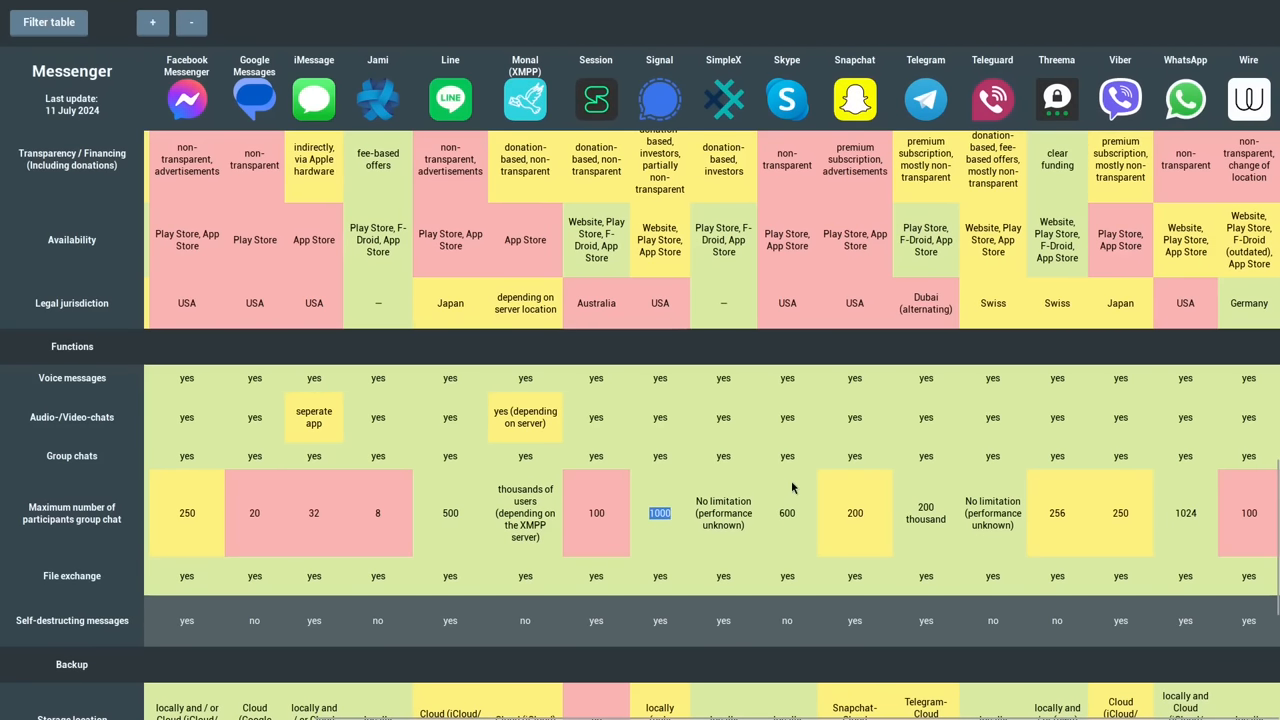
mouse_move(668, 528)
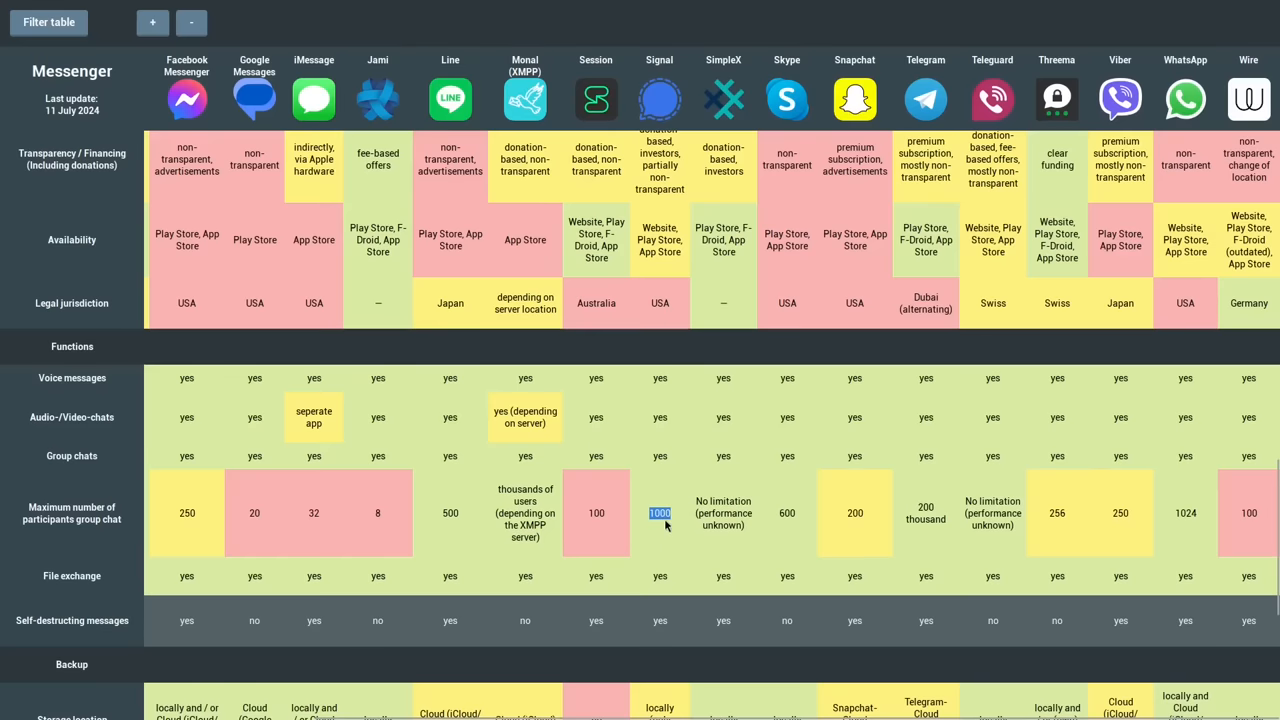
mouse_move(872, 500)
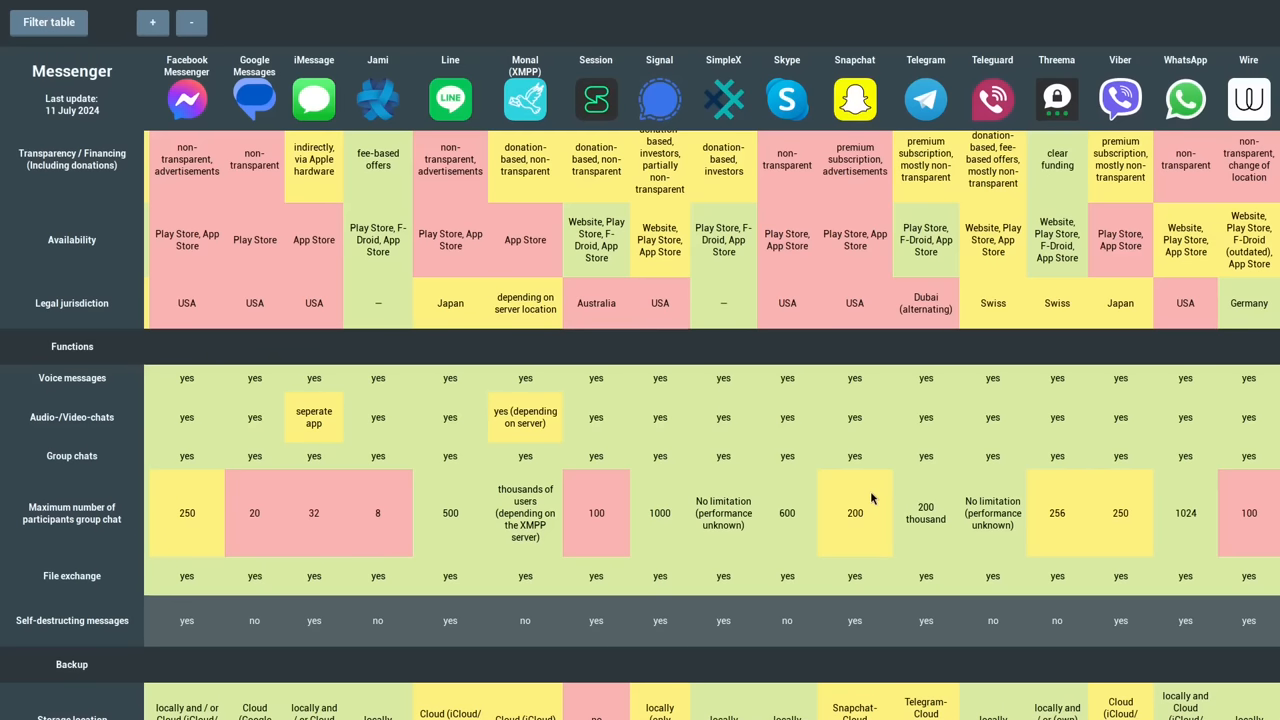
mouse_move(658, 542)
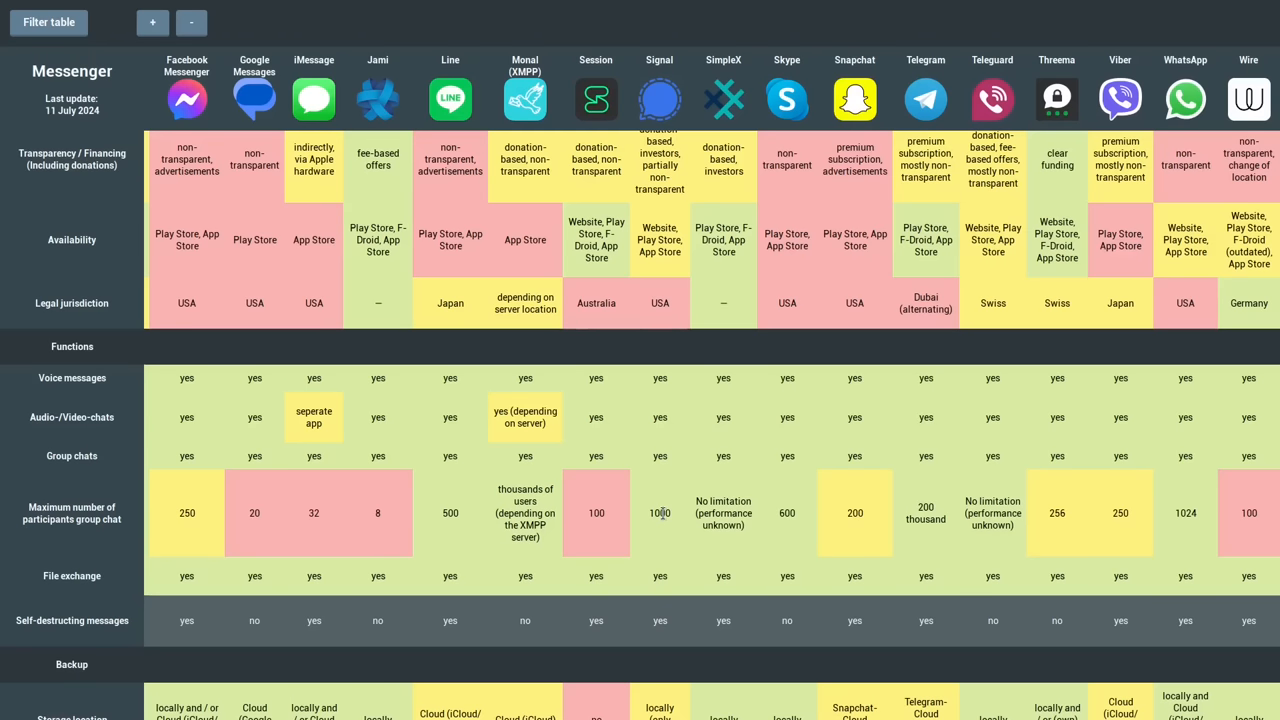
mouse_move(916, 512)
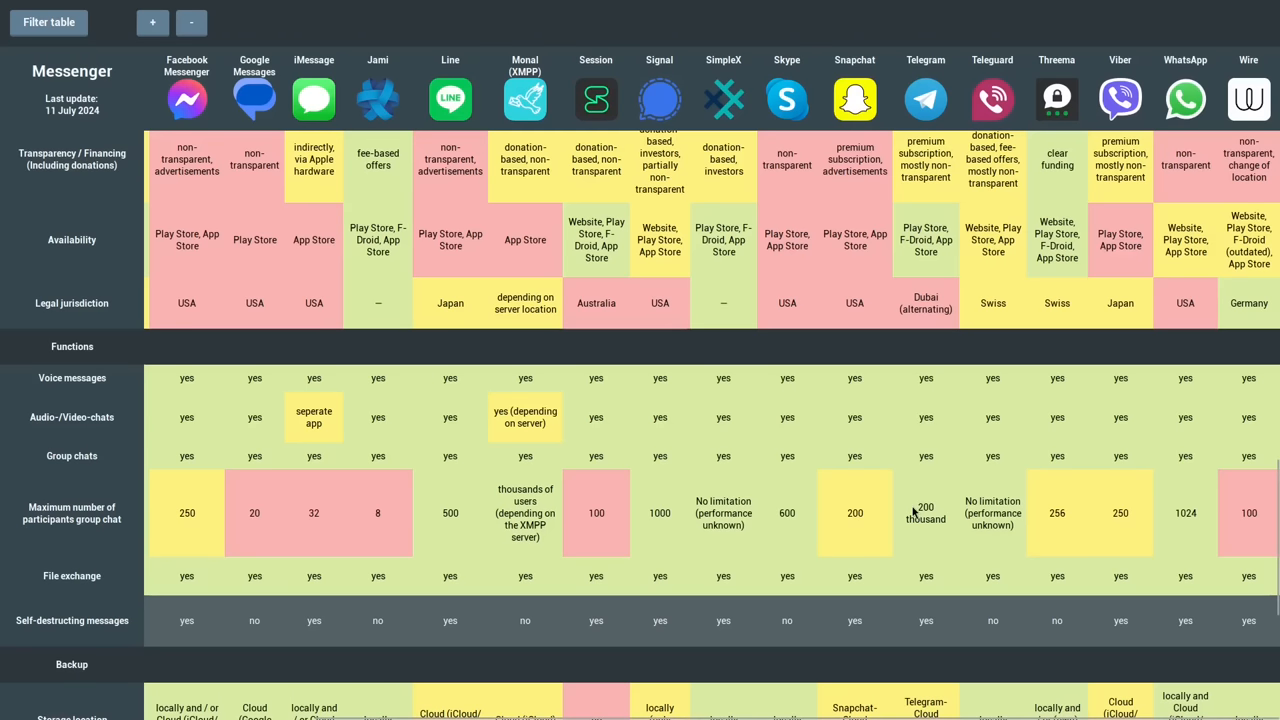
double_click(924, 512)
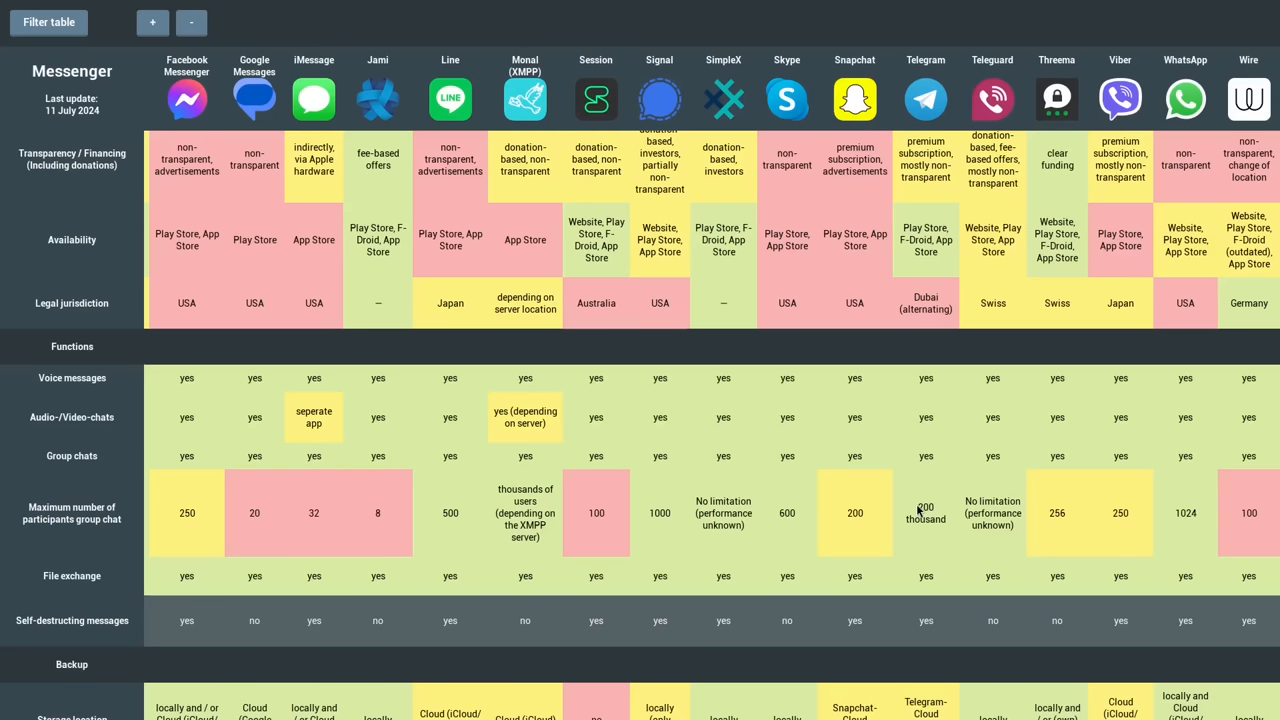
mouse_move(512, 512)
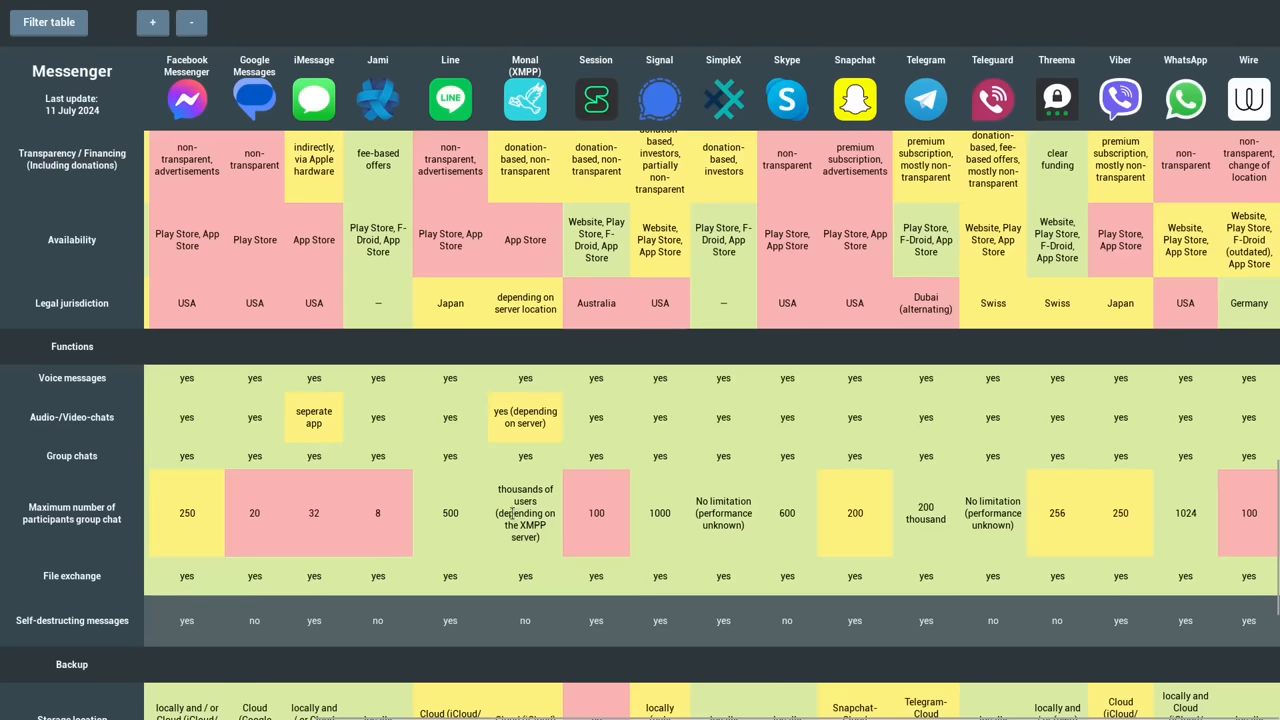
mouse_move(708, 504)
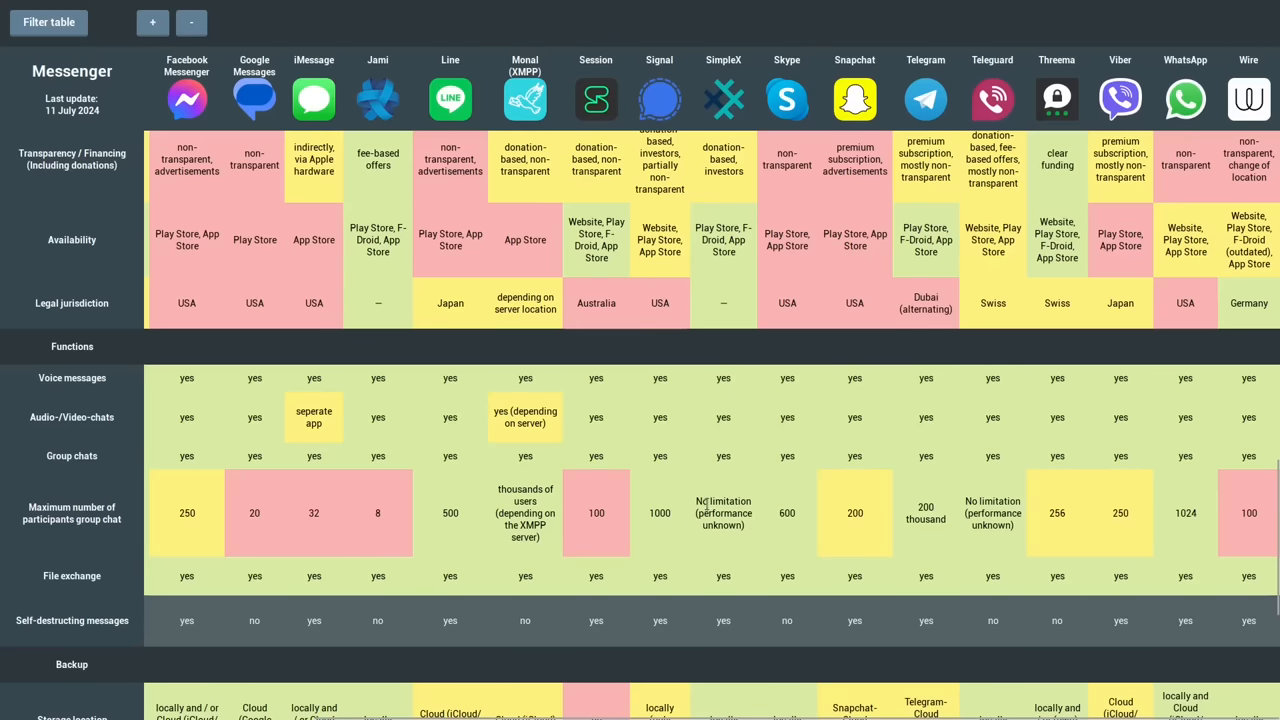
double_click(720, 500)
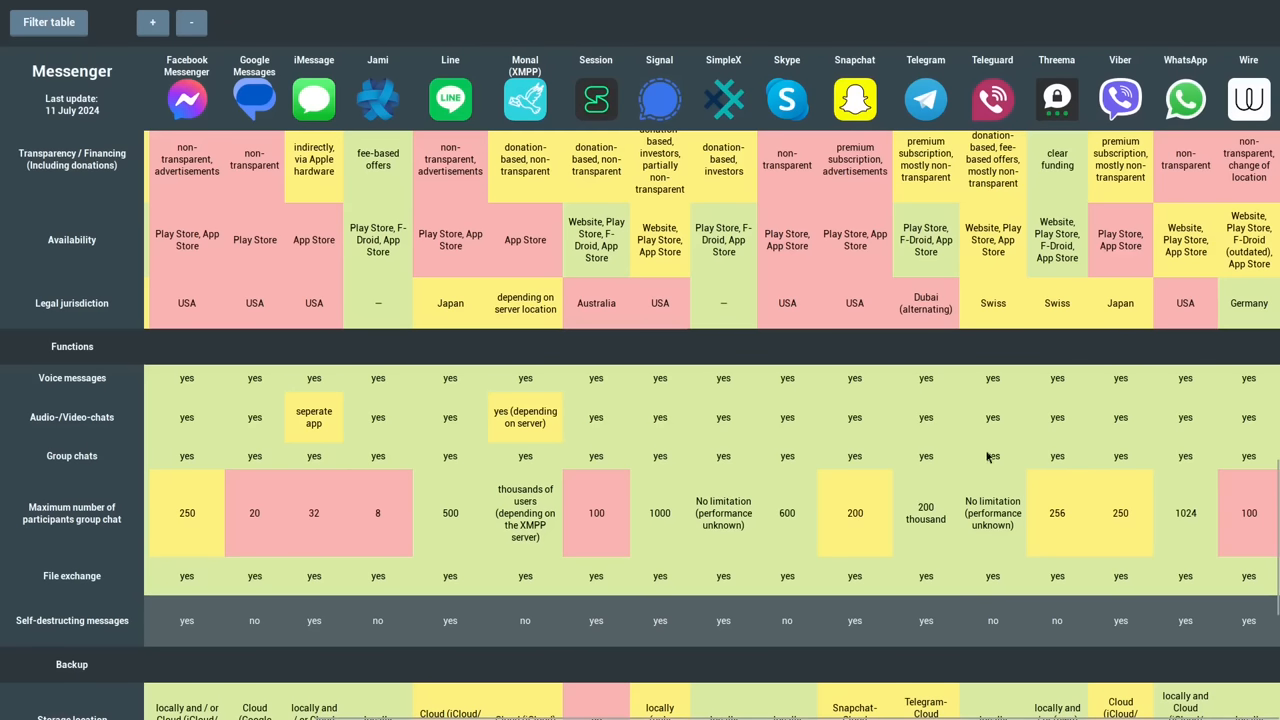
mouse_move(940, 480)
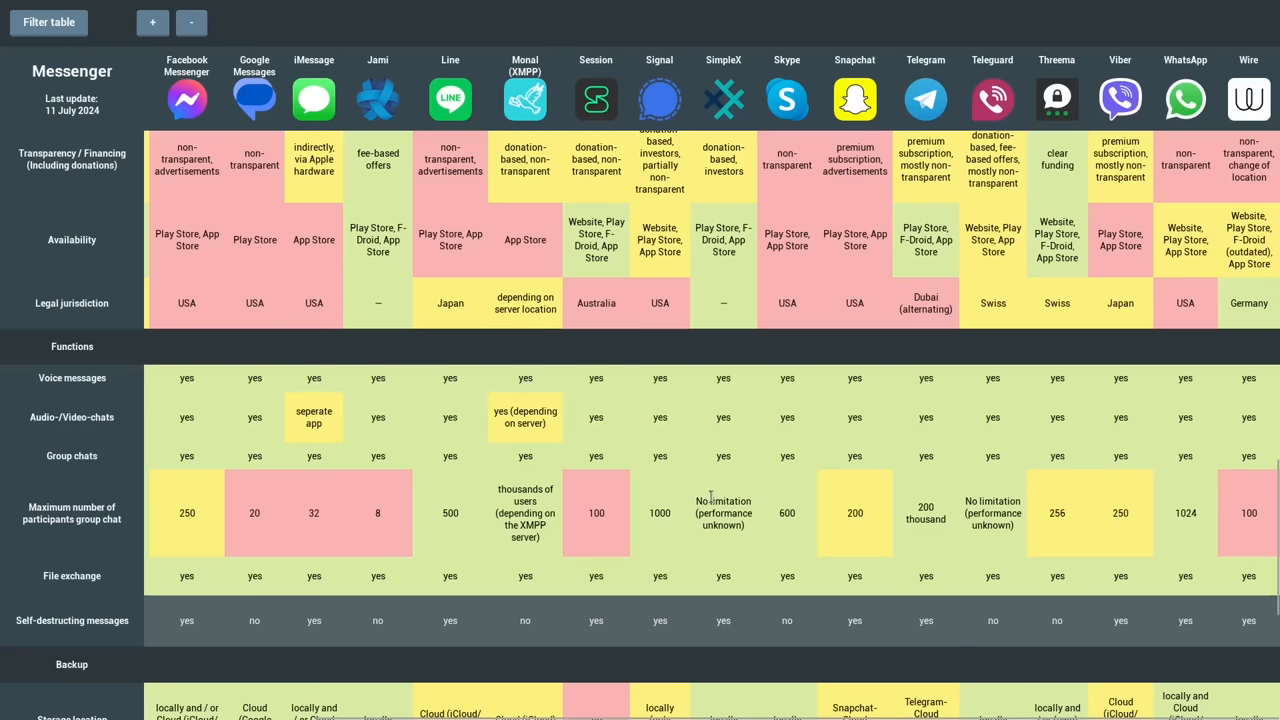
double_click(724, 512)
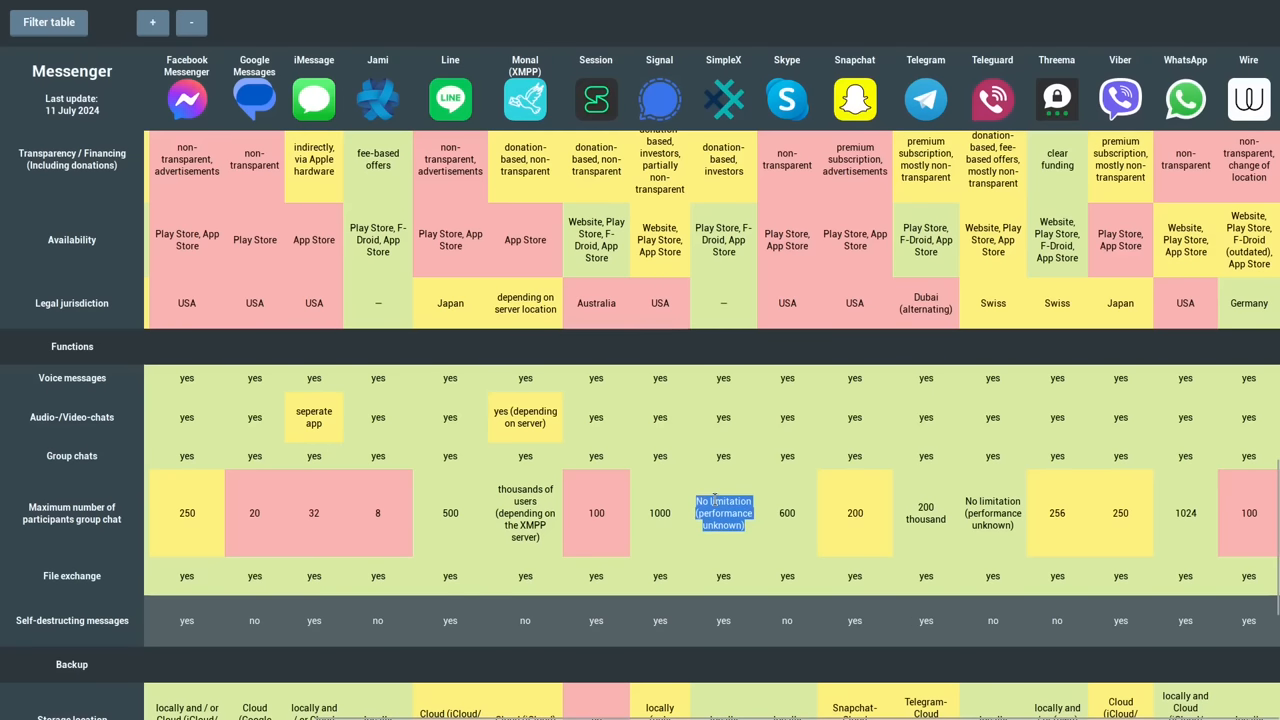
click(722, 512)
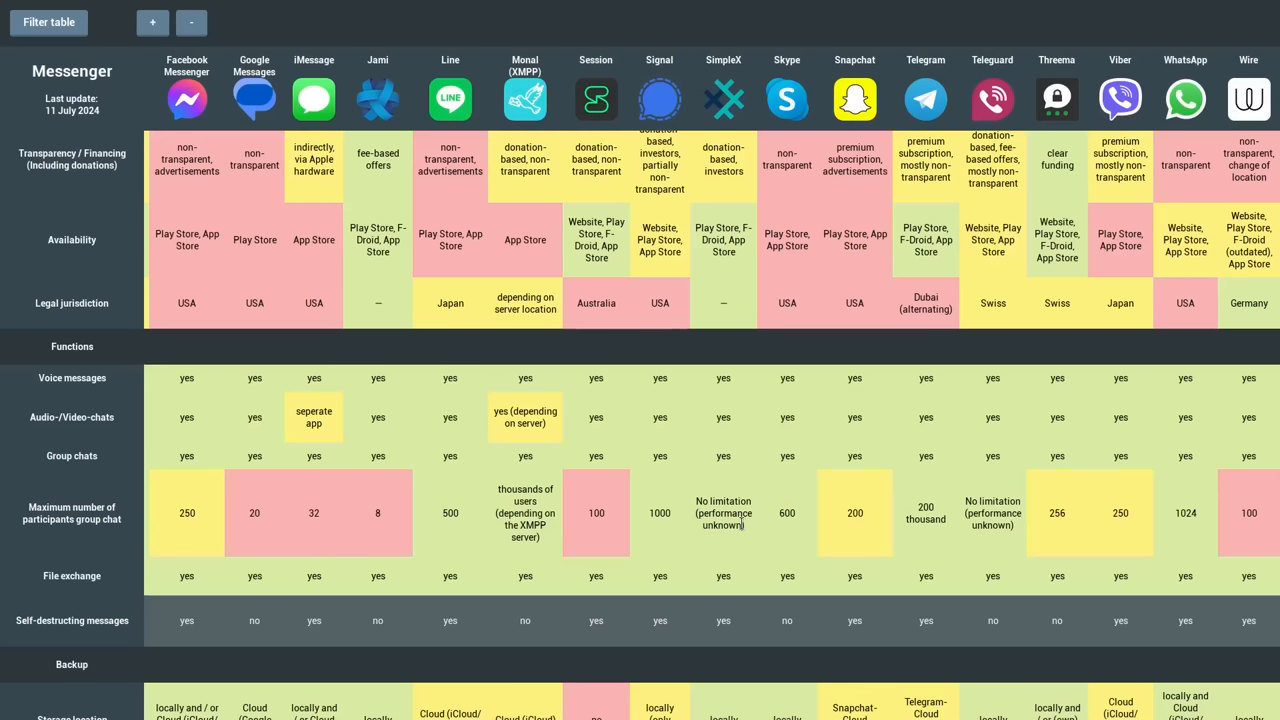
mouse_move(744, 486)
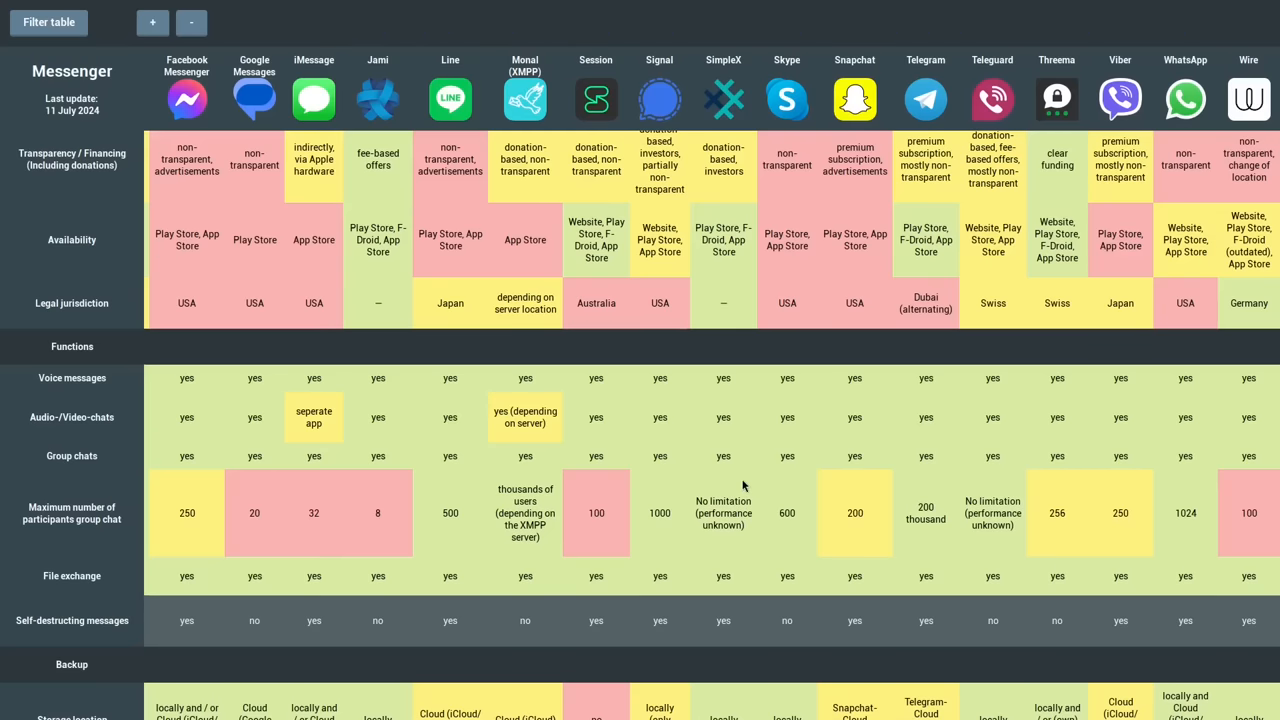
mouse_move(828, 412)
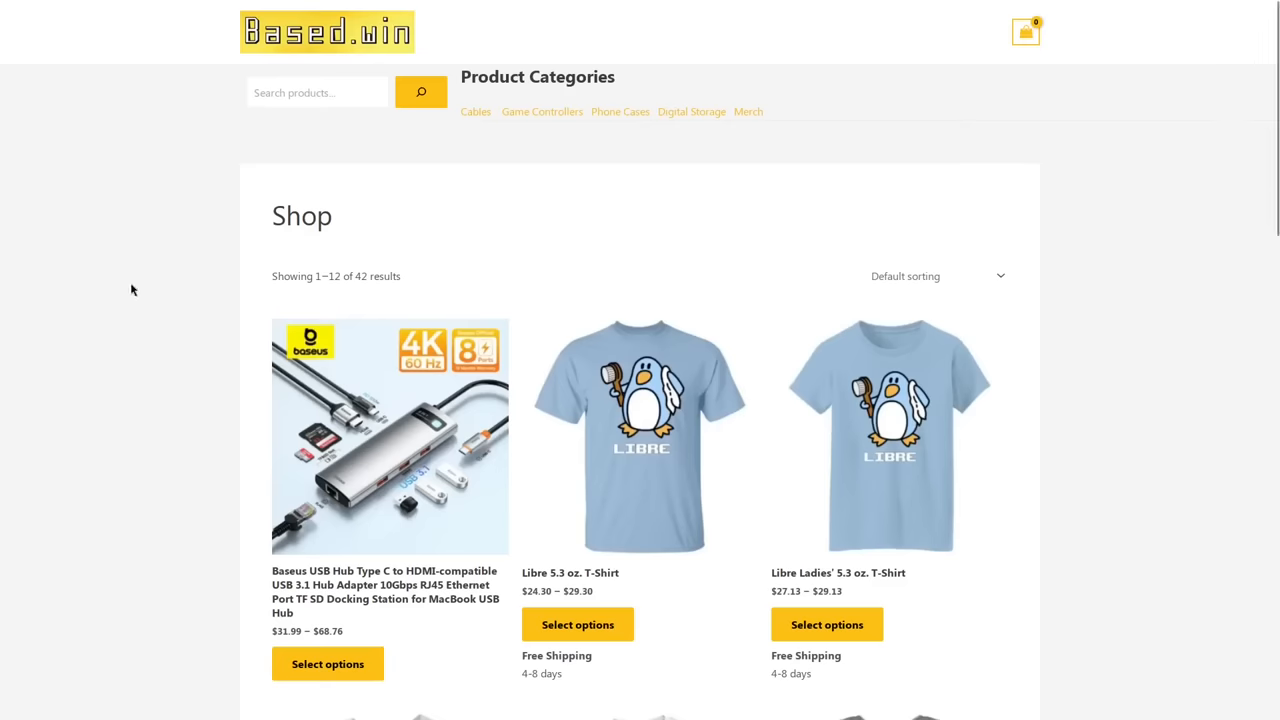
- Show the colour choices for the Little Daemon Premium Short Sleeve T-Shirt
scroll(down, 3)
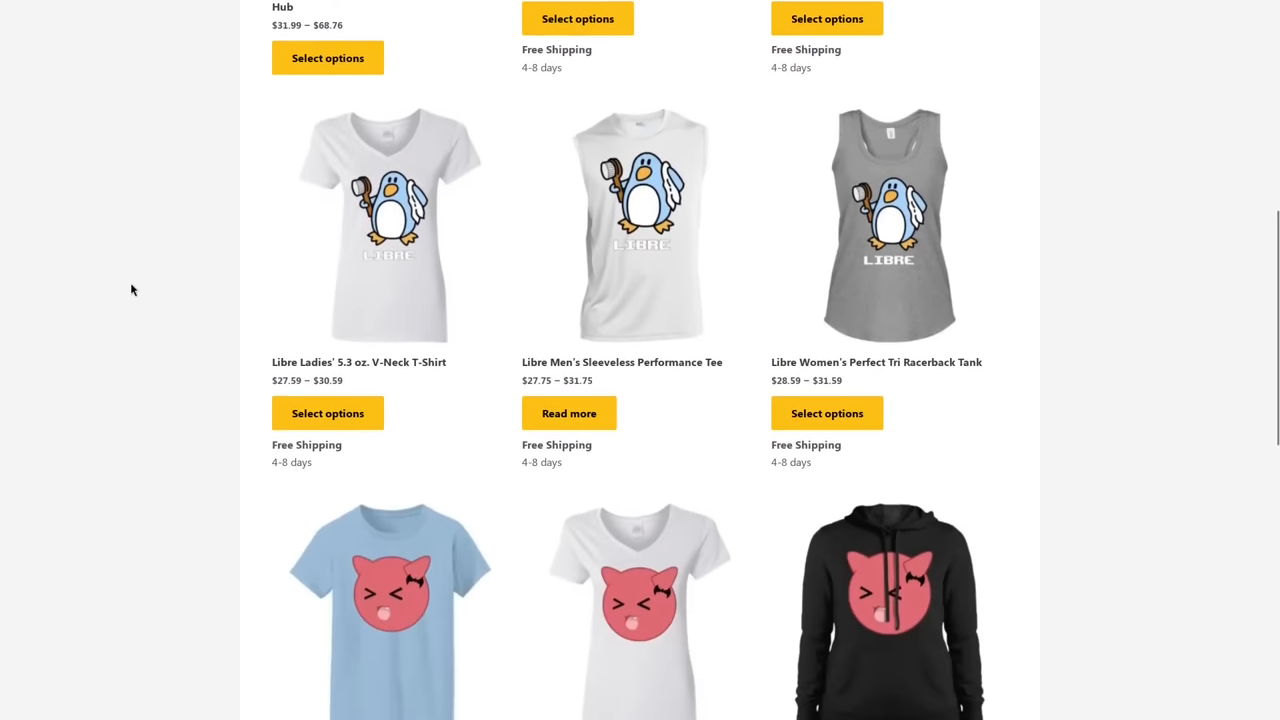
scroll(down, 3)
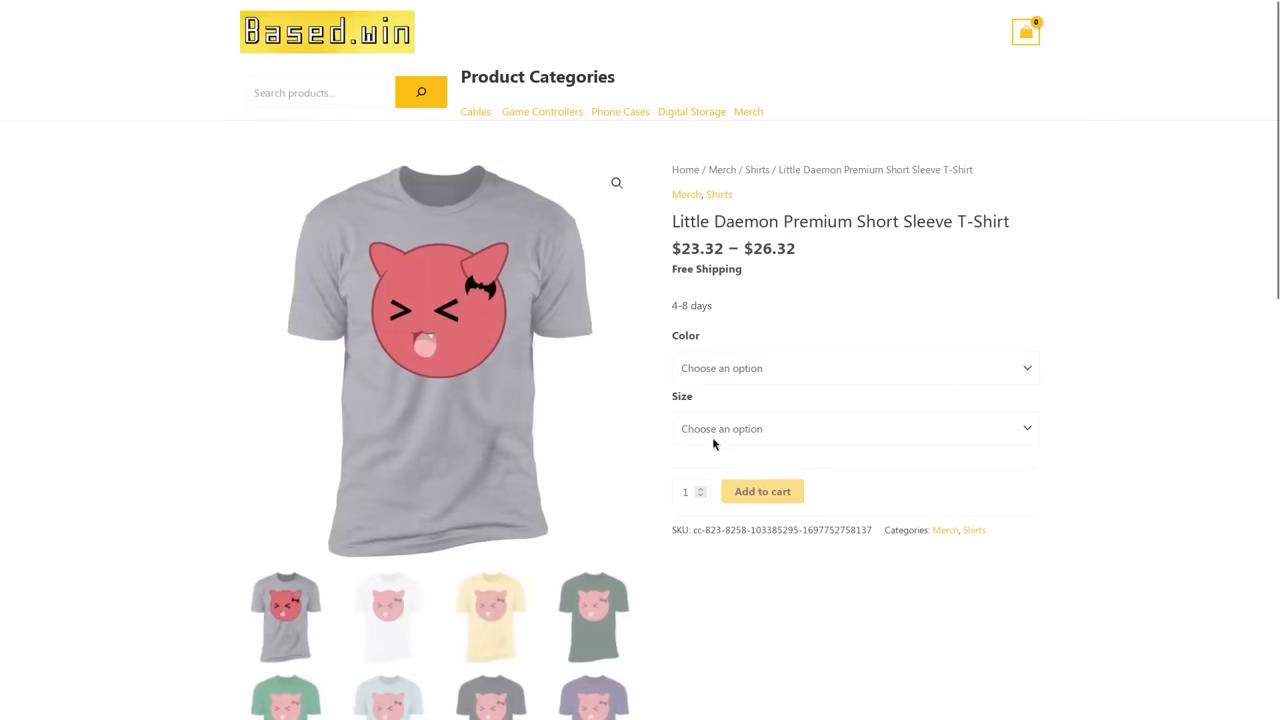
click(852, 368)
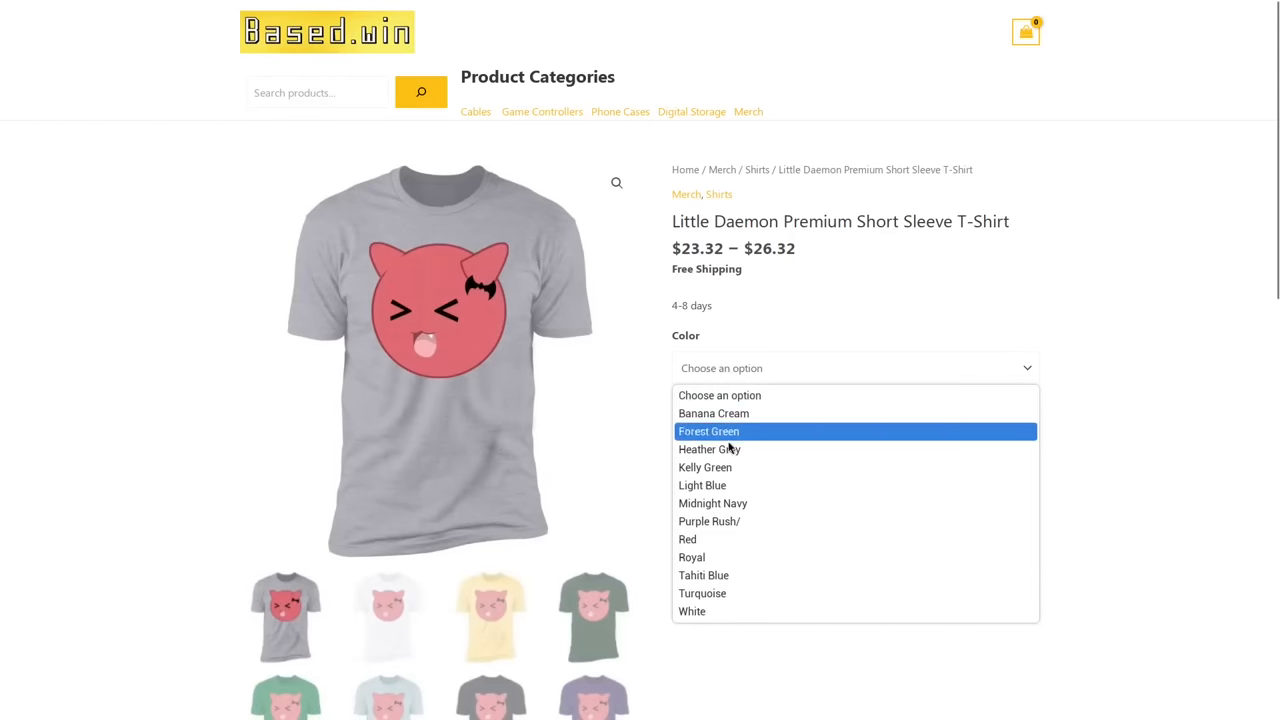